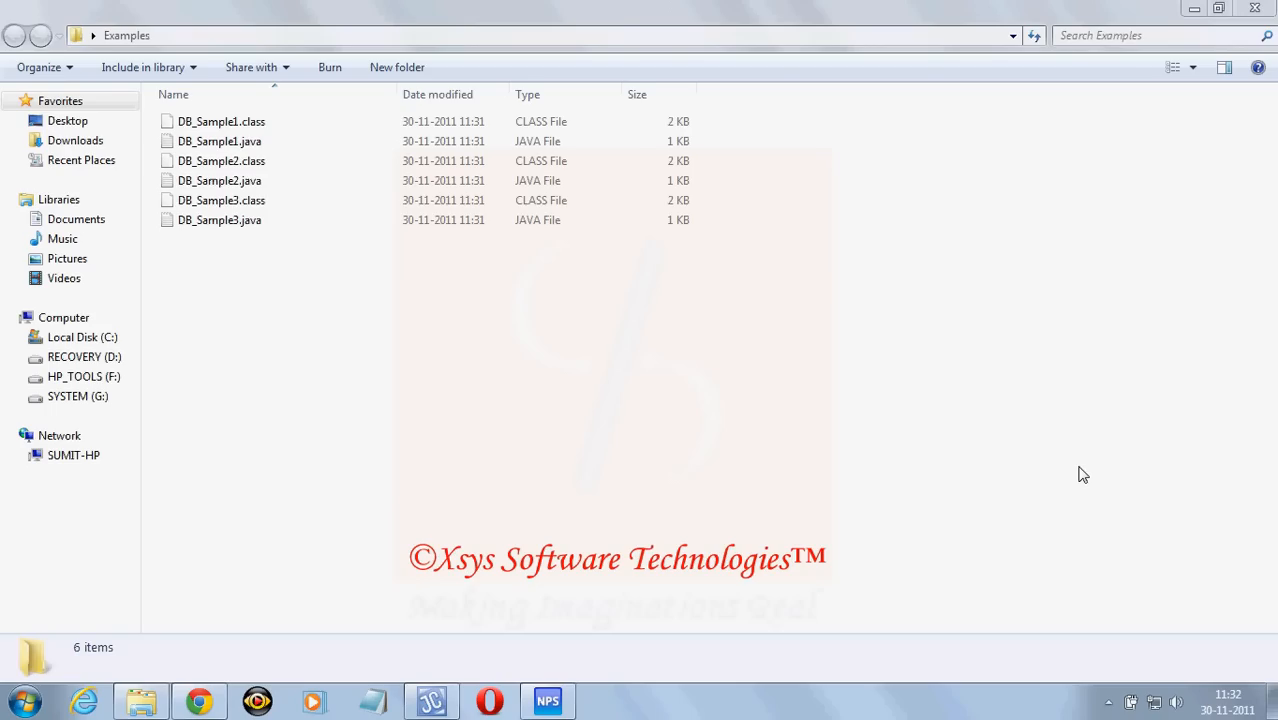
pyautogui.moveTo(378, 624)
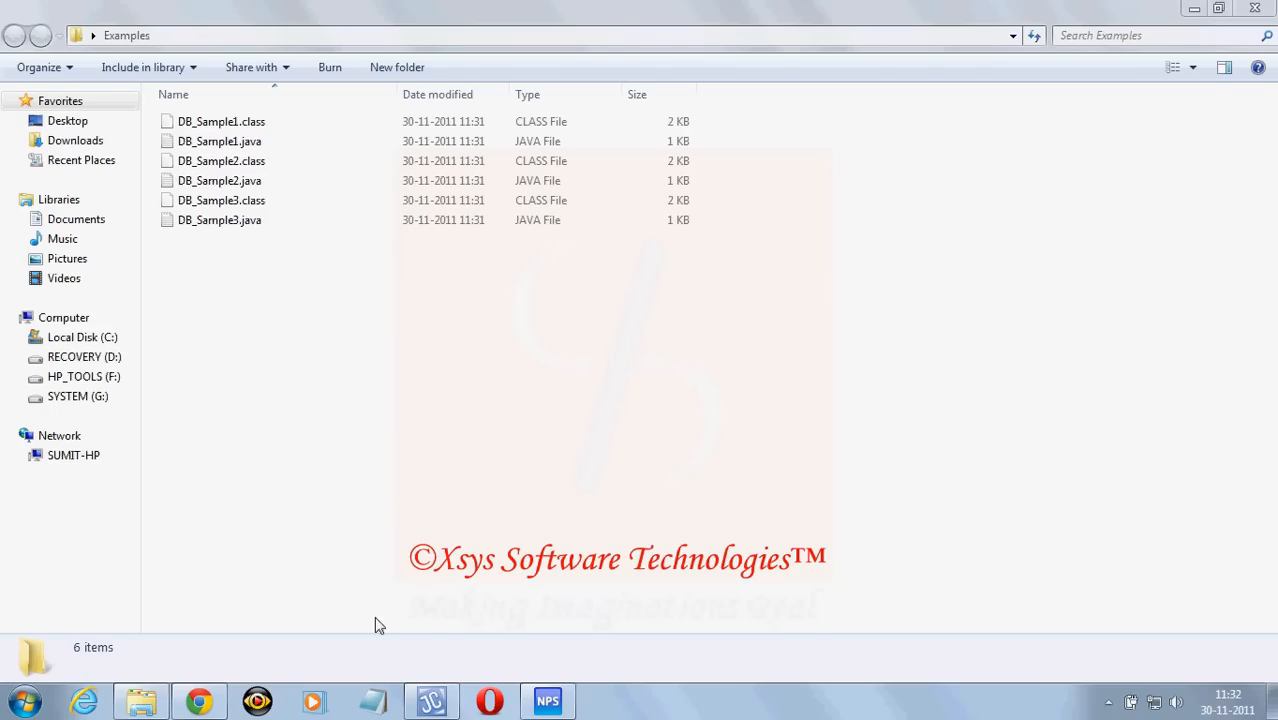
# Step: Expand the Microsoft SQL Server 2005 group in the Start menu's All Programs list
pyautogui.click(20, 700)
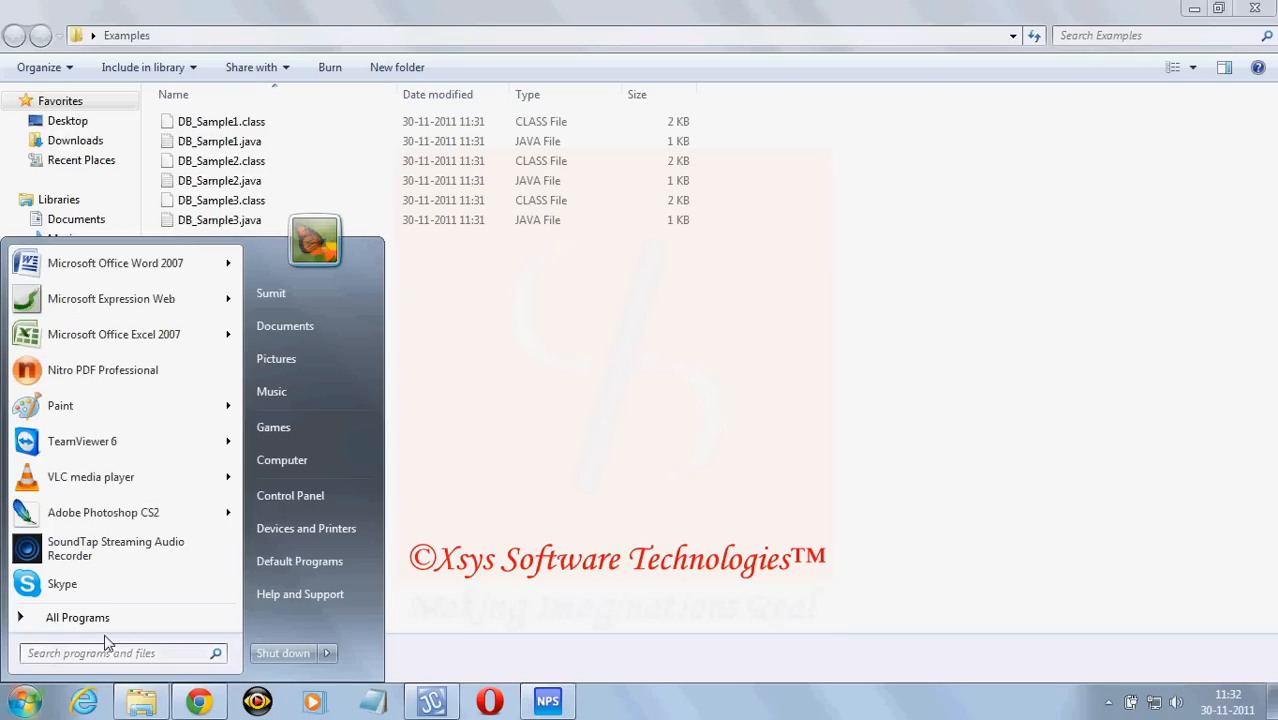
pyautogui.moveTo(78, 616)
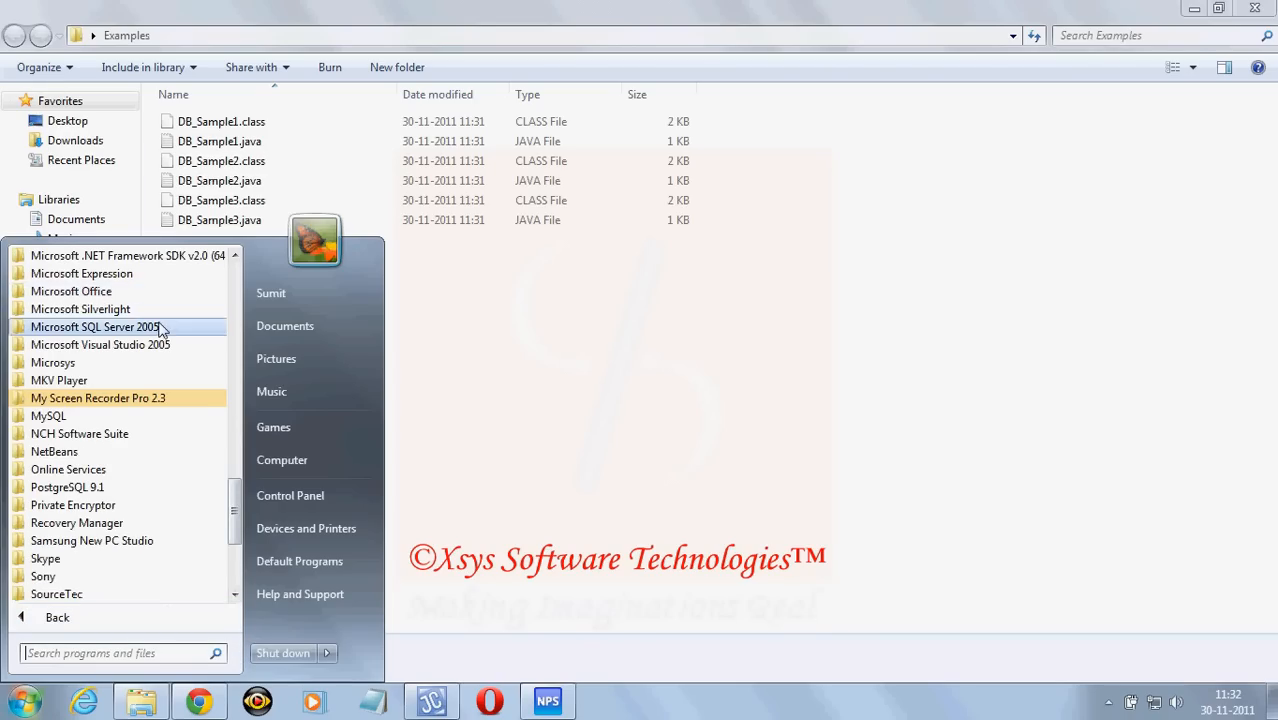
pyautogui.click(96, 328)
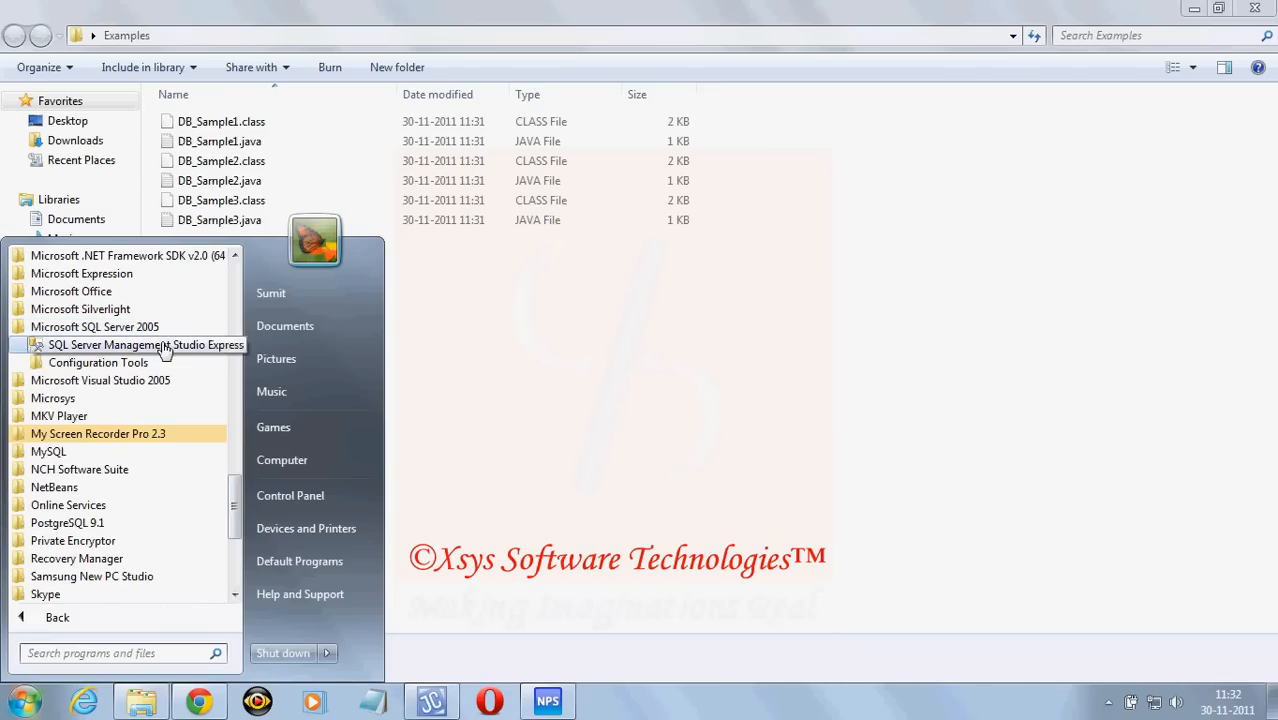
# Step: Launch Management Studio Express, connect to the local SQLEXPRESS server with Windows authentication and expand Databases
pyautogui.click(144, 344)
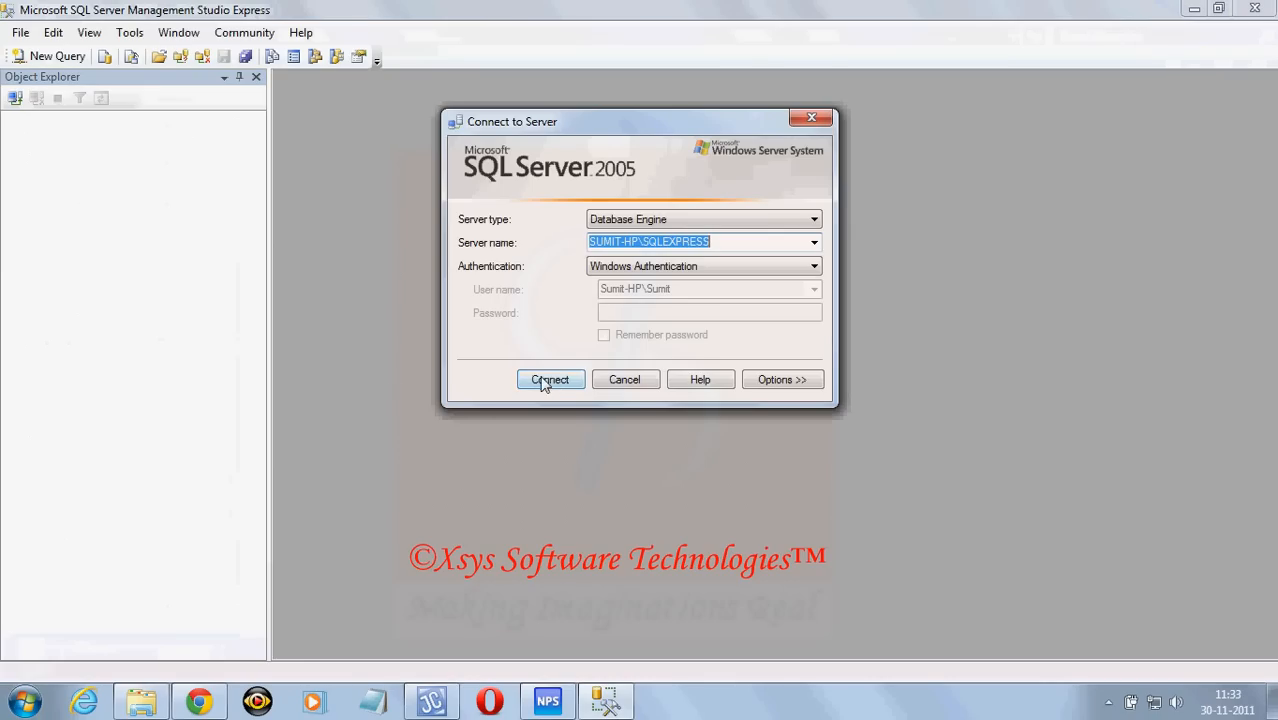
pyautogui.click(550, 380)
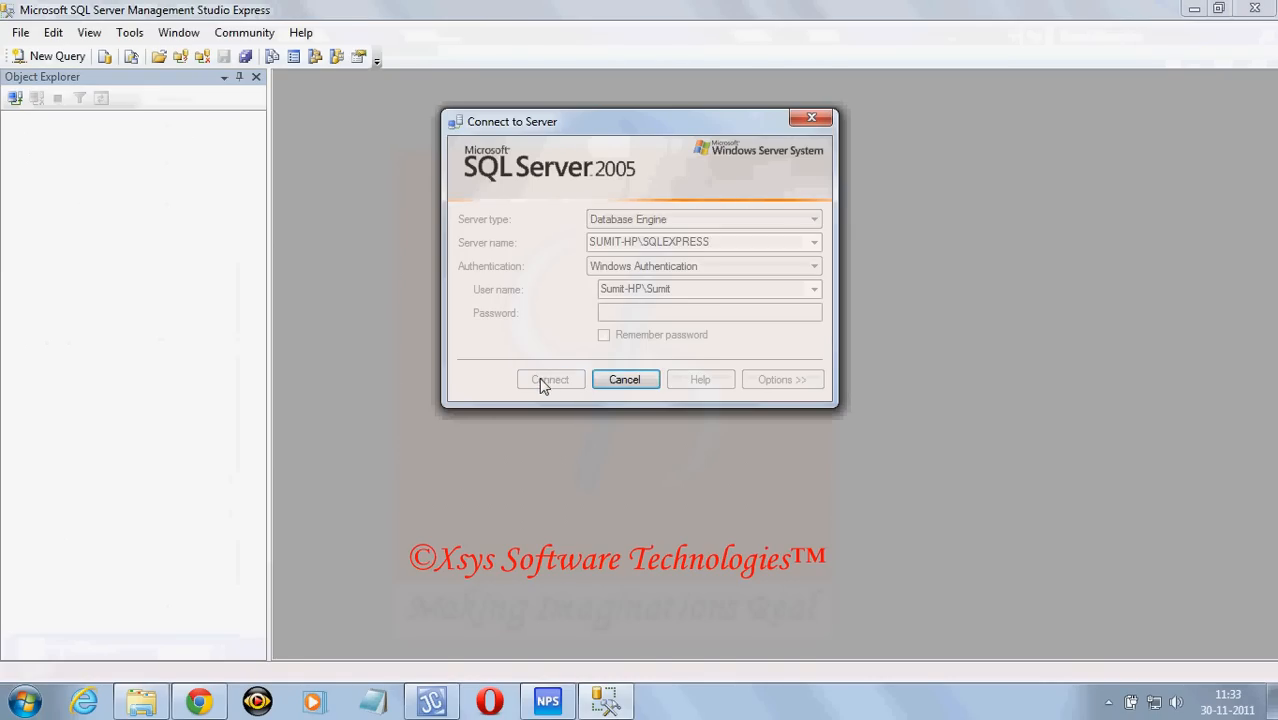
pyautogui.click(550, 380)
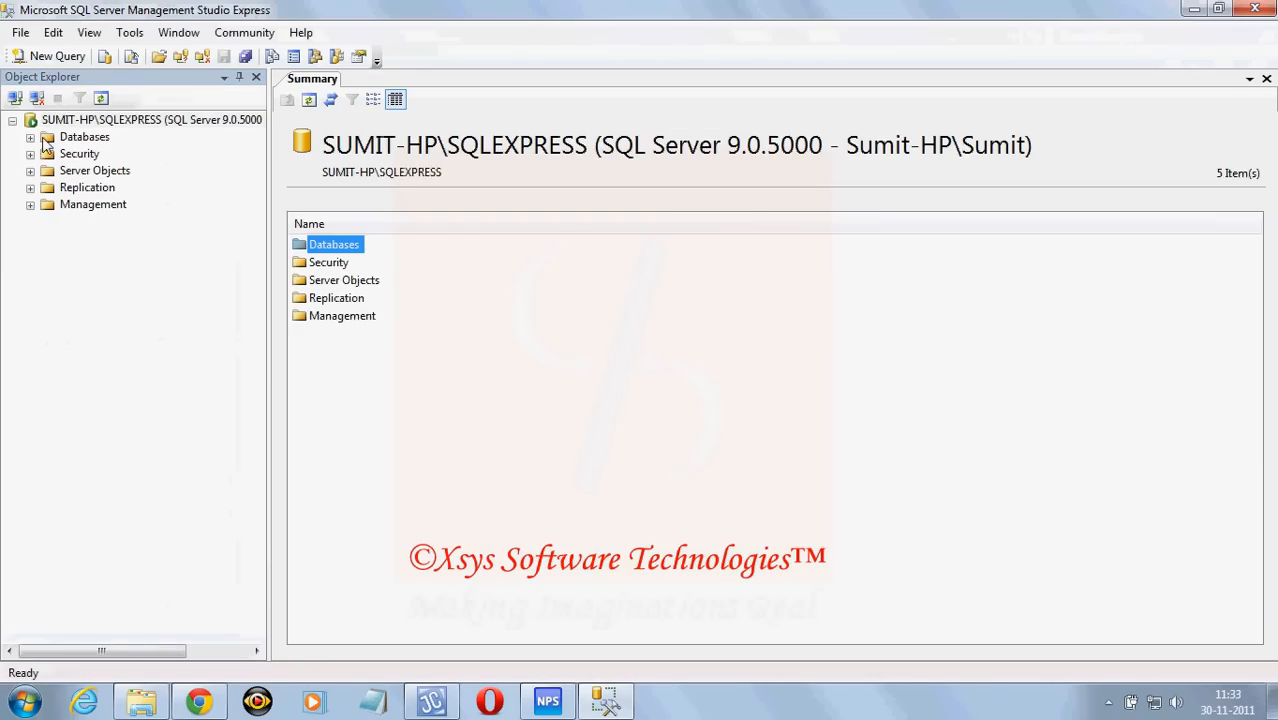
pyautogui.click(30, 136)
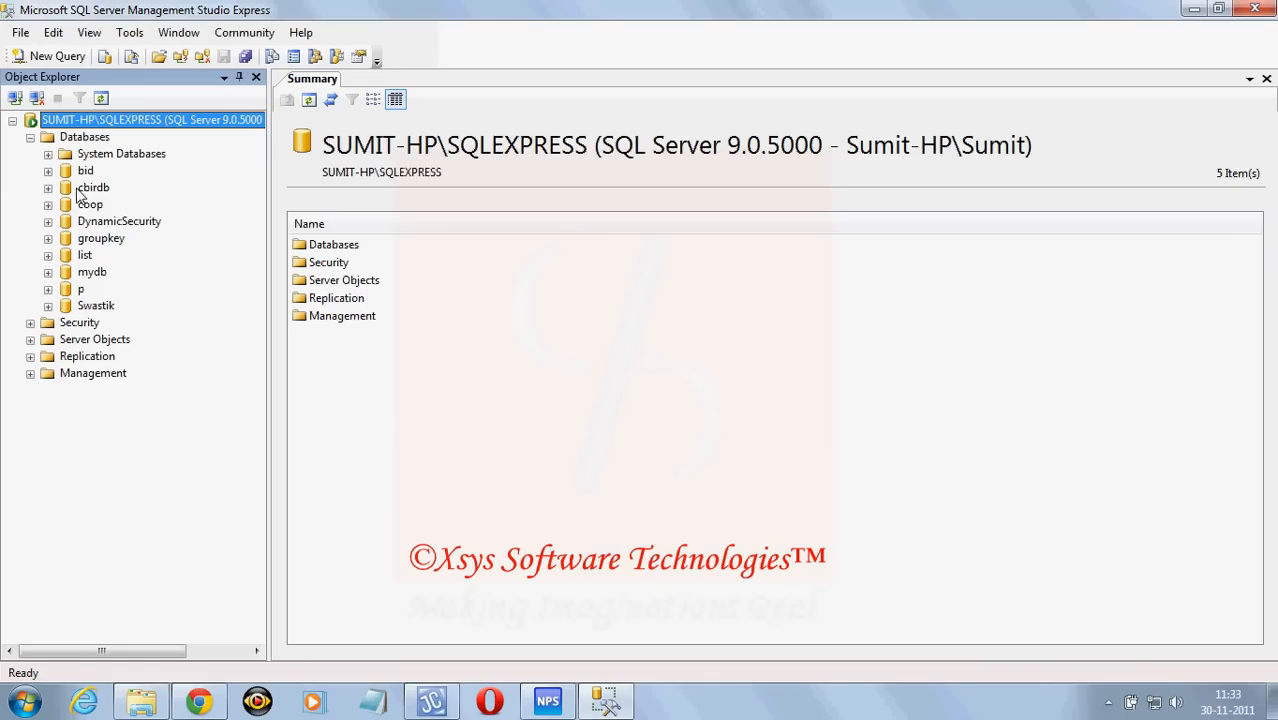
pyautogui.moveTo(80, 156)
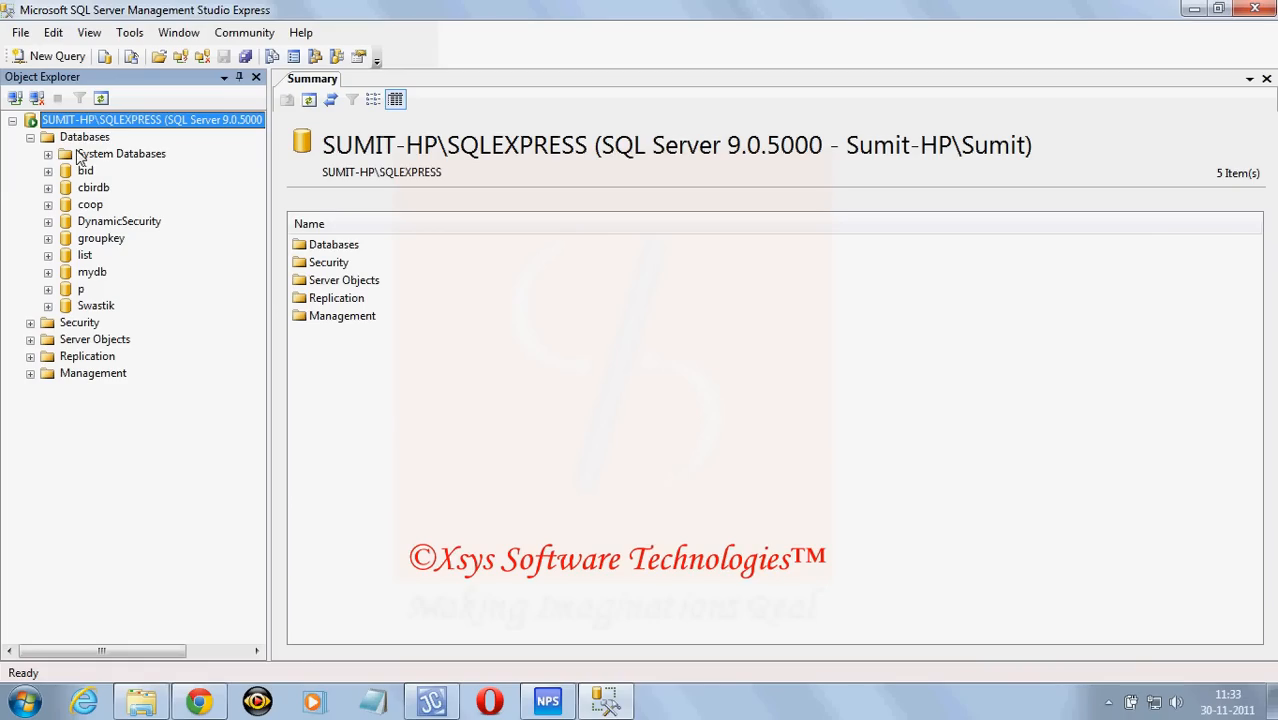
pyautogui.rightClick(122, 152)
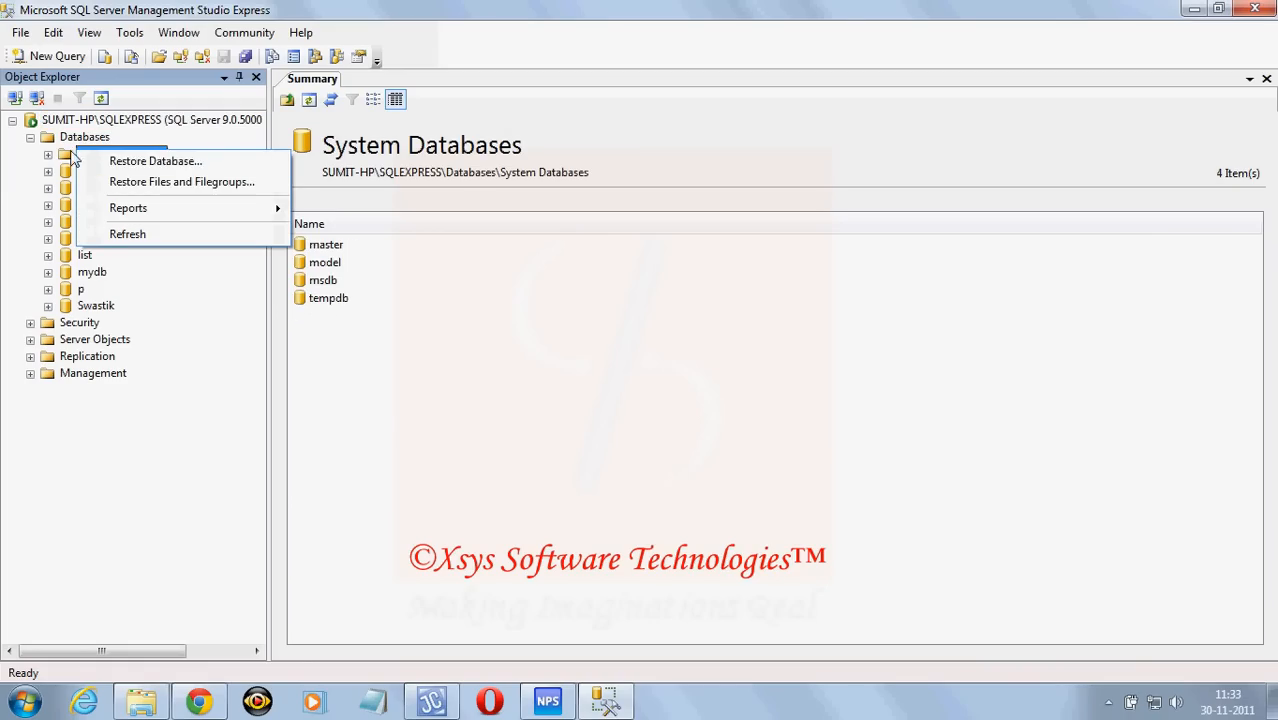
# Step: Create a new database named login_DB on the SQLEXPRESS server
pyautogui.click(84, 136)
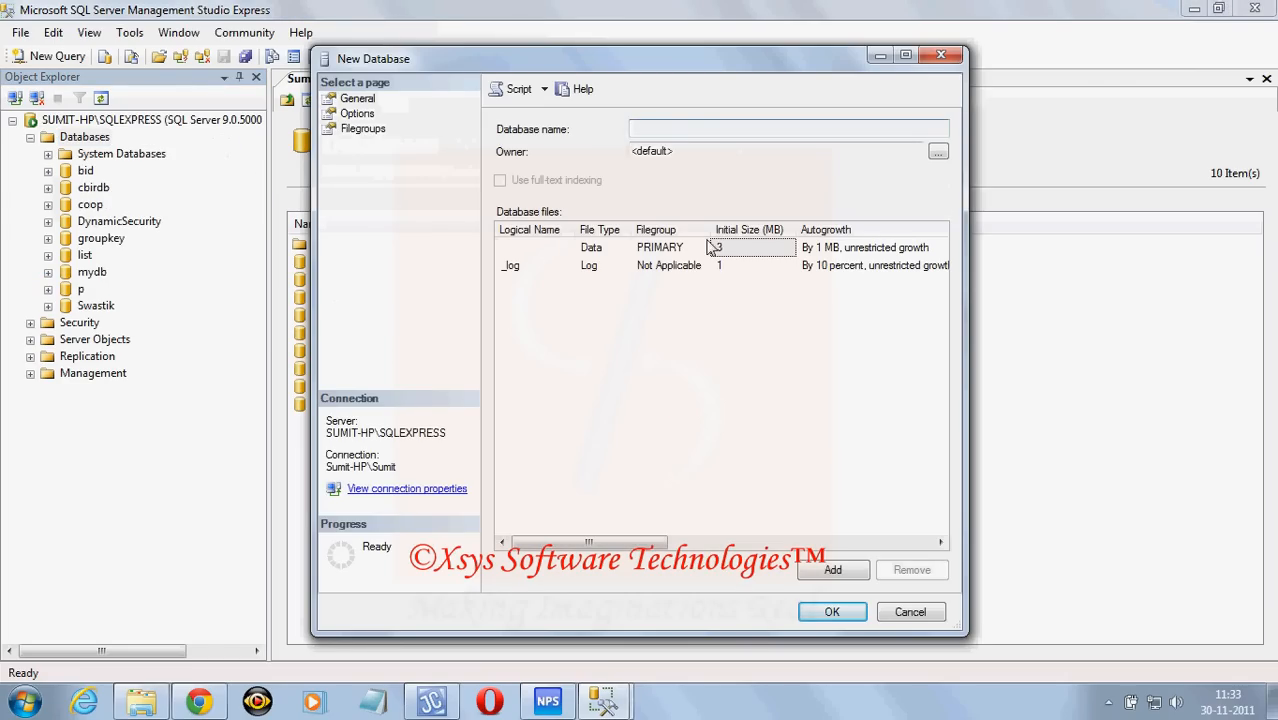
pyautogui.write('login')
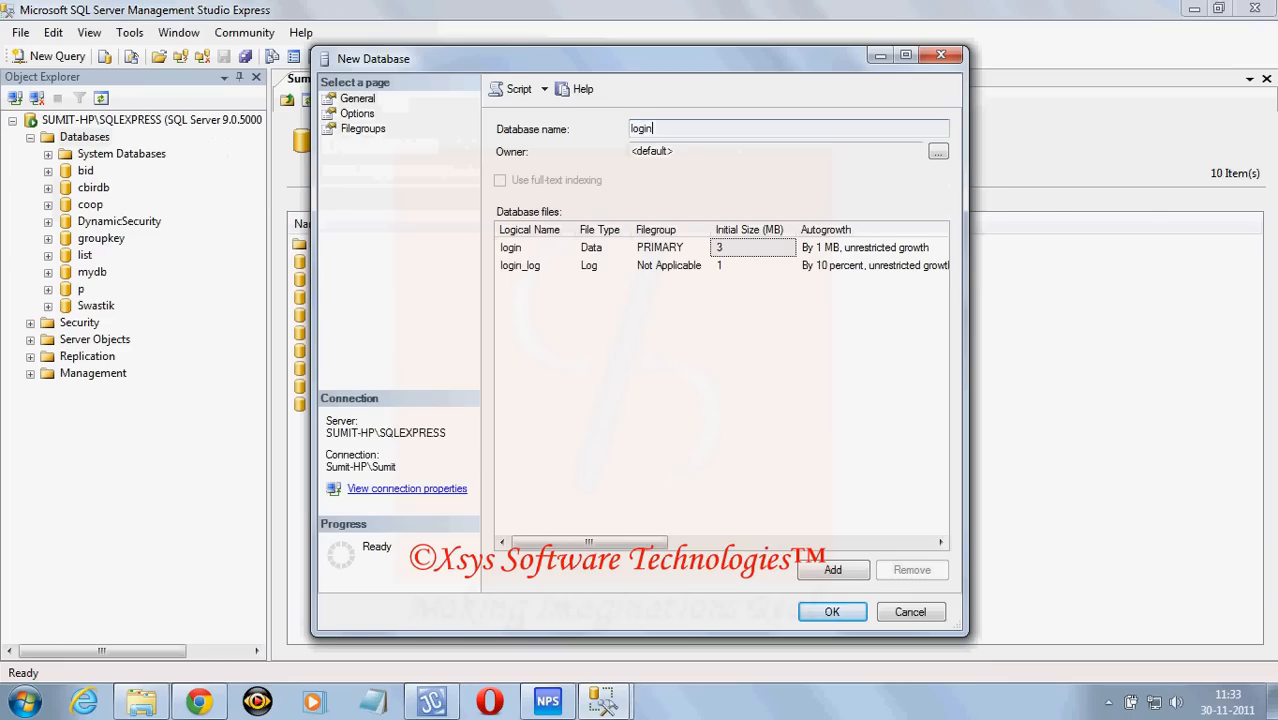
pyautogui.write('_DB')
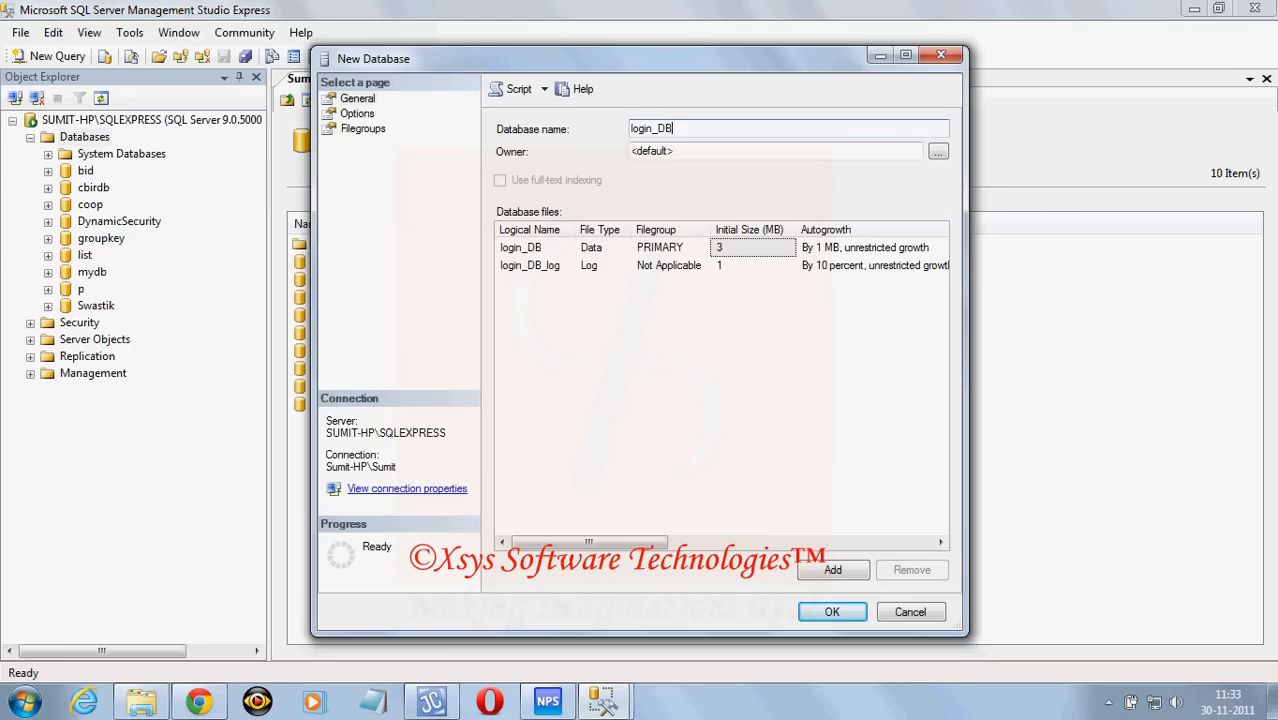
pyautogui.click(832, 612)
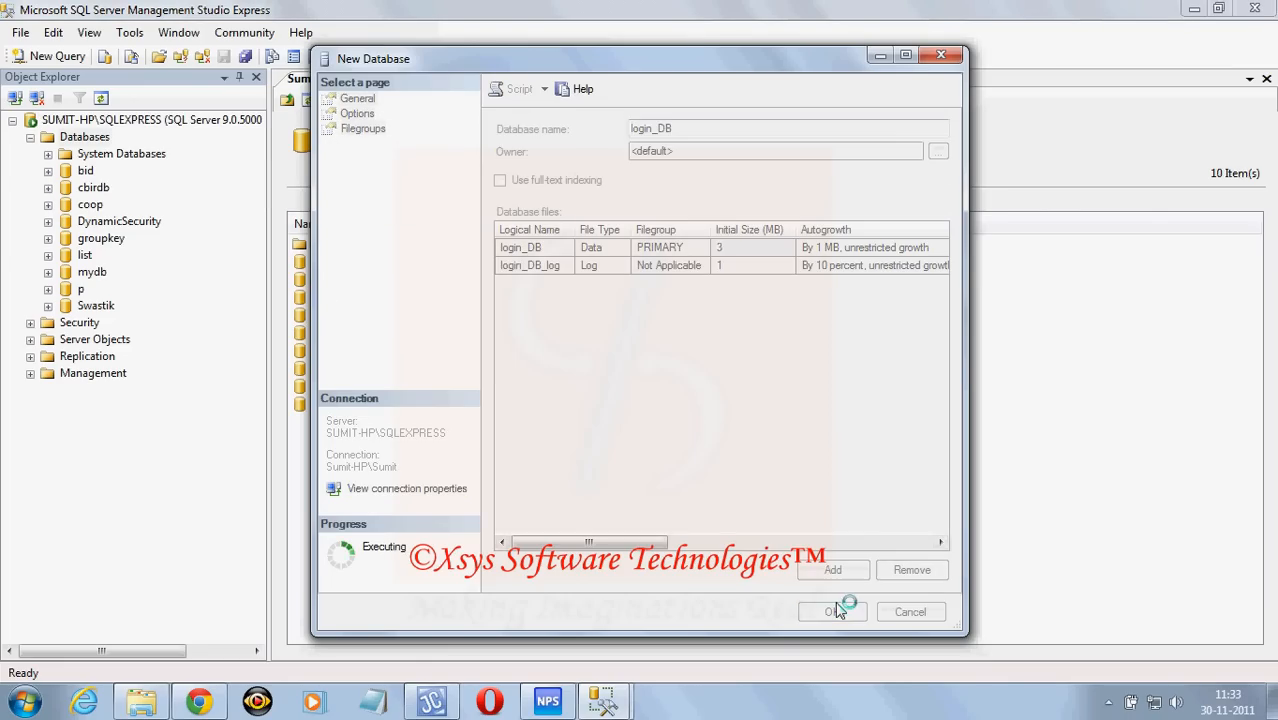
pyautogui.click(832, 612)
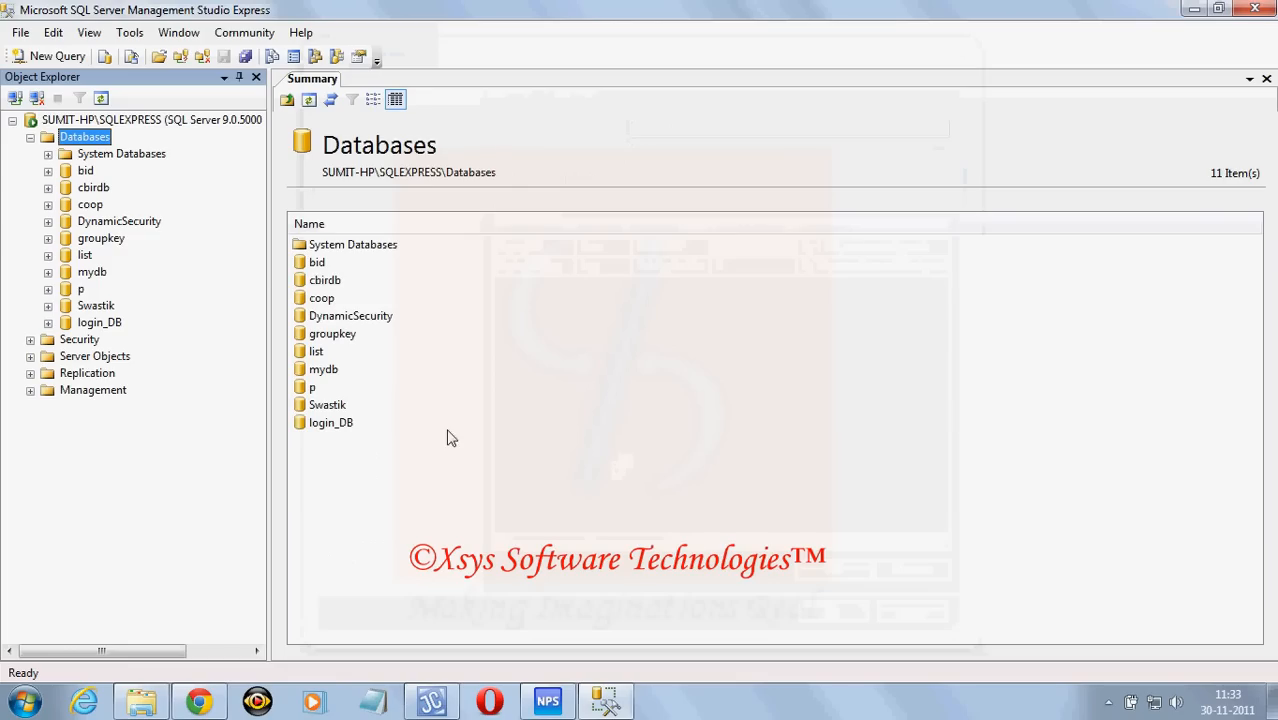
# Step: Start a new table in login_DB with column uid of type nvarchar(50)
pyautogui.click(48, 322)
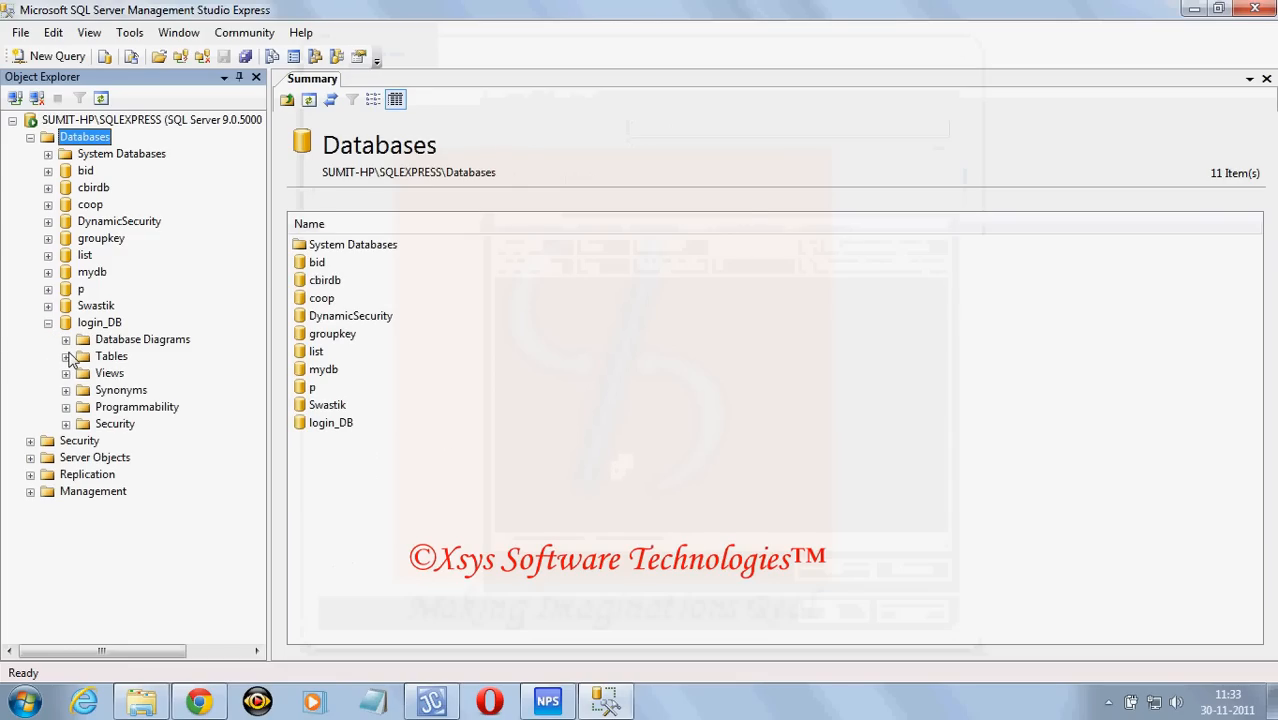
pyautogui.click(64, 356)
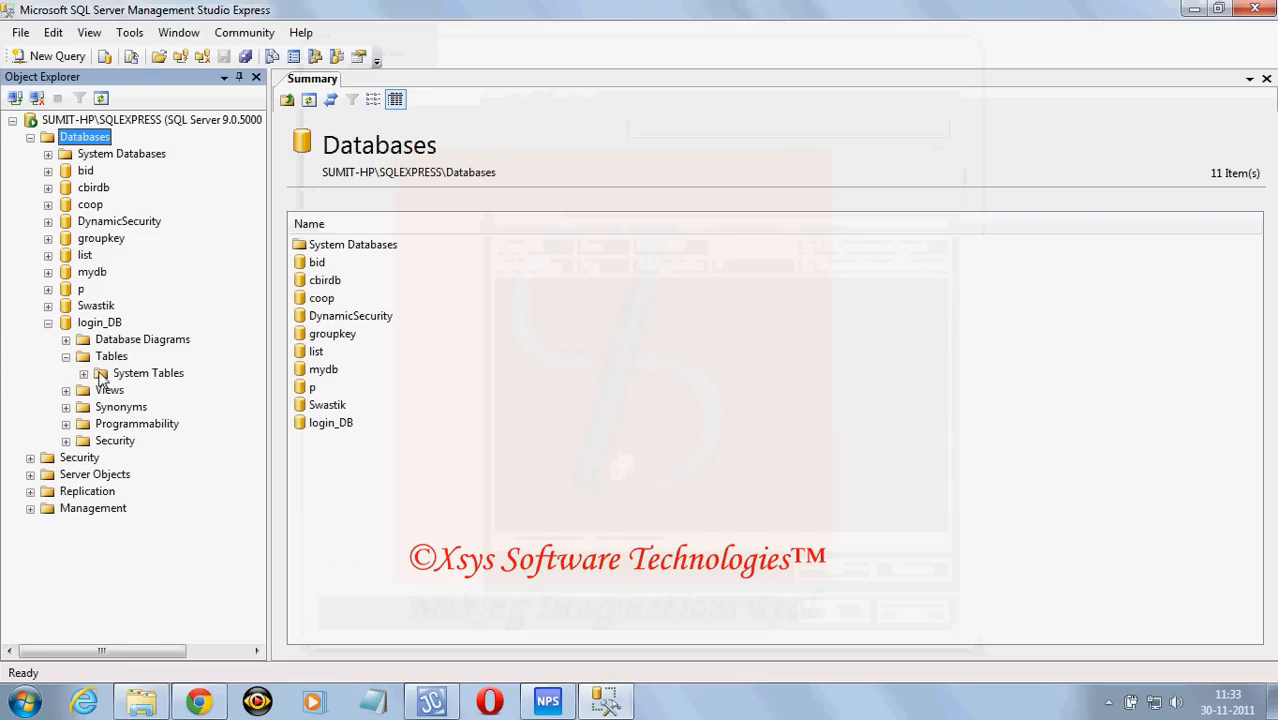
pyautogui.rightClick(112, 356)
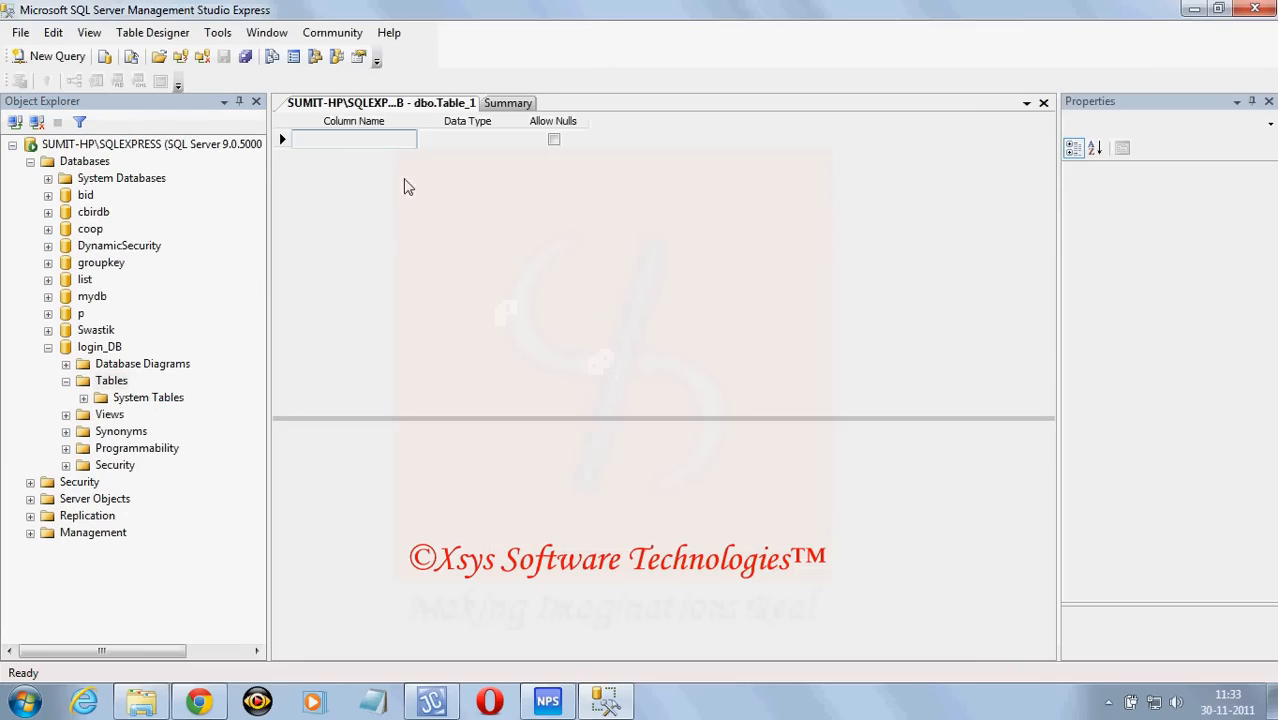
pyautogui.click(354, 138)
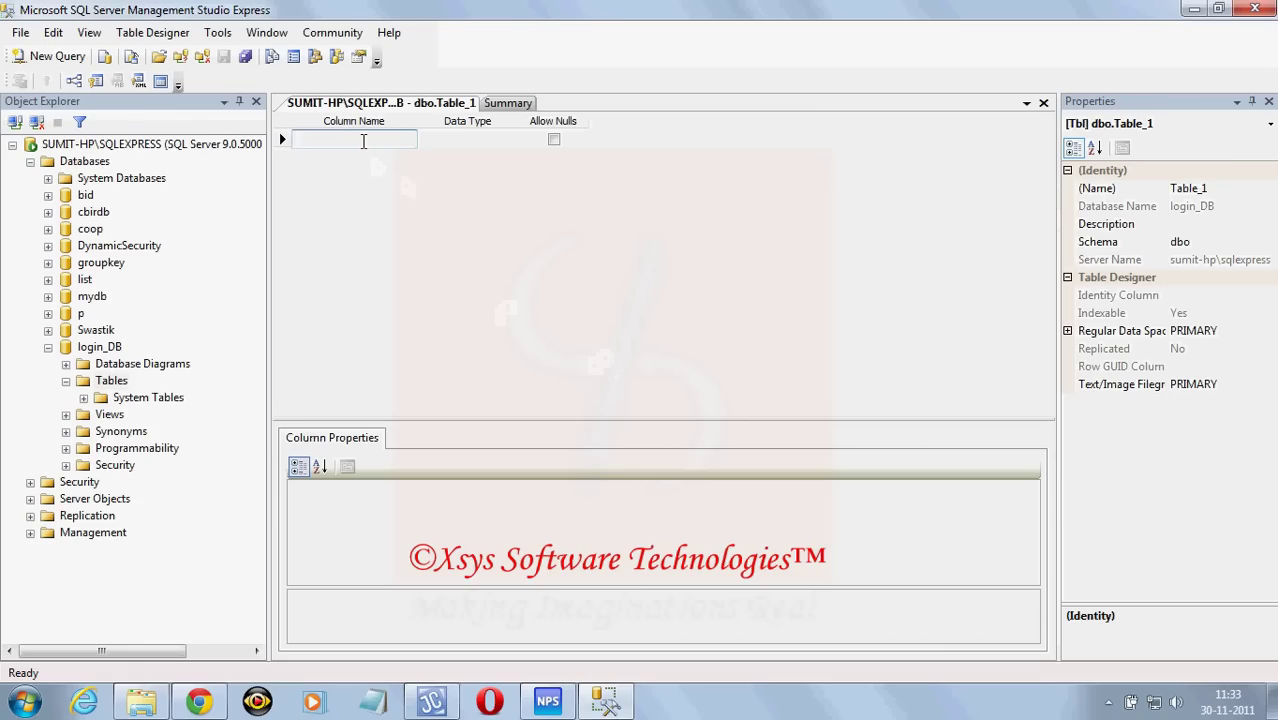
pyautogui.write('uid')
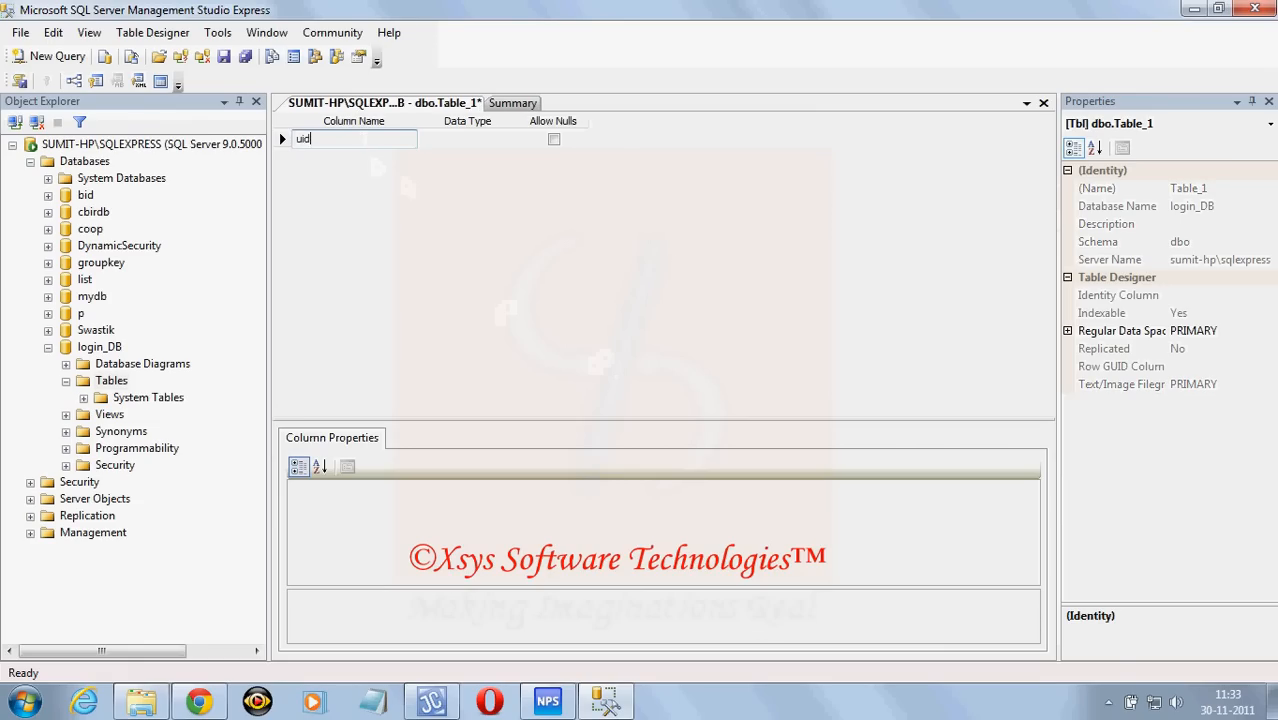
pyautogui.click(464, 140)
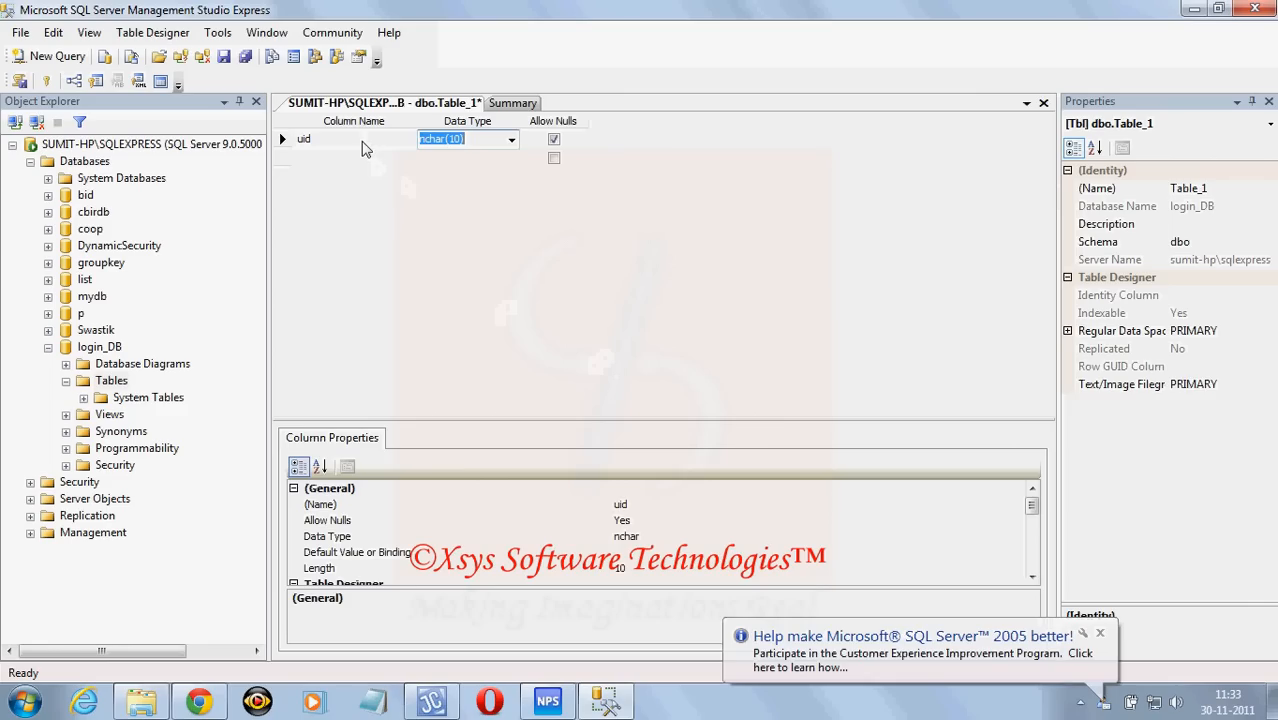
pyautogui.write('nvarchar(50)')
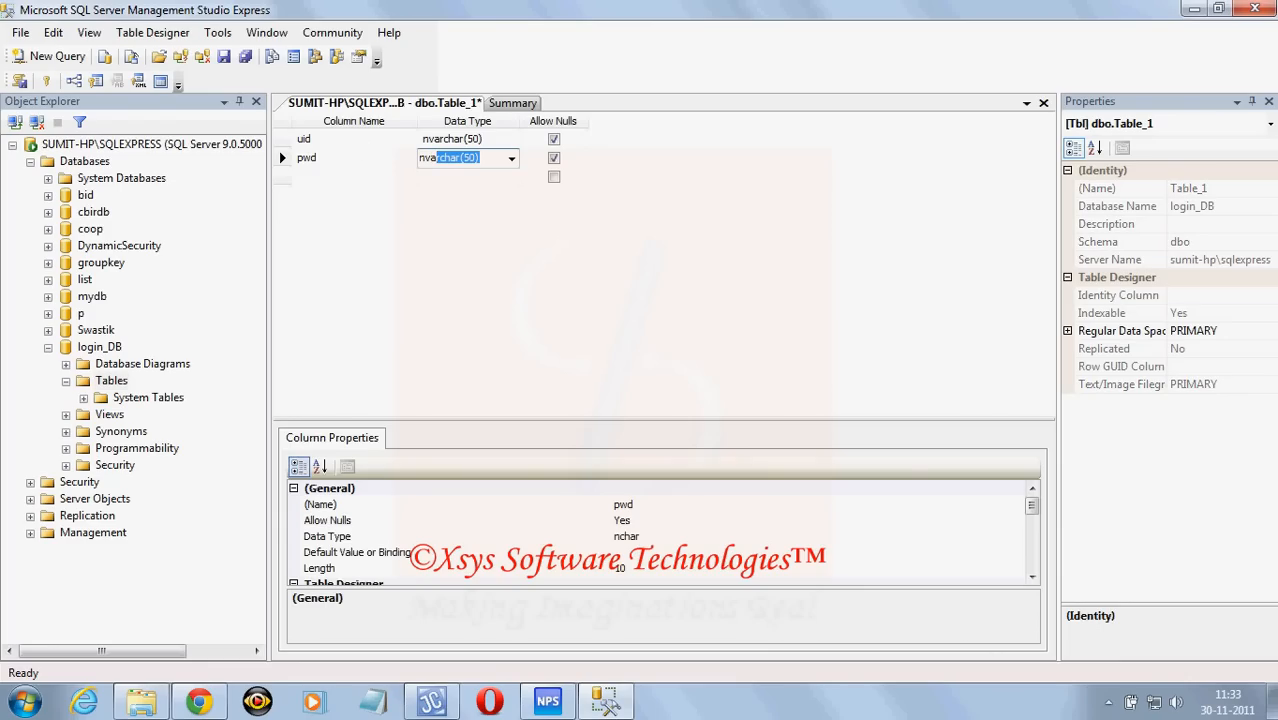
pyautogui.moveTo(338, 176)
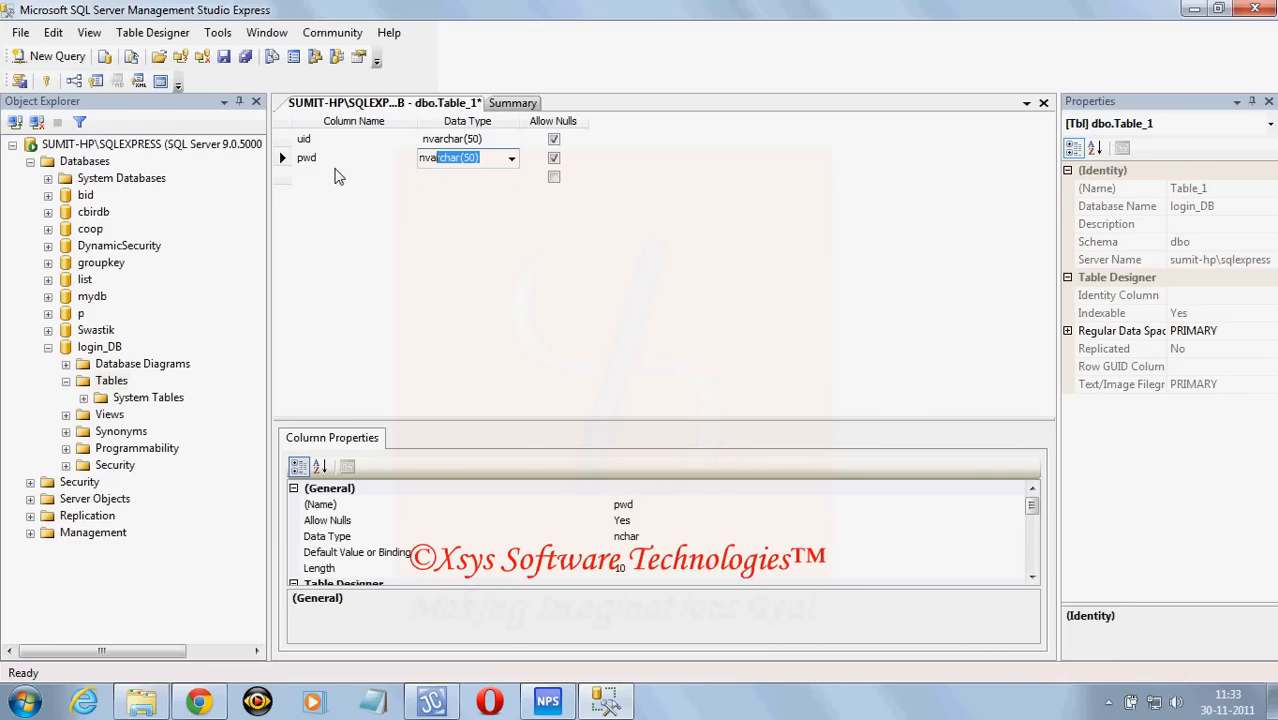
pyautogui.moveTo(244, 80)
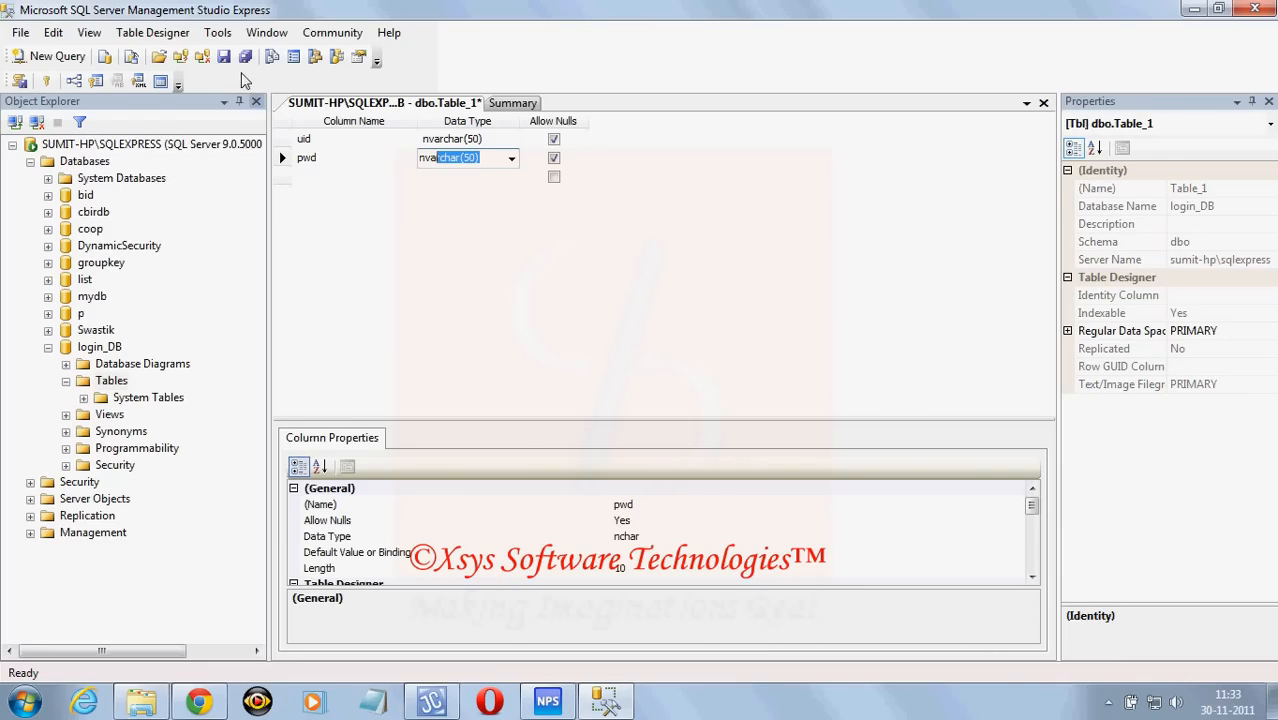
# Step: Save the table design under the name login
pyautogui.click(224, 56)
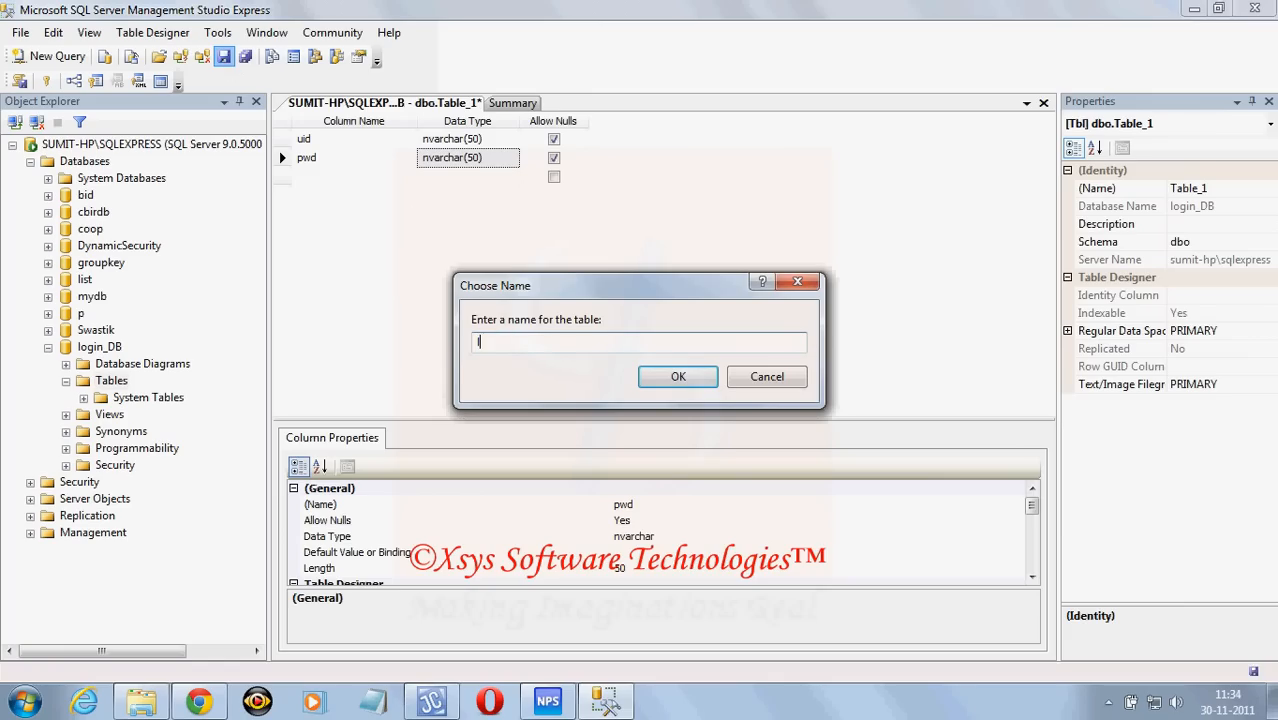
pyautogui.click(676, 376)
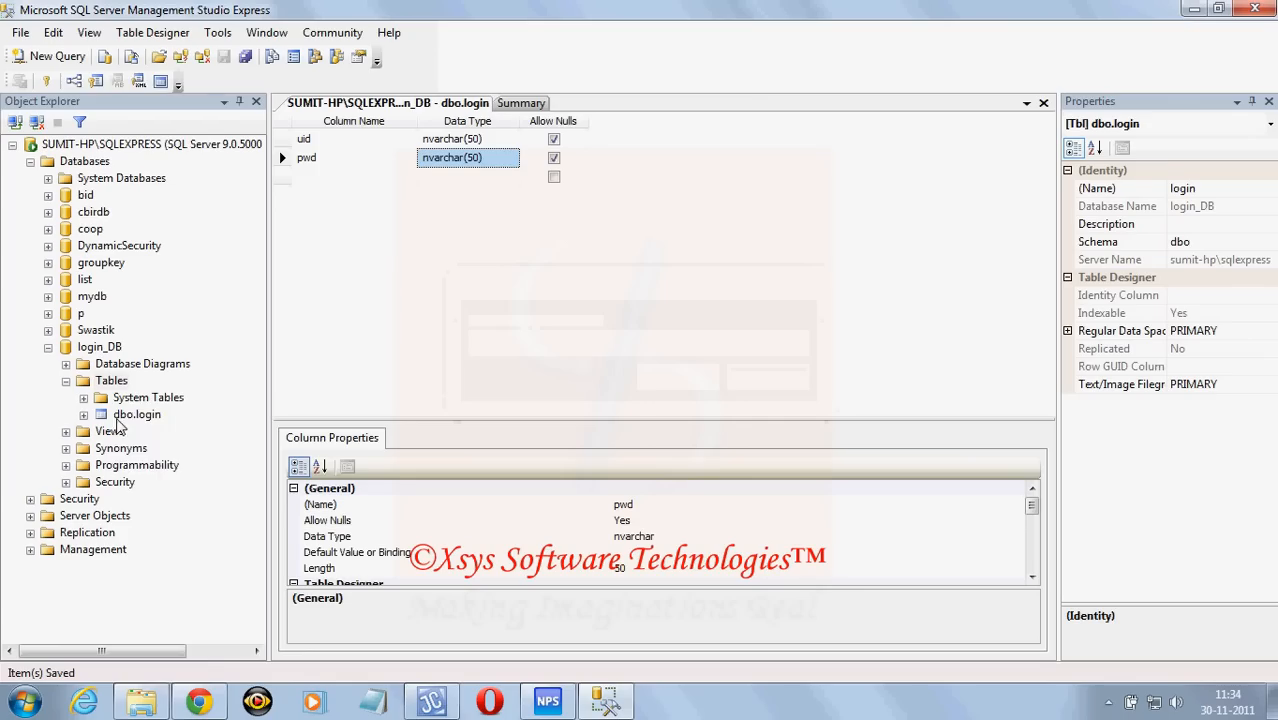
pyautogui.rightClick(136, 412)
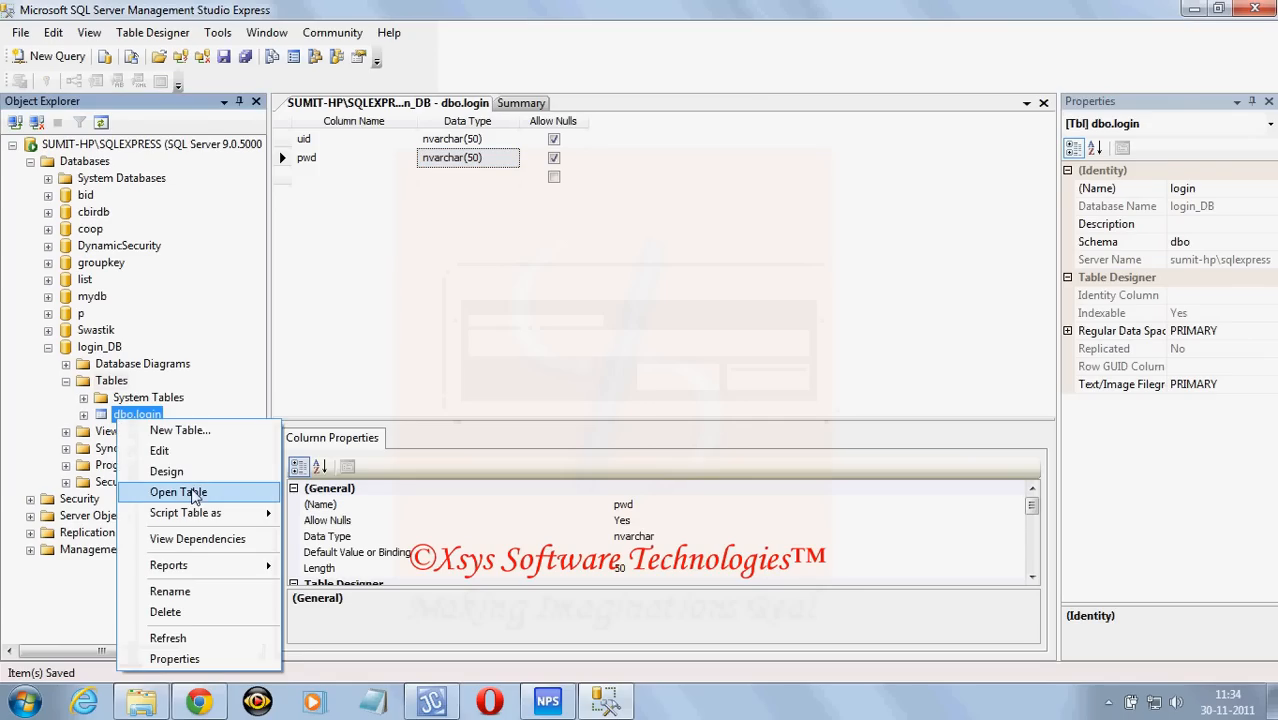
pyautogui.click(178, 492)
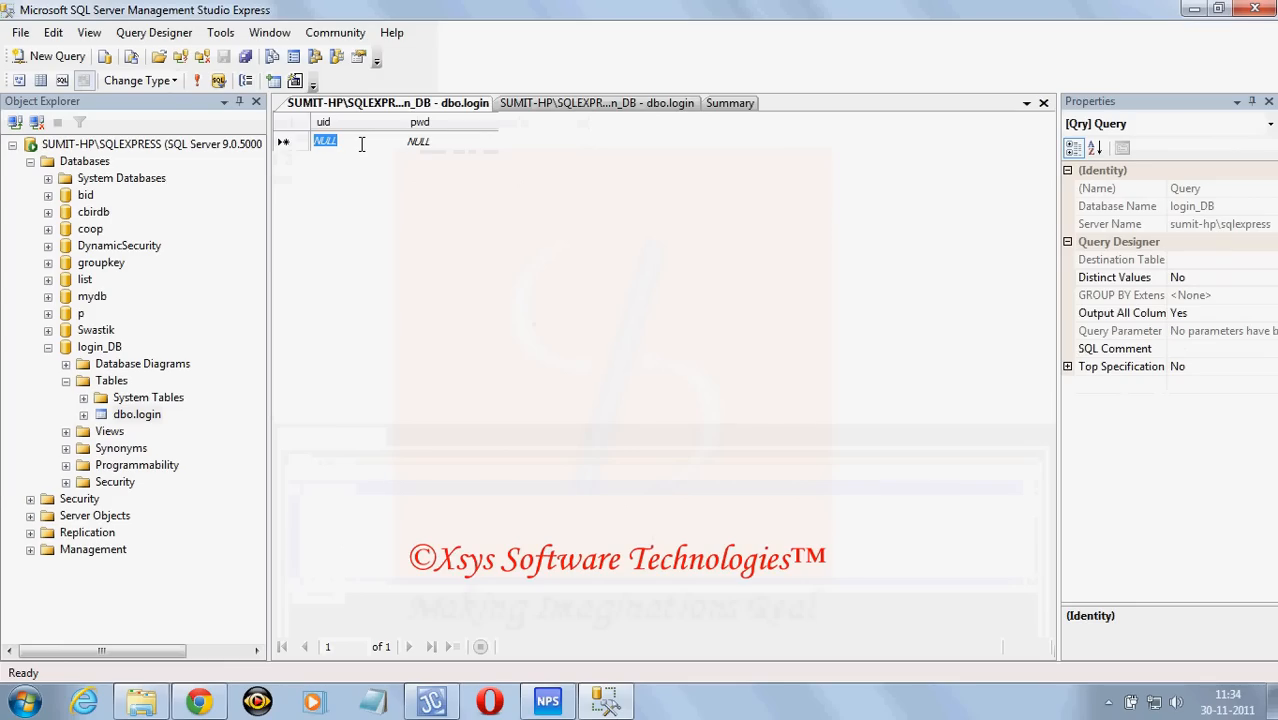
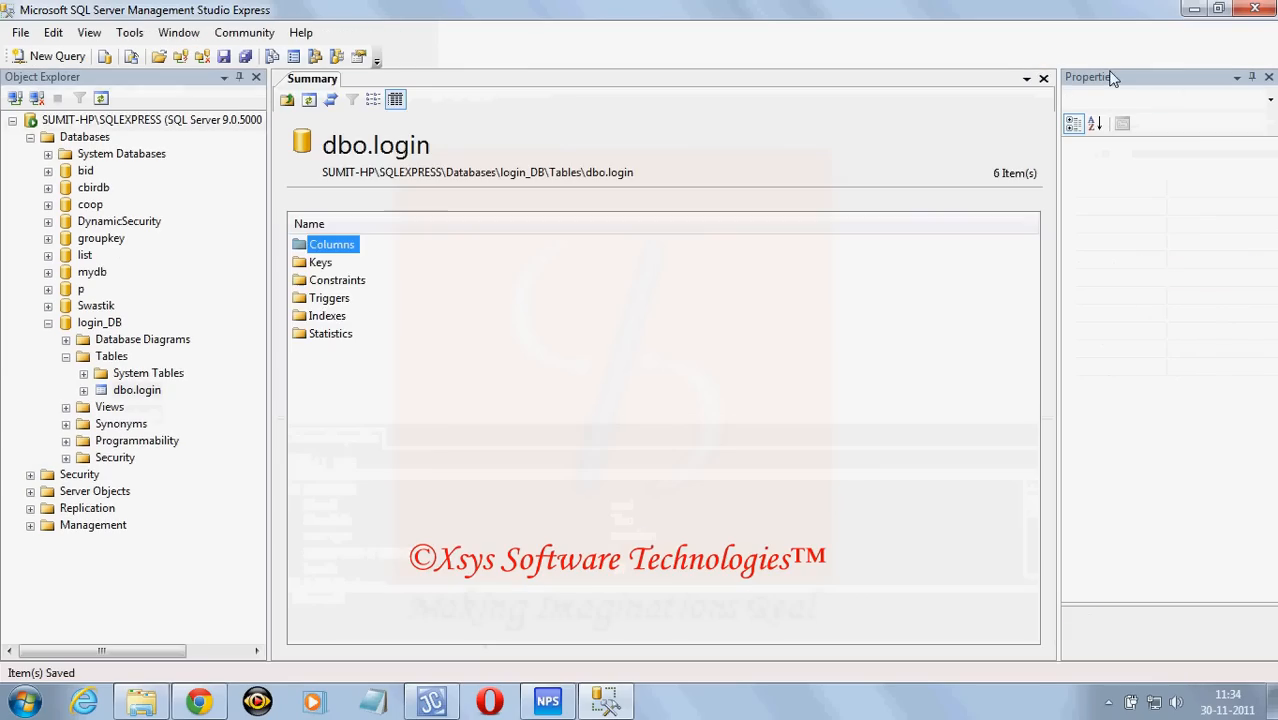
# Step: Open Data Sources (ODBC) from Control Panel's Administrative Tools
pyautogui.click(140, 700)
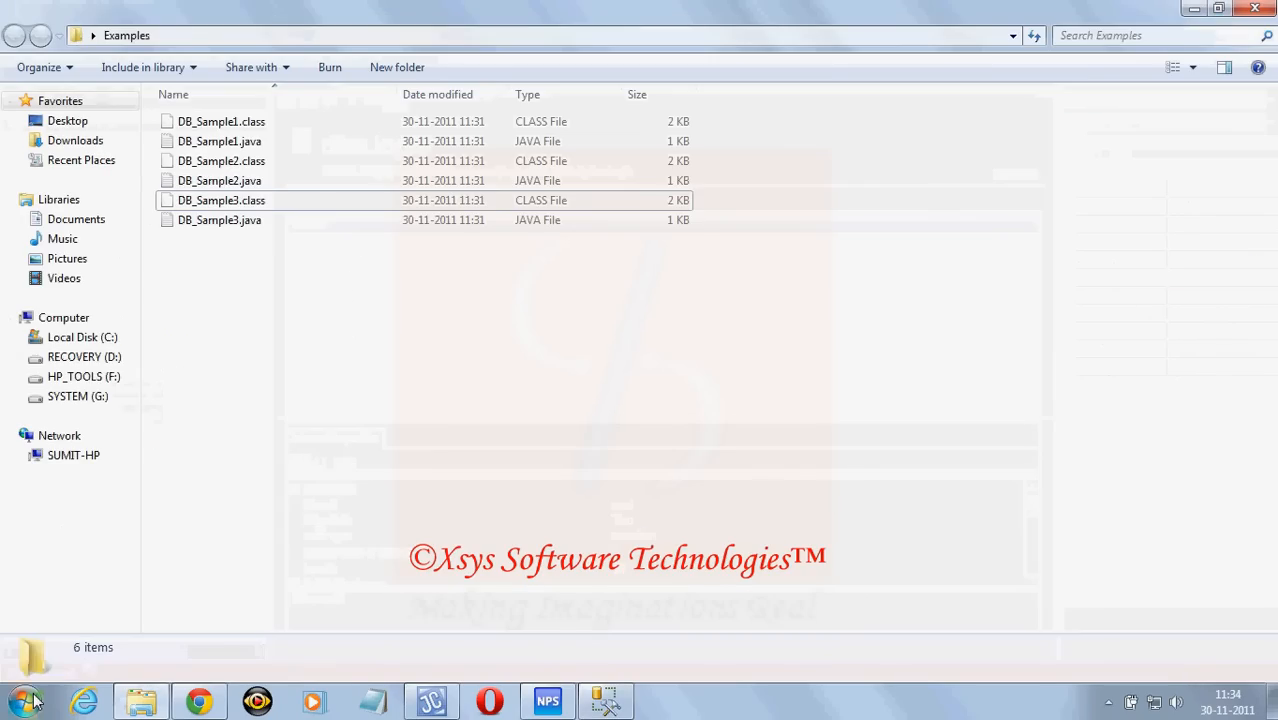
pyautogui.click(22, 700)
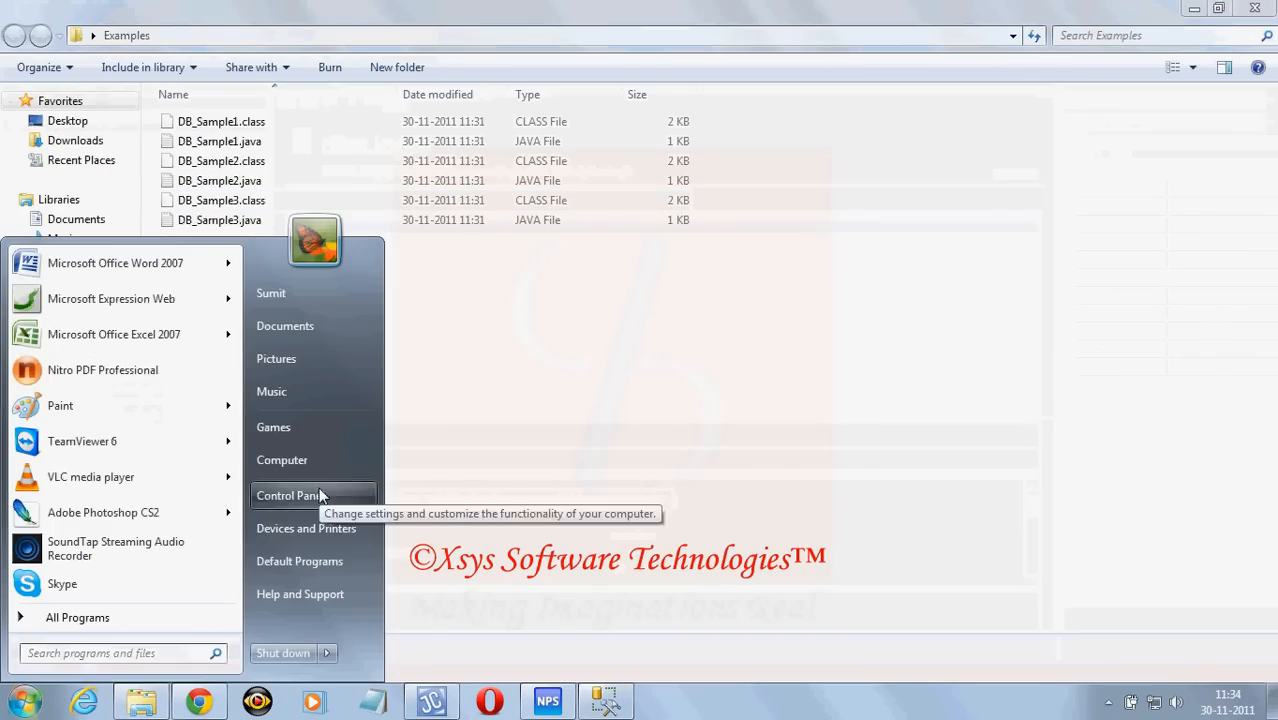
pyautogui.click(288, 496)
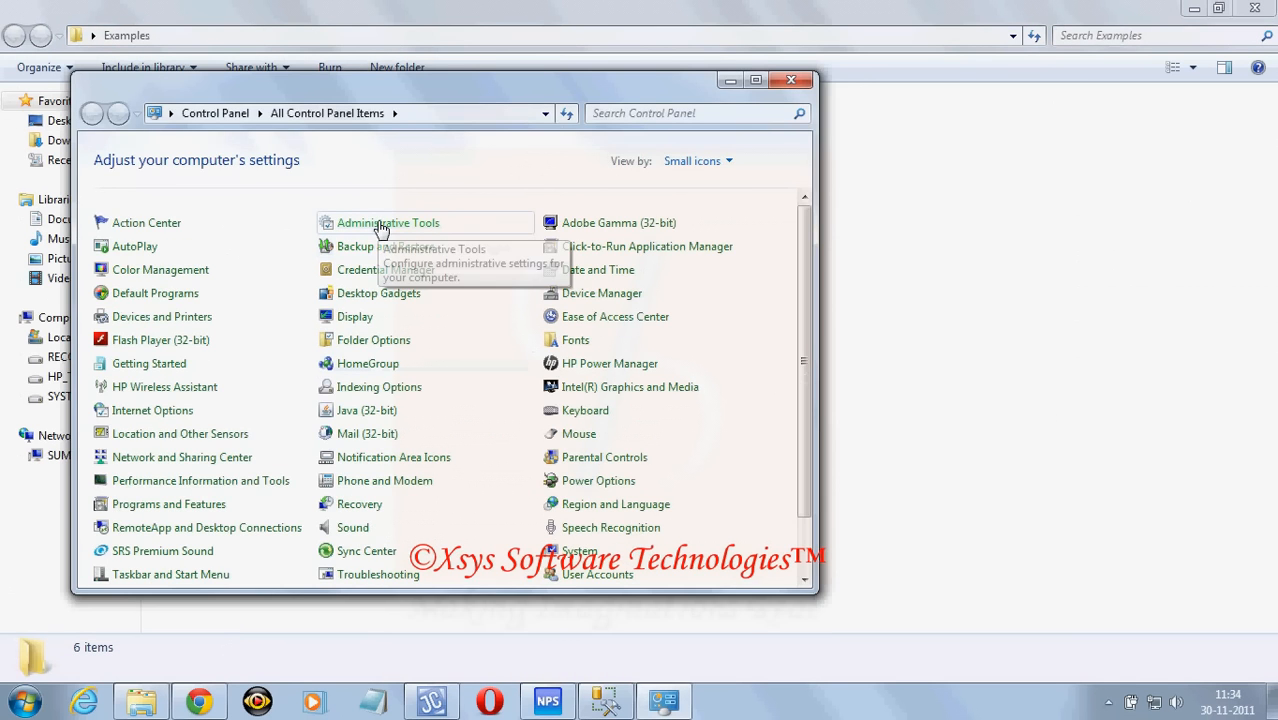
pyautogui.doubleClick(388, 222)
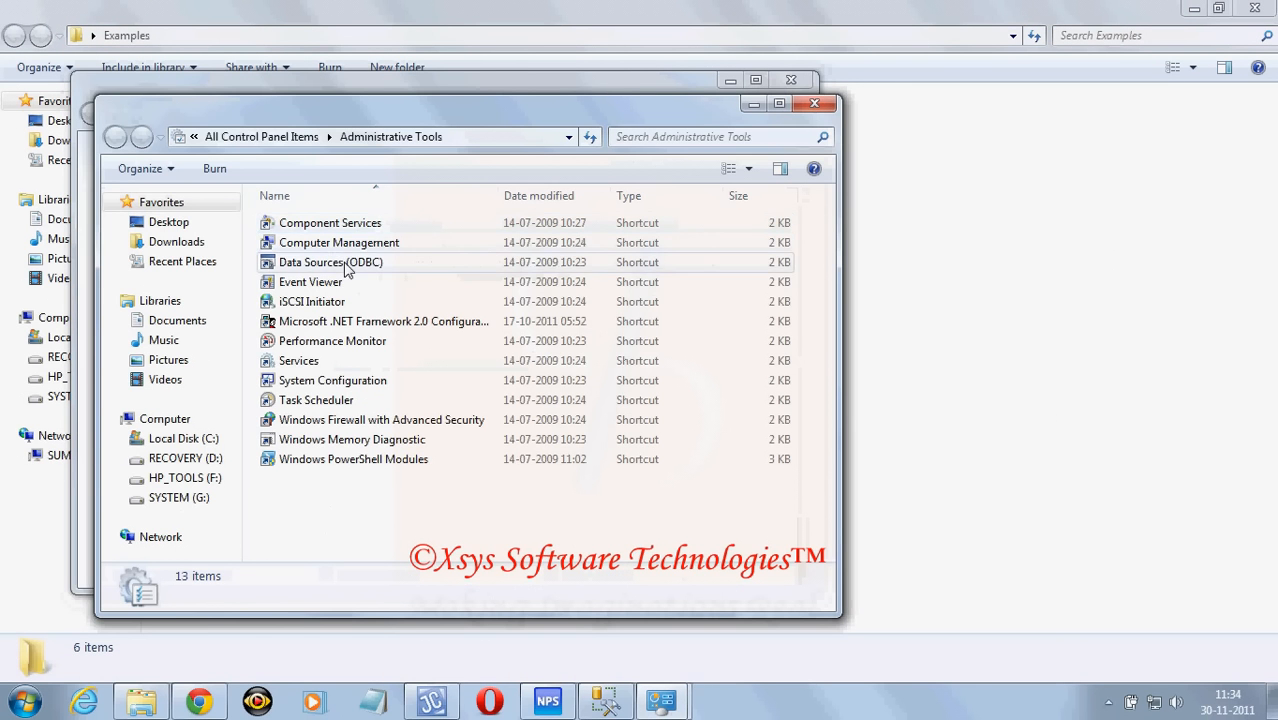
pyautogui.doubleClick(332, 262)
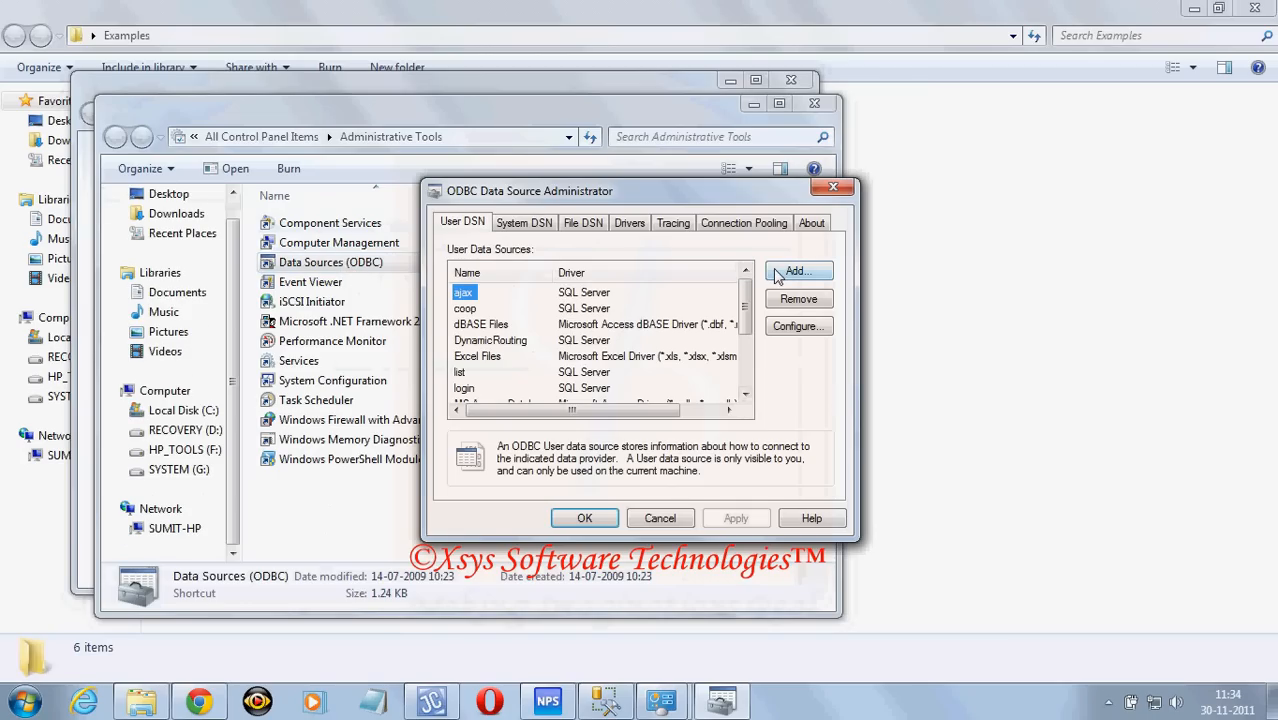
# Step: Add a new user data source with the SQL Server driver named login_DSN
pyautogui.click(798, 270)
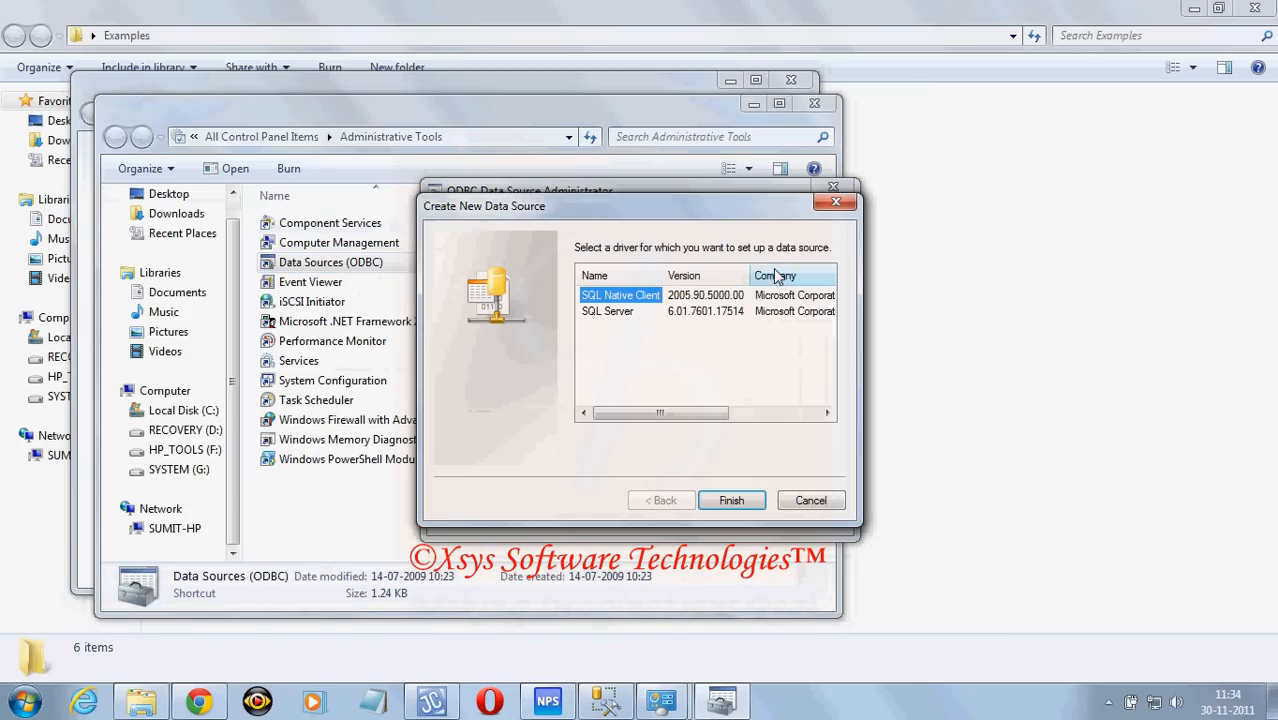
pyautogui.click(608, 312)
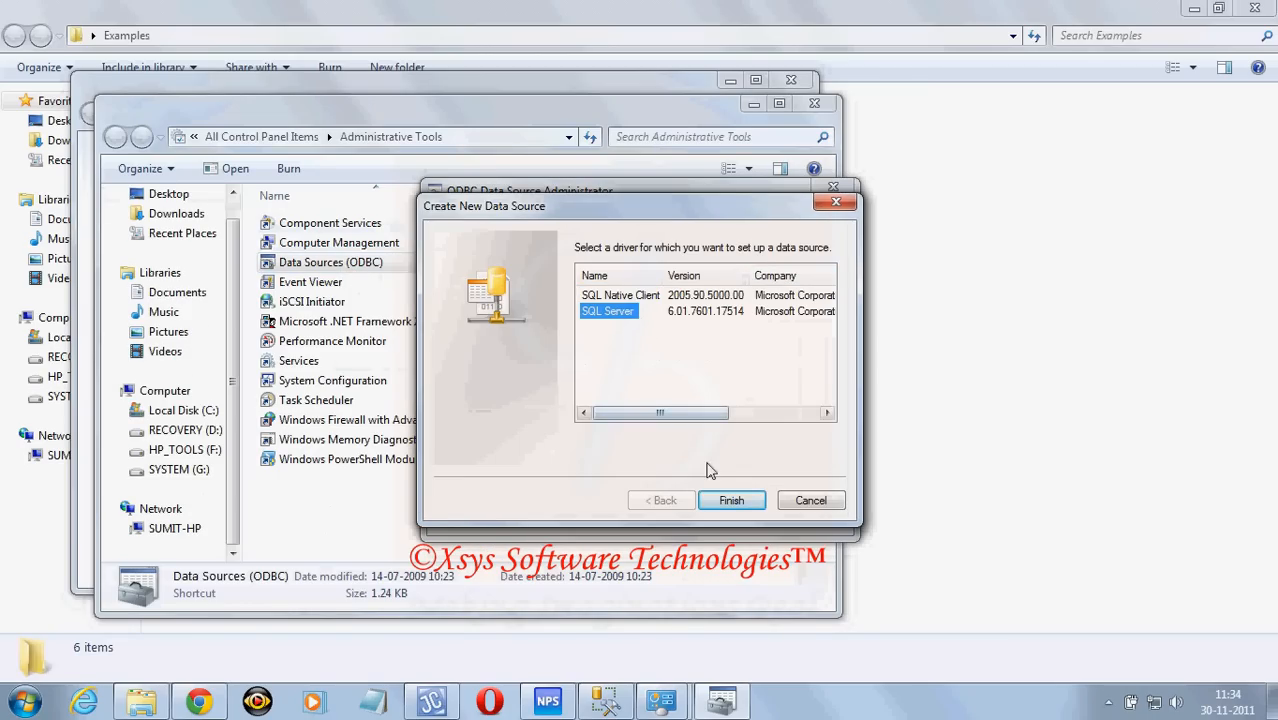
pyautogui.click(732, 500)
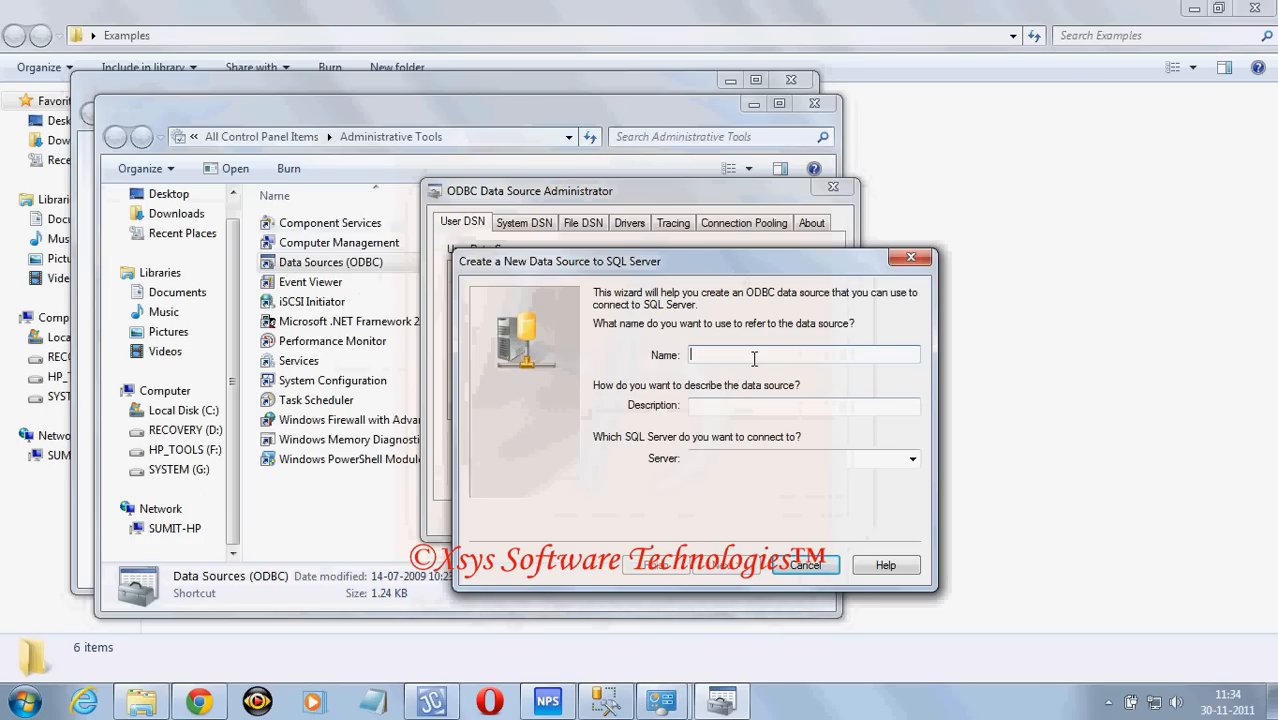
pyautogui.write('login')
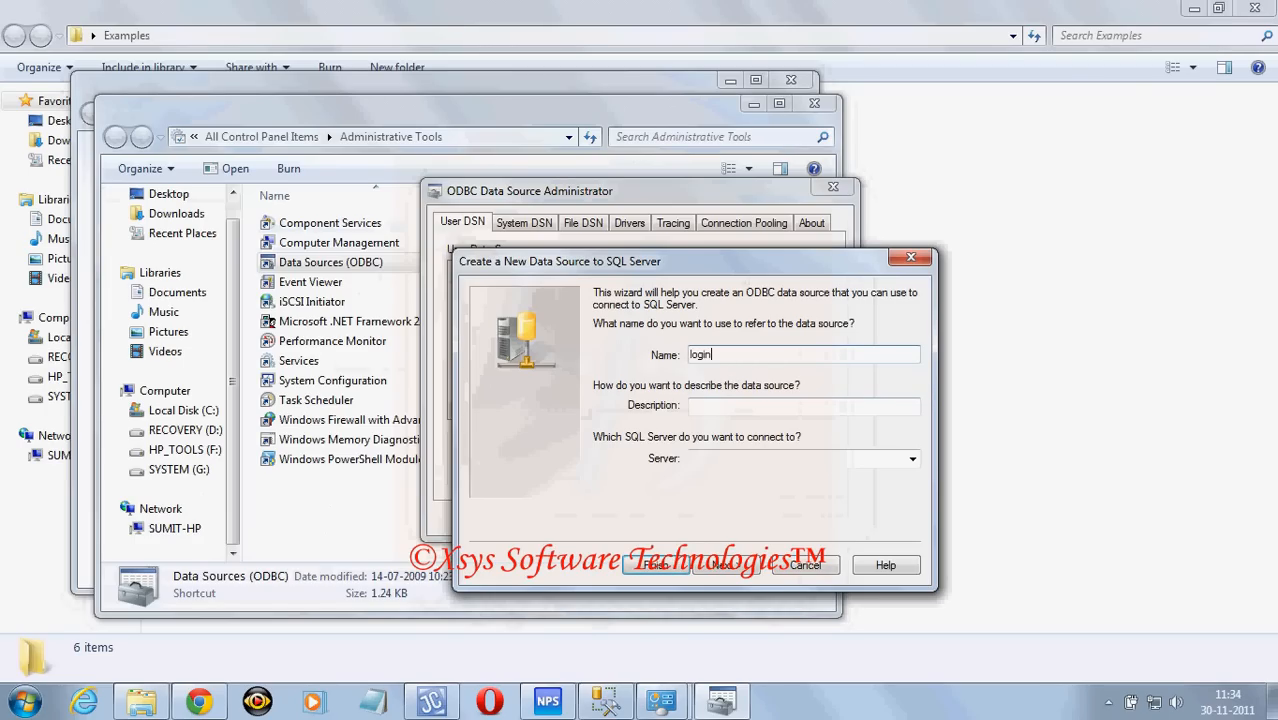
pyautogui.write('_DS')
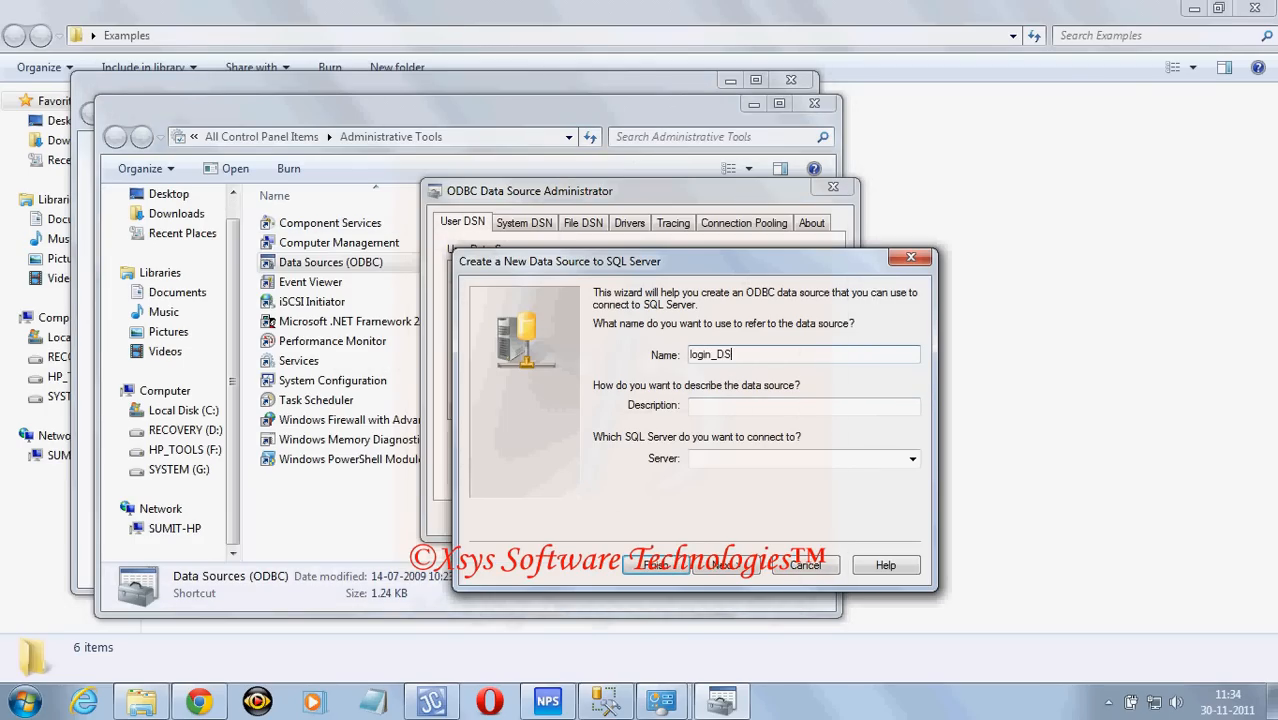
pyautogui.click(800, 458)
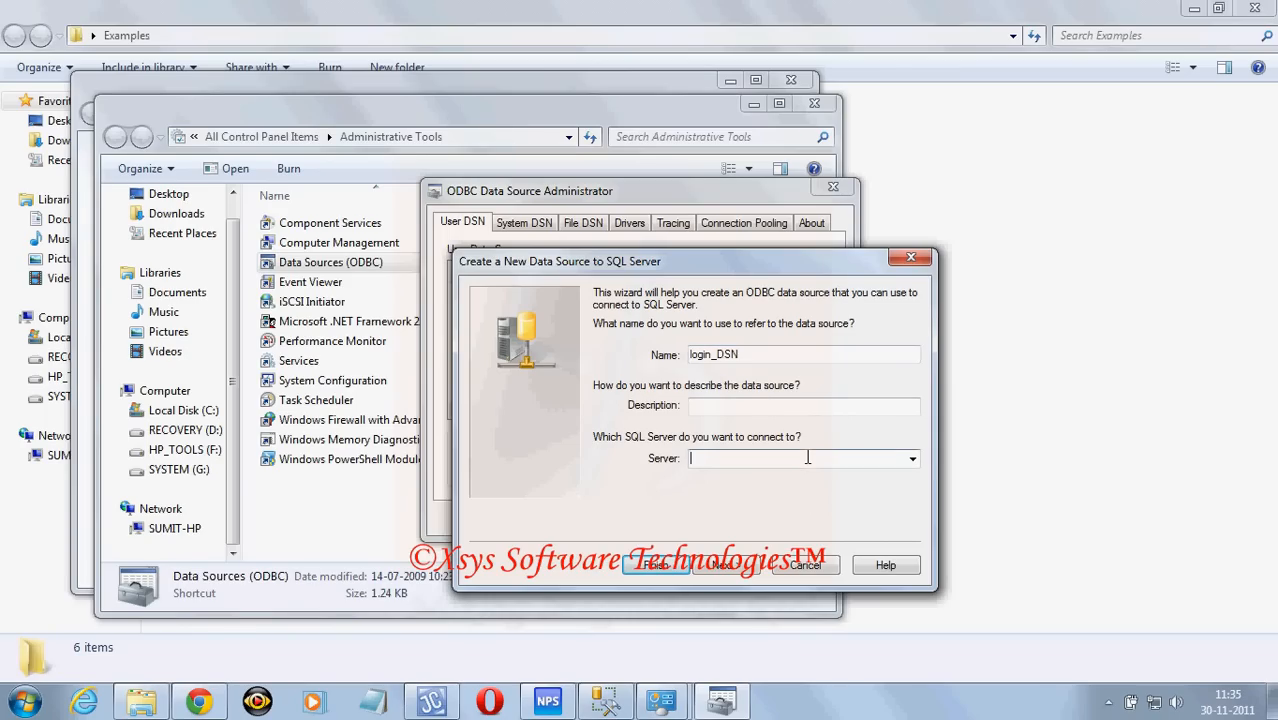
pyautogui.moveTo(604, 698)
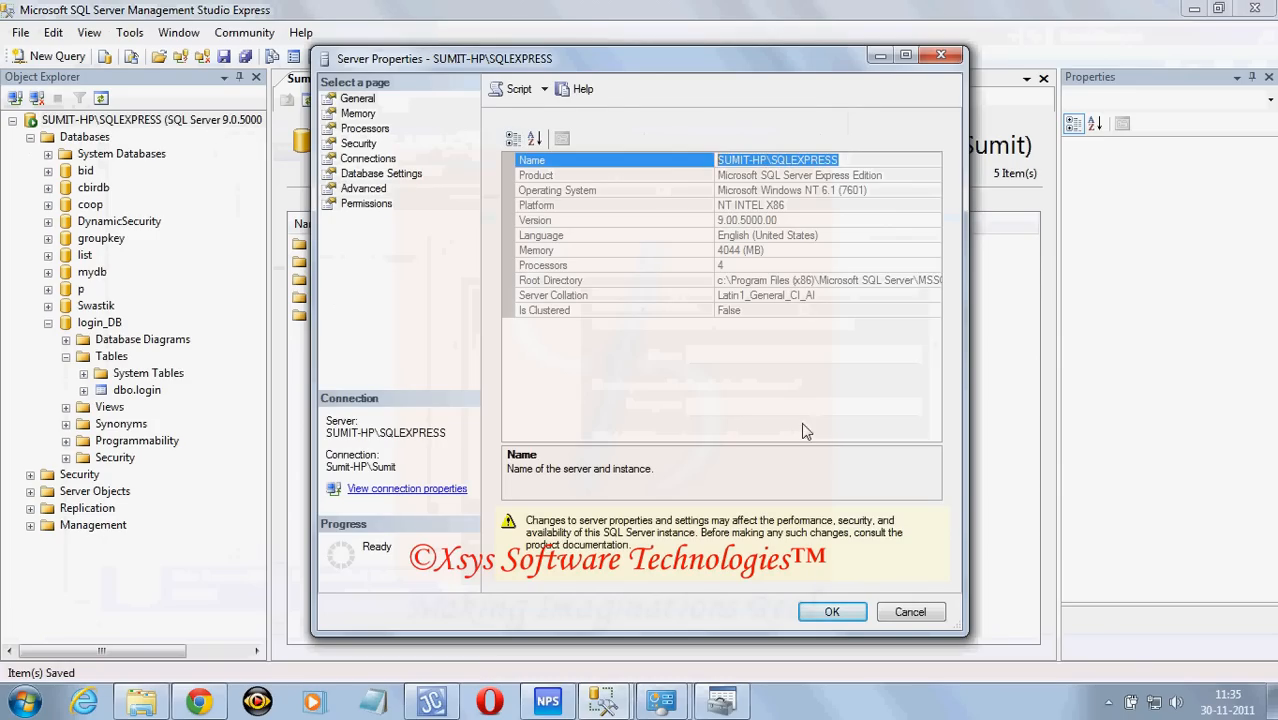
pyautogui.click(830, 612)
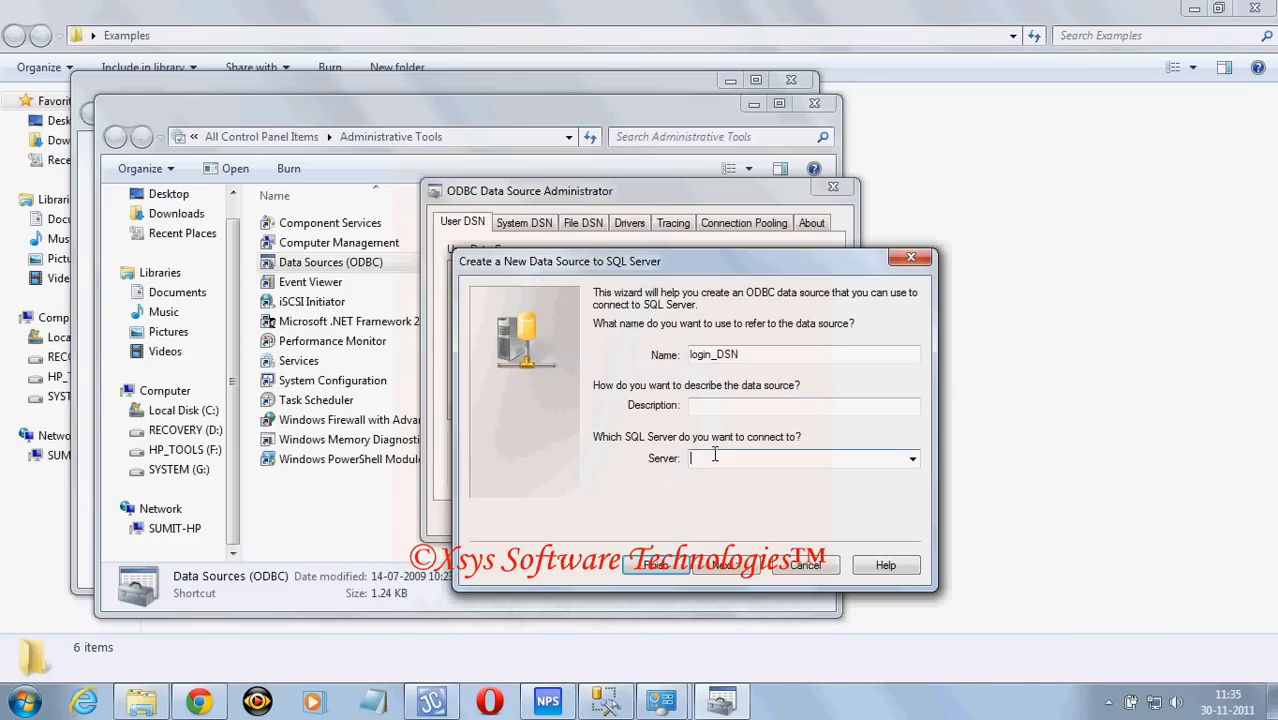
# Step: Set the data source server to SUMIT-HP\SQLEXPRESS and continue to authentication
pyautogui.write('SUMIT-HP\\SQLEXPRESS')
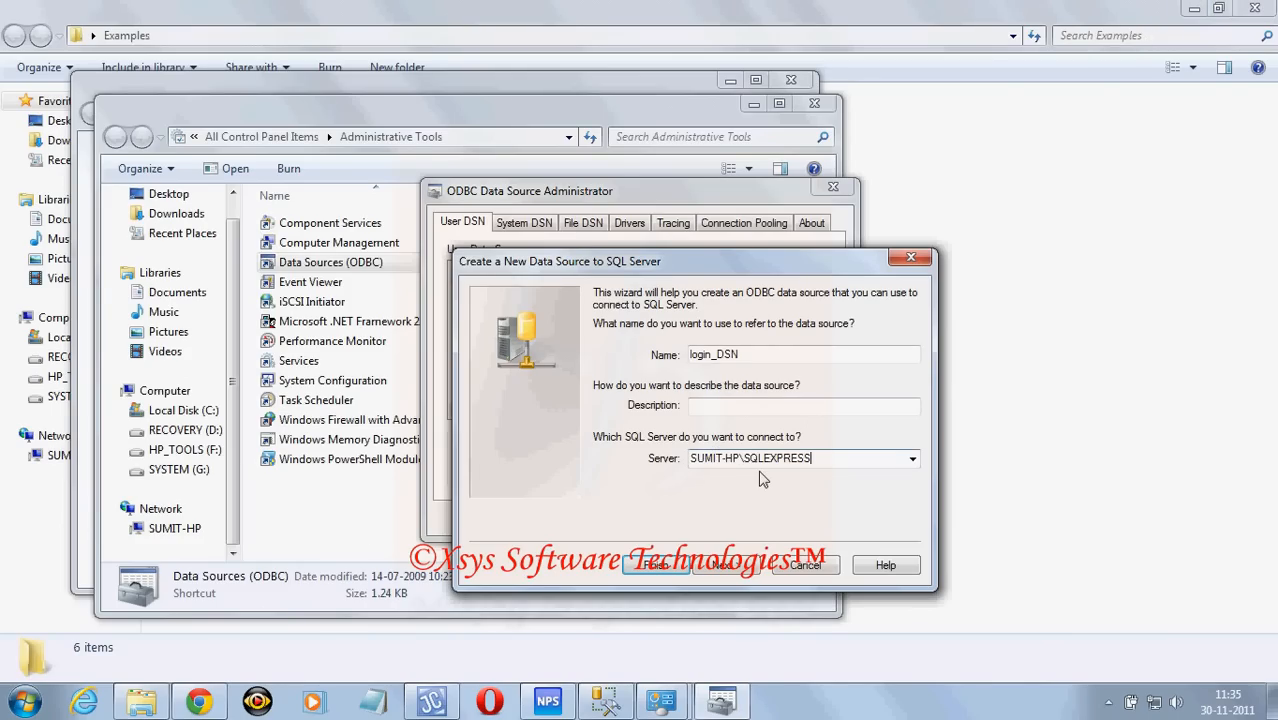
pyautogui.moveTo(740, 570)
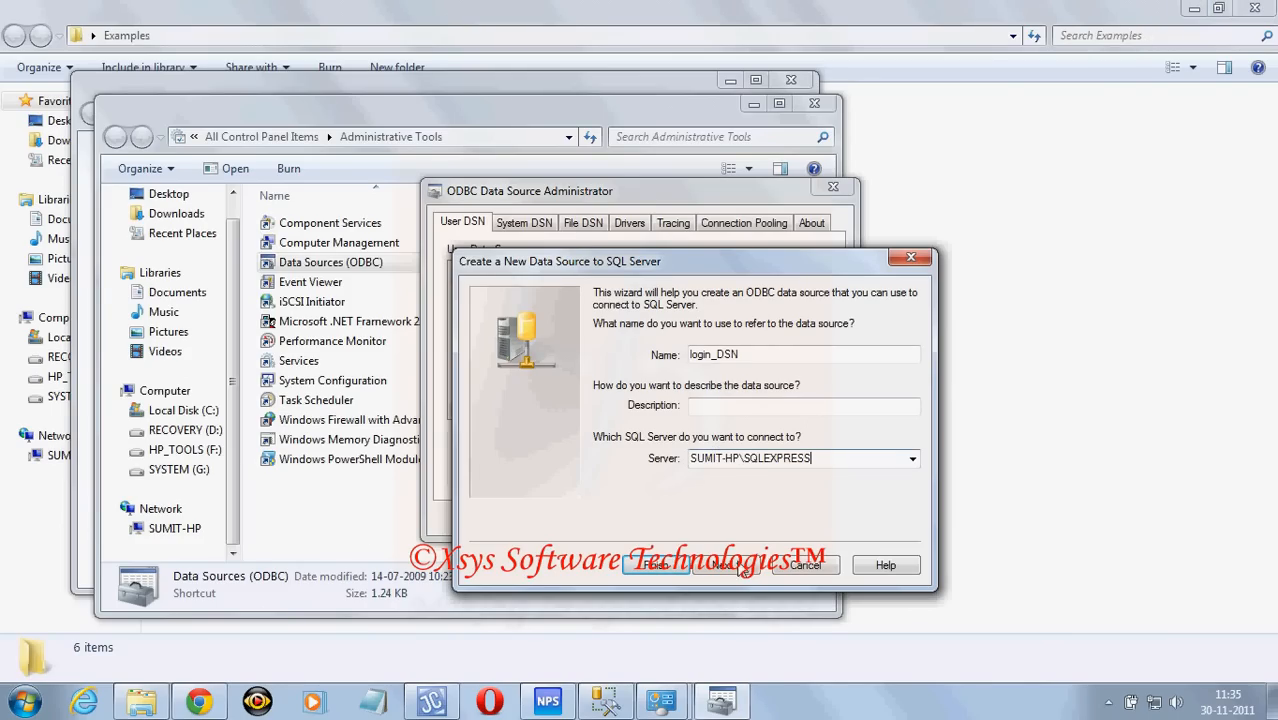
pyautogui.click(724, 564)
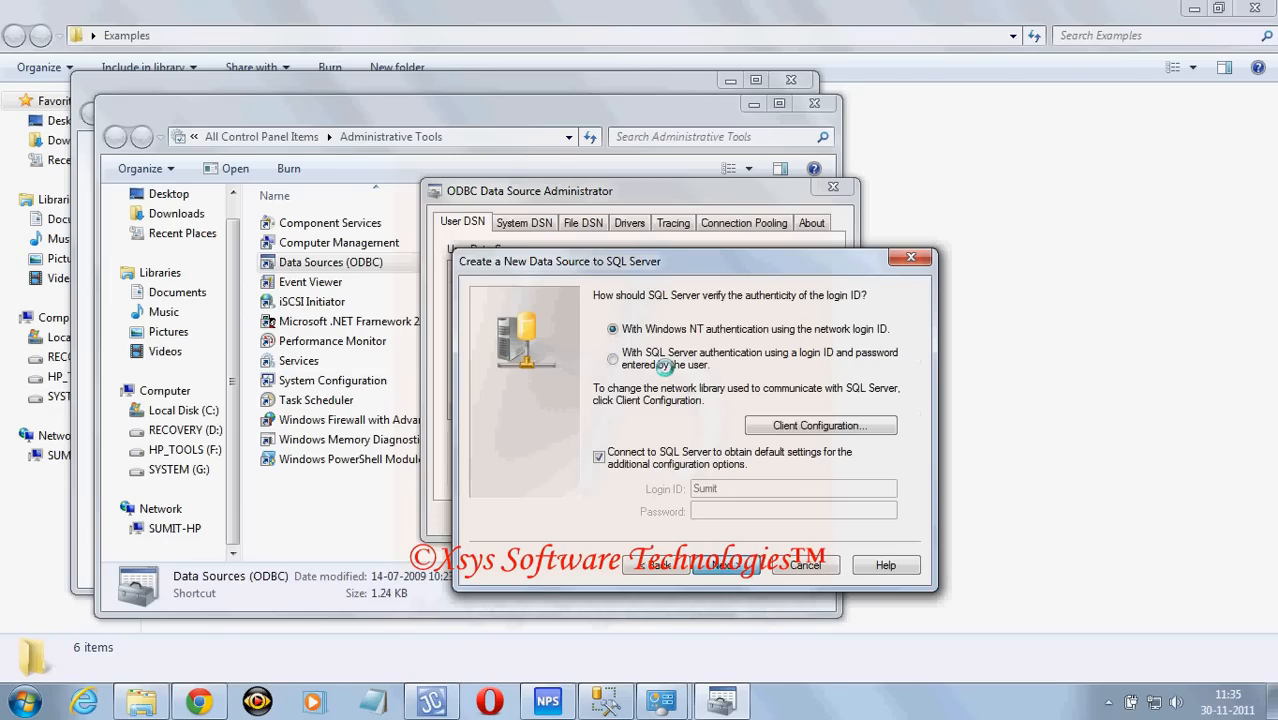
# Step: Keep Windows authentication, make login_DB the default database and finish the data source
pyautogui.click(724, 564)
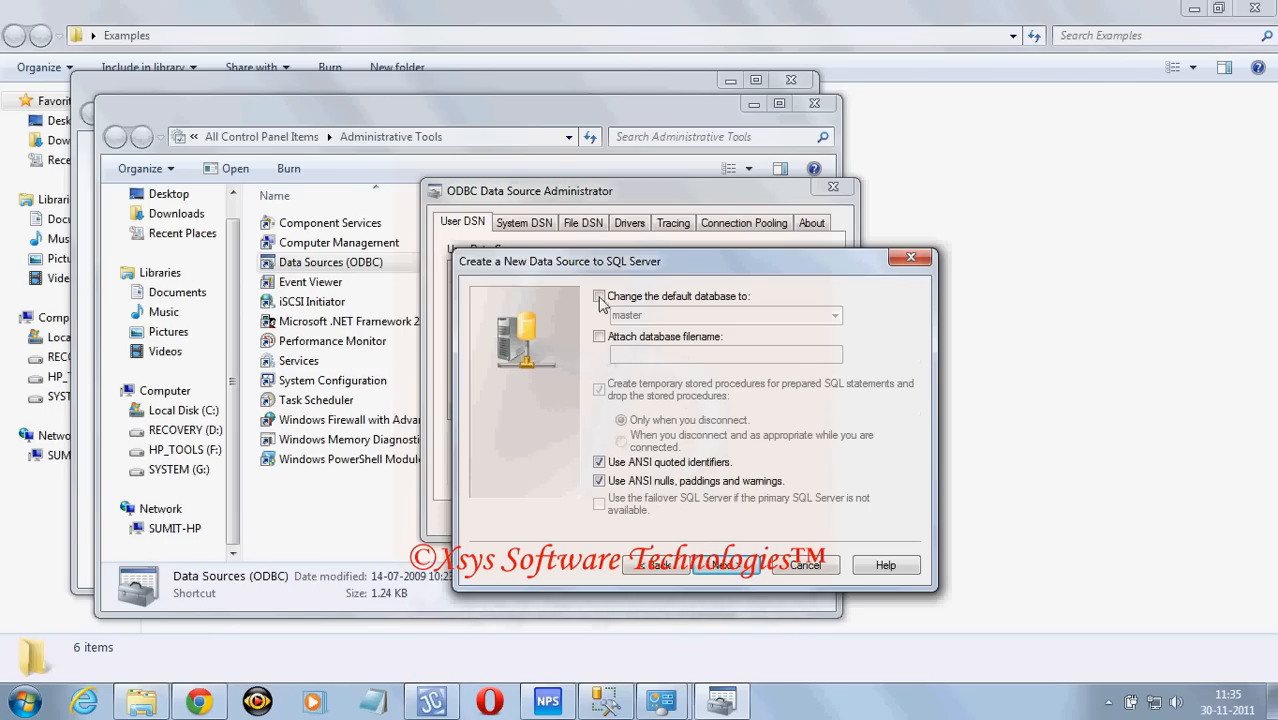
pyautogui.click(600, 296)
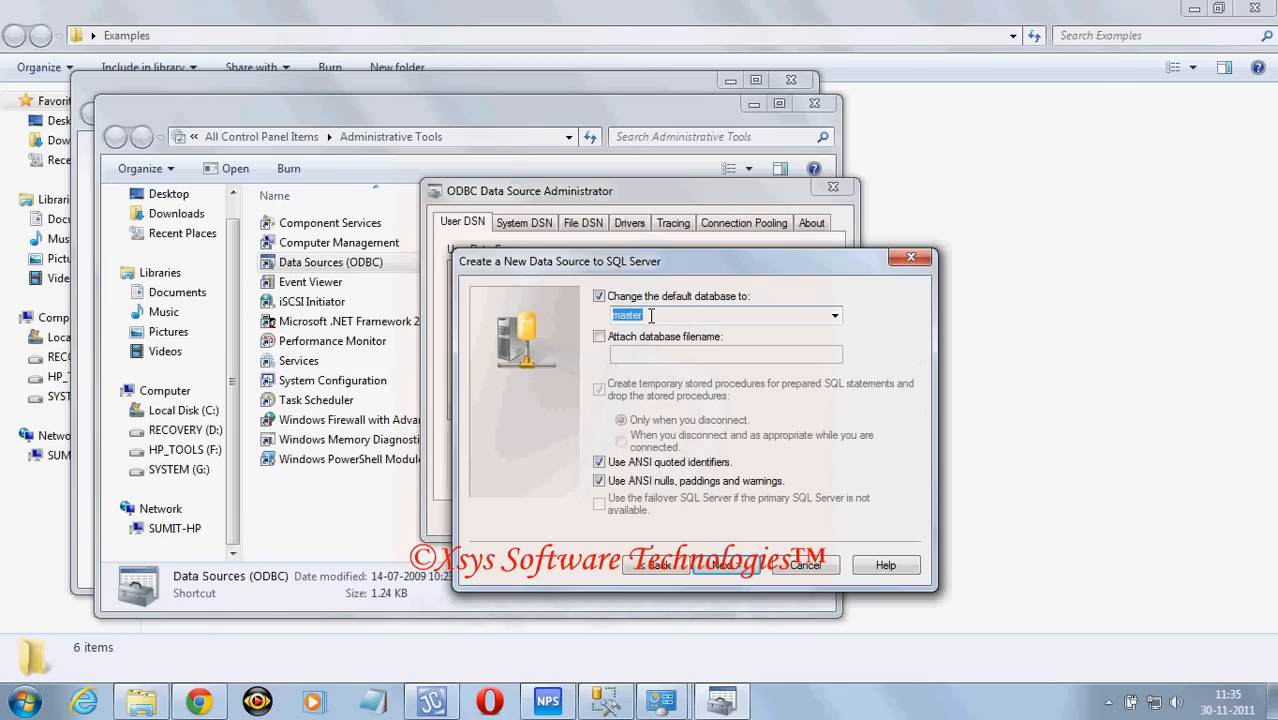
pyautogui.click(834, 316)
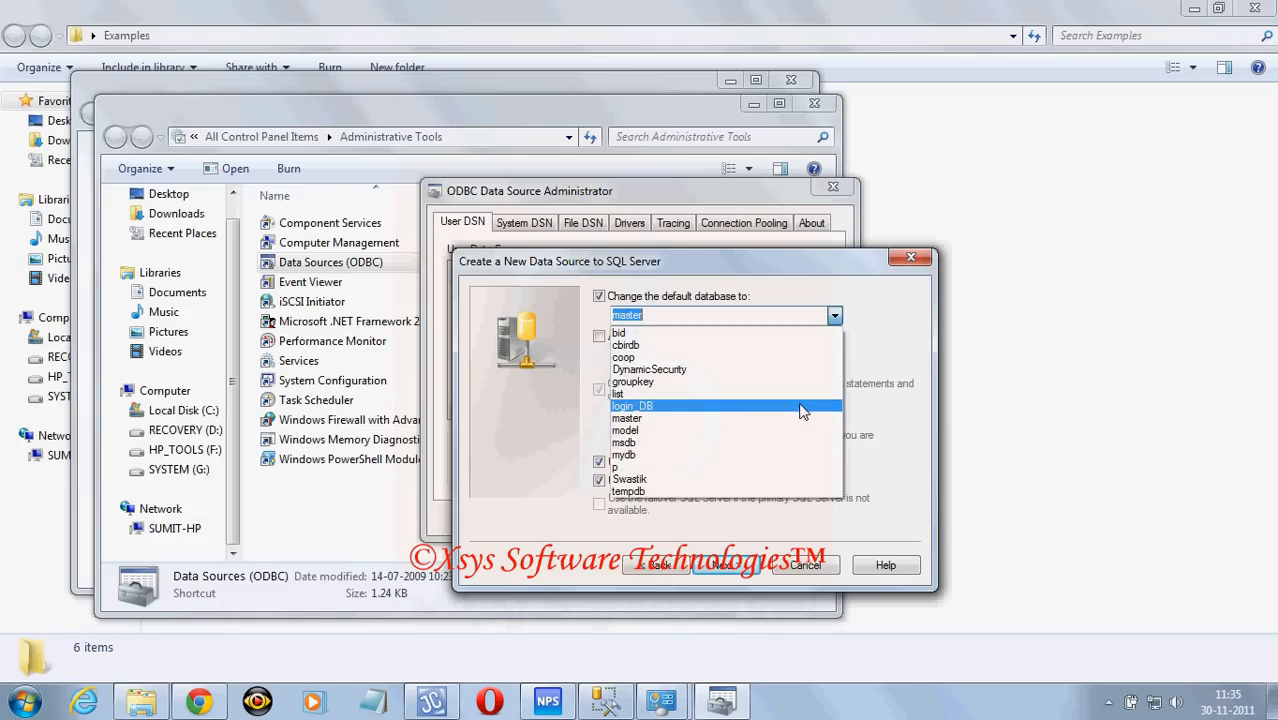
pyautogui.click(632, 406)
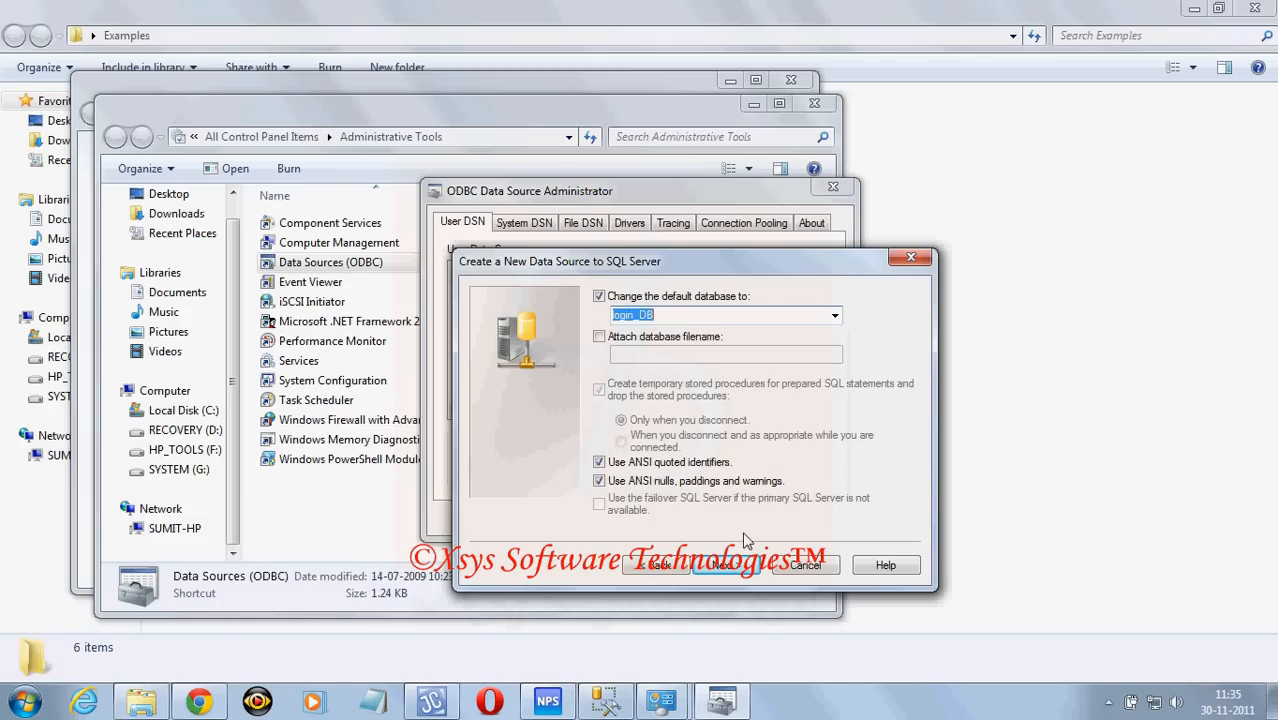
pyautogui.click(728, 564)
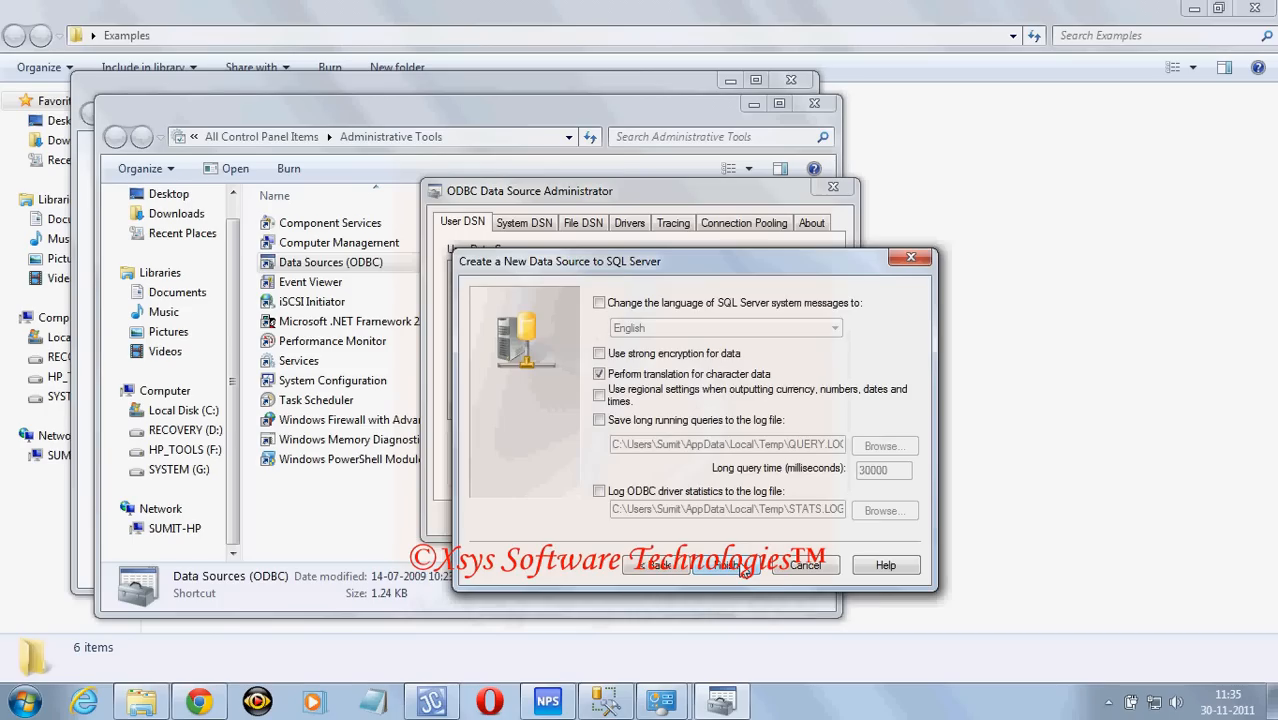
pyautogui.click(726, 564)
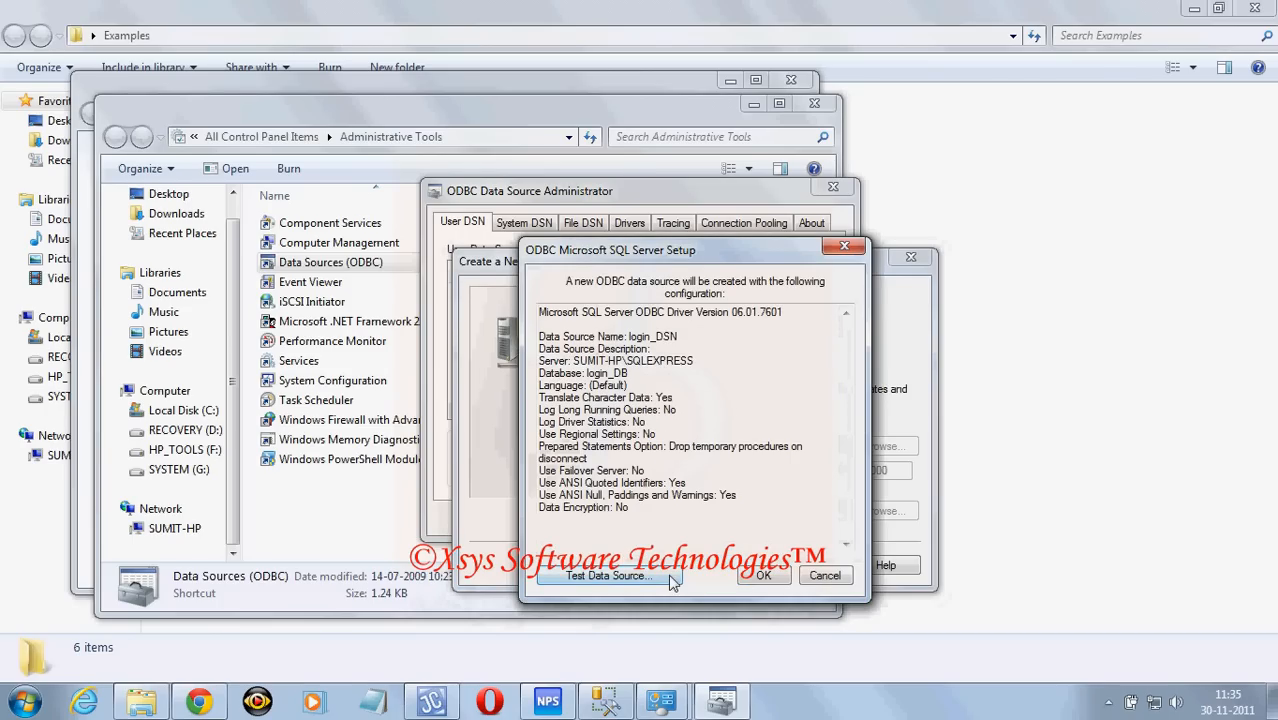
# Step: Test the login_DSN connection successfully and accept the configuration
pyautogui.click(608, 576)
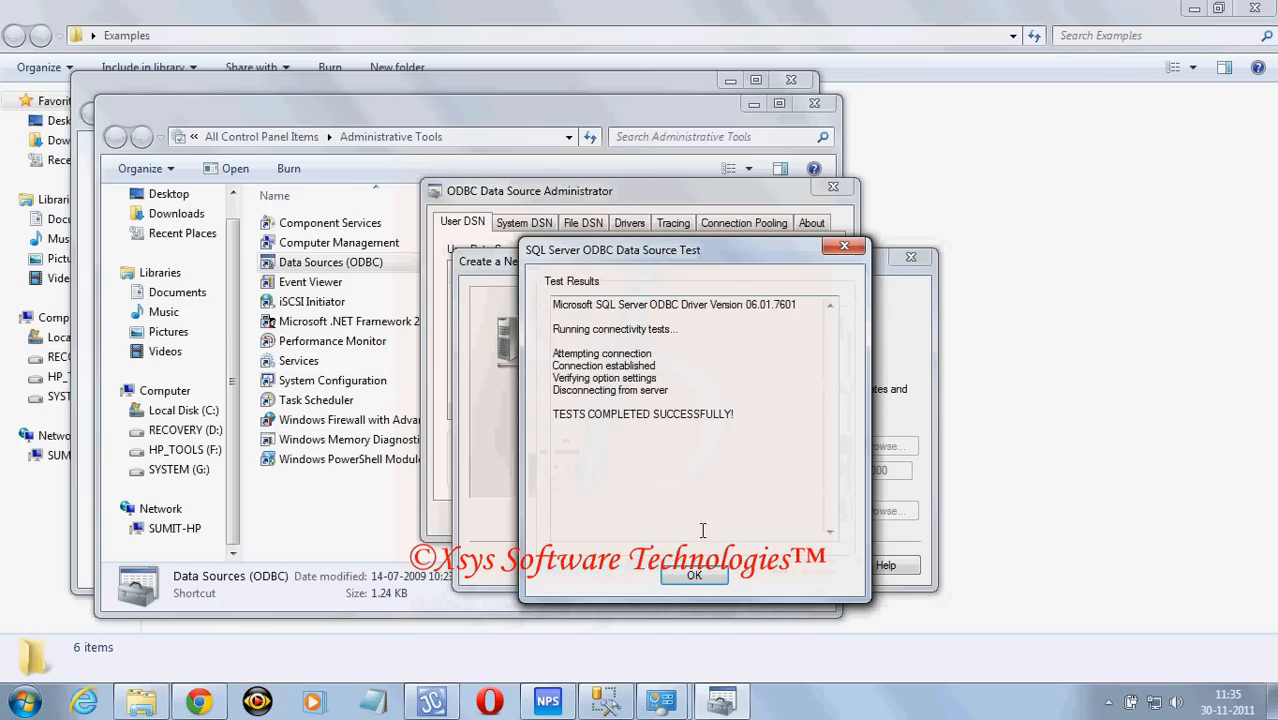
pyautogui.click(694, 576)
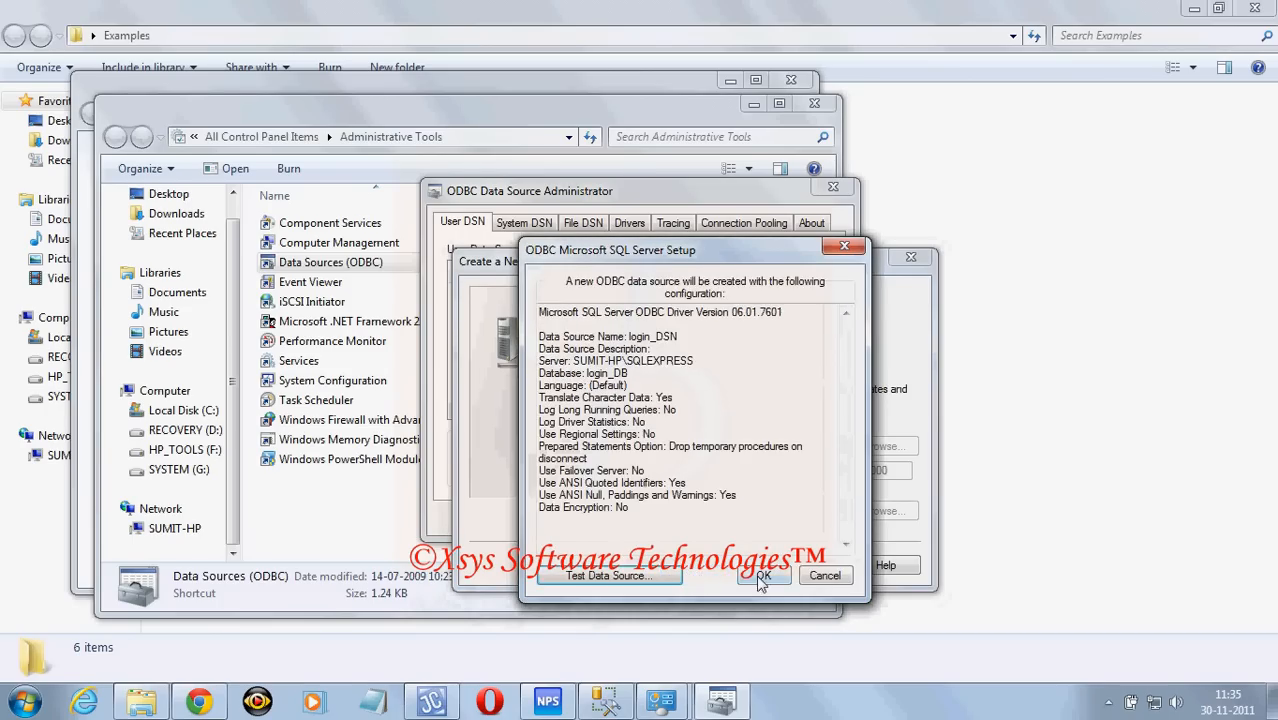
pyautogui.click(764, 576)
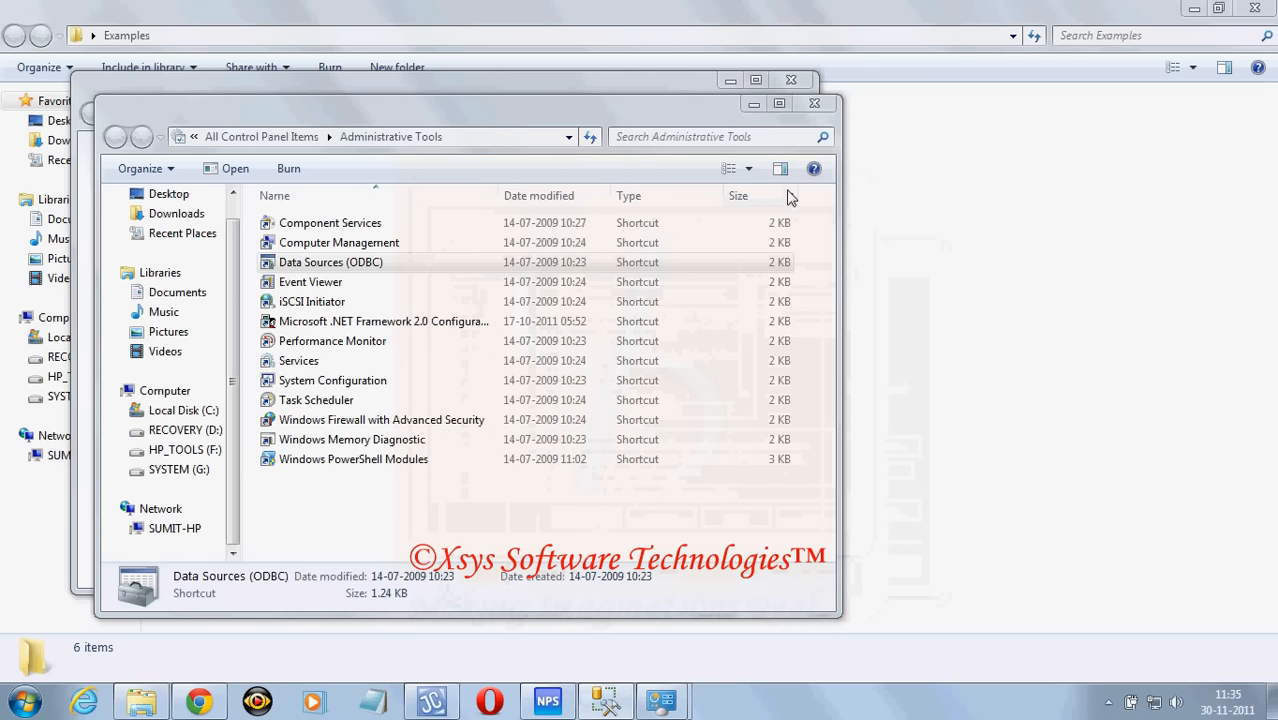
# Step: Close Administrative Tools and return to Management Studio Express showing dbo.login
pyautogui.click(814, 104)
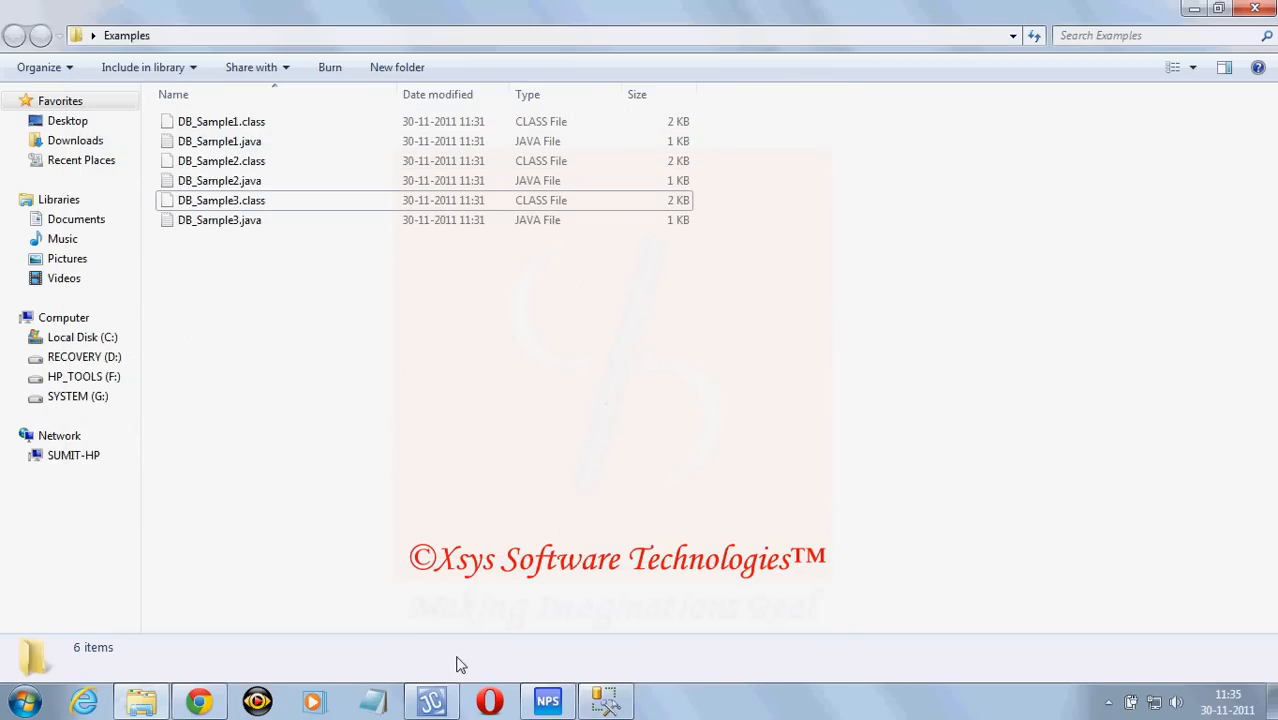
pyautogui.moveTo(608, 700)
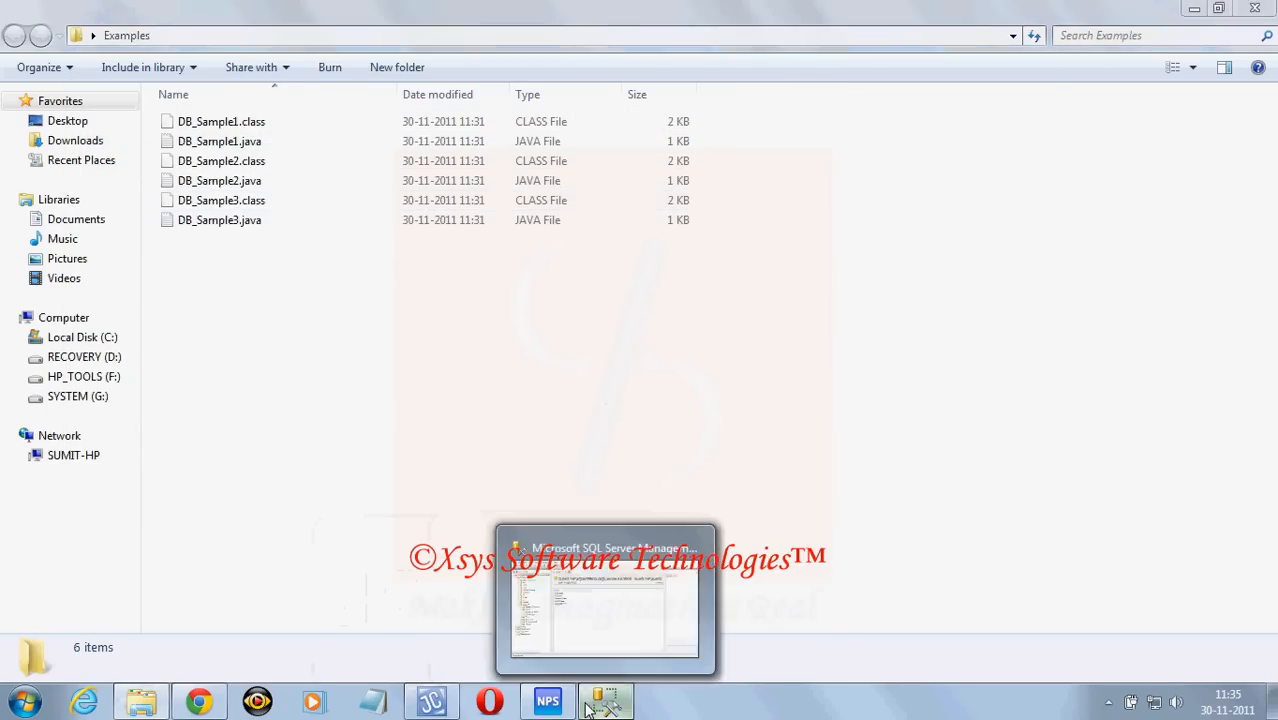
pyautogui.click(604, 596)
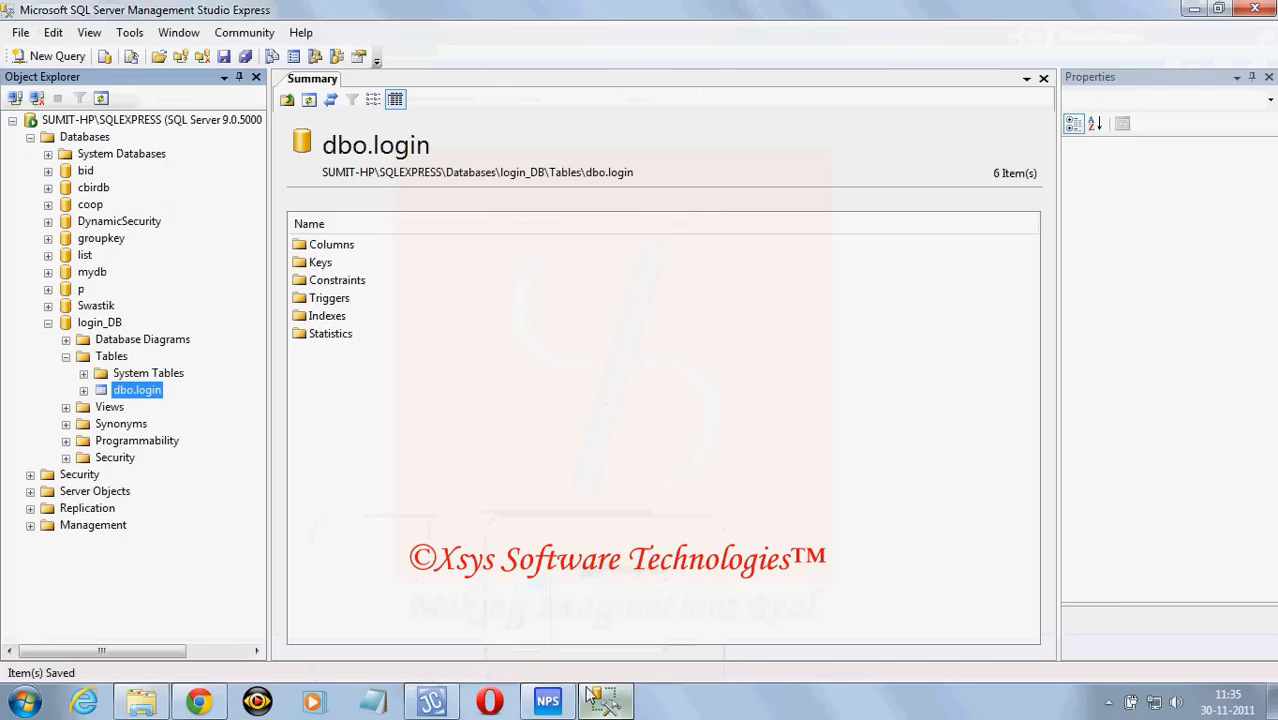
pyautogui.moveTo(432, 700)
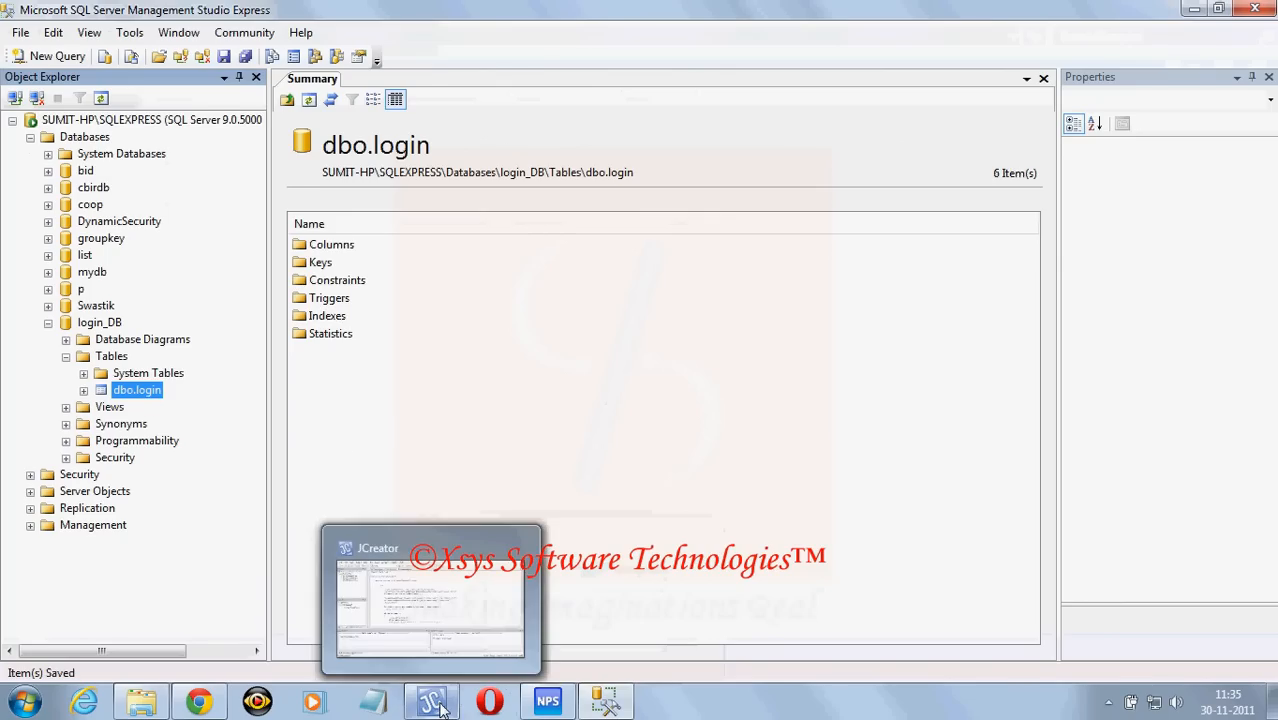
# Step: Show DB_Sample3.java in JCreator, highlighting the inserted user sumit and the login_DSN connection string
pyautogui.click(432, 600)
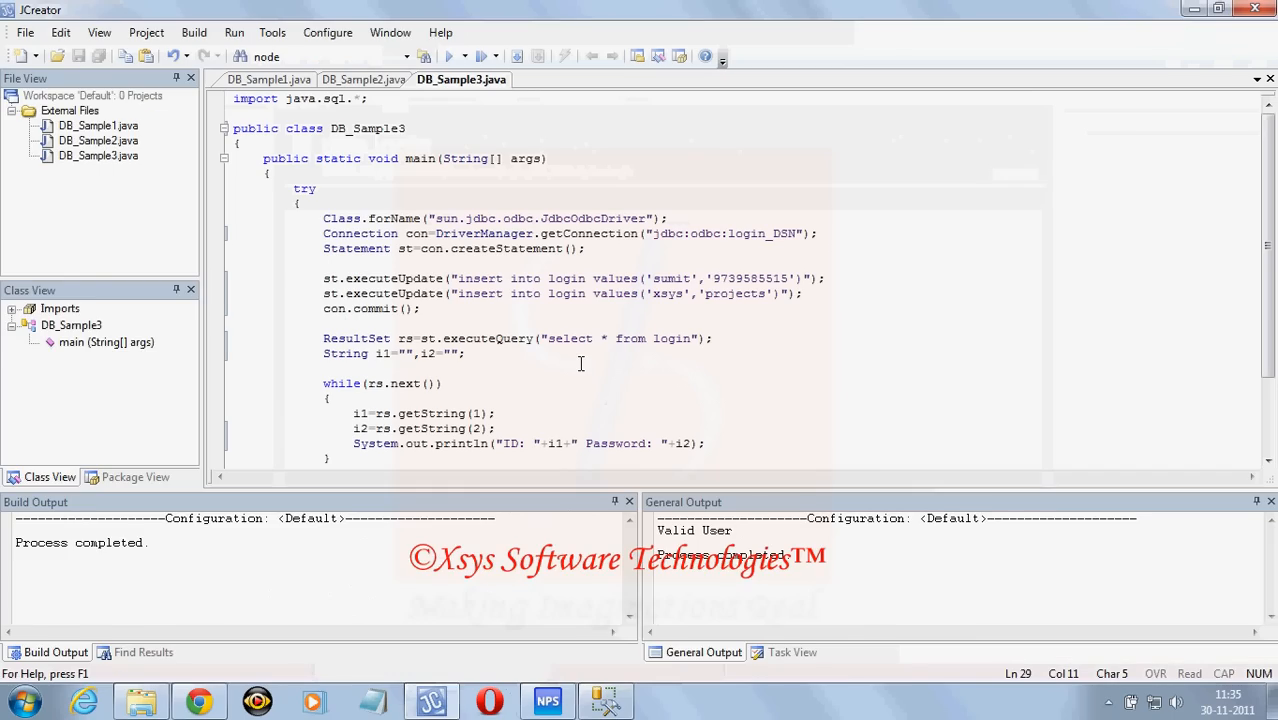
pyautogui.click(476, 144)
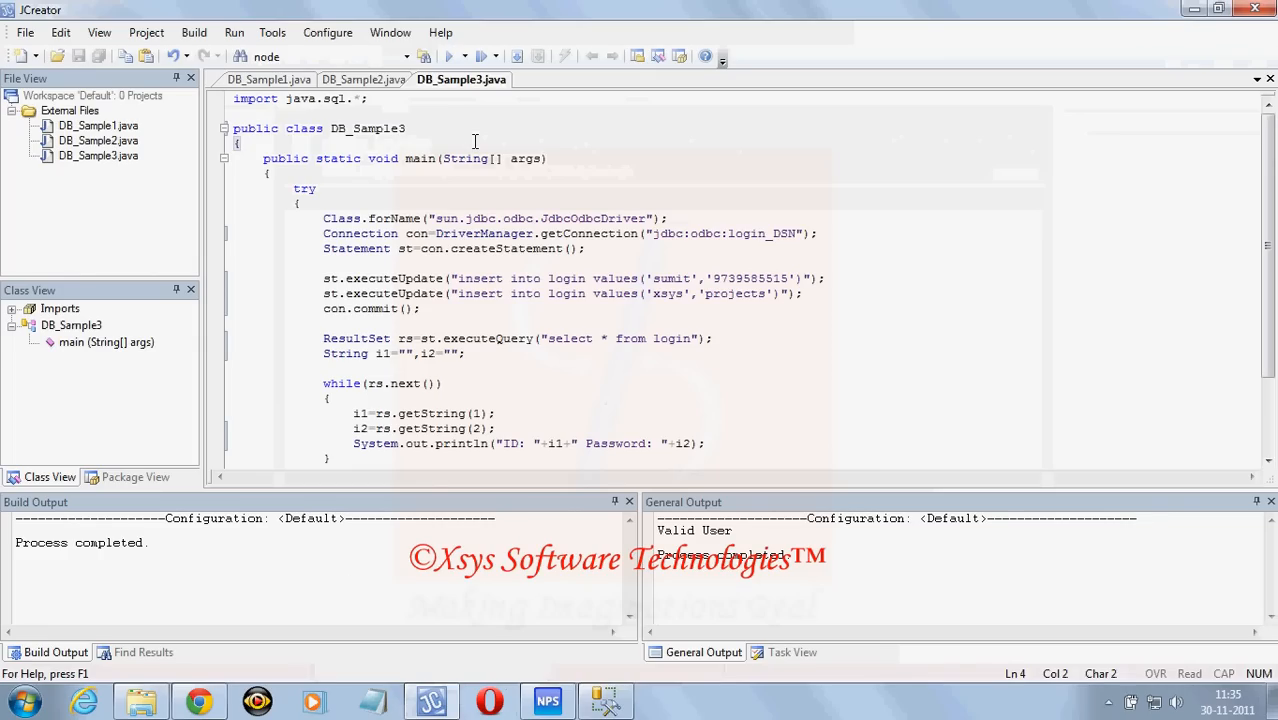
pyautogui.moveTo(556, 240)
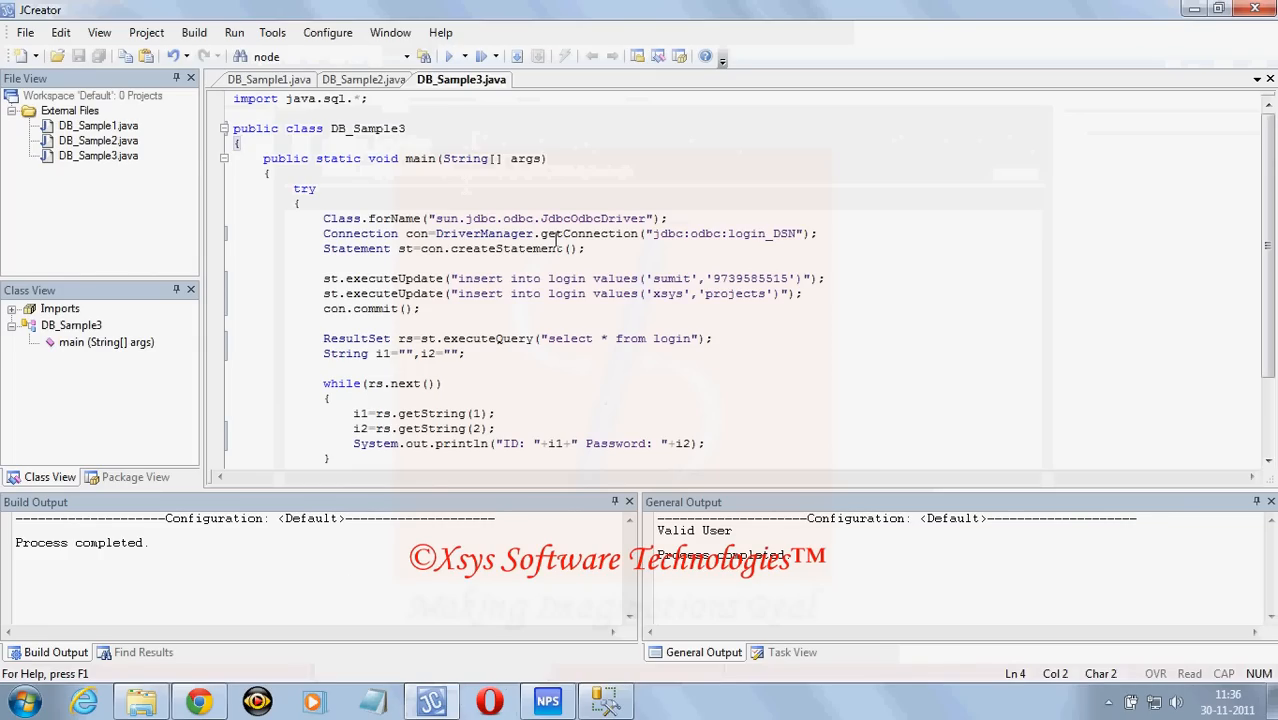
pyautogui.doubleClick(672, 278)
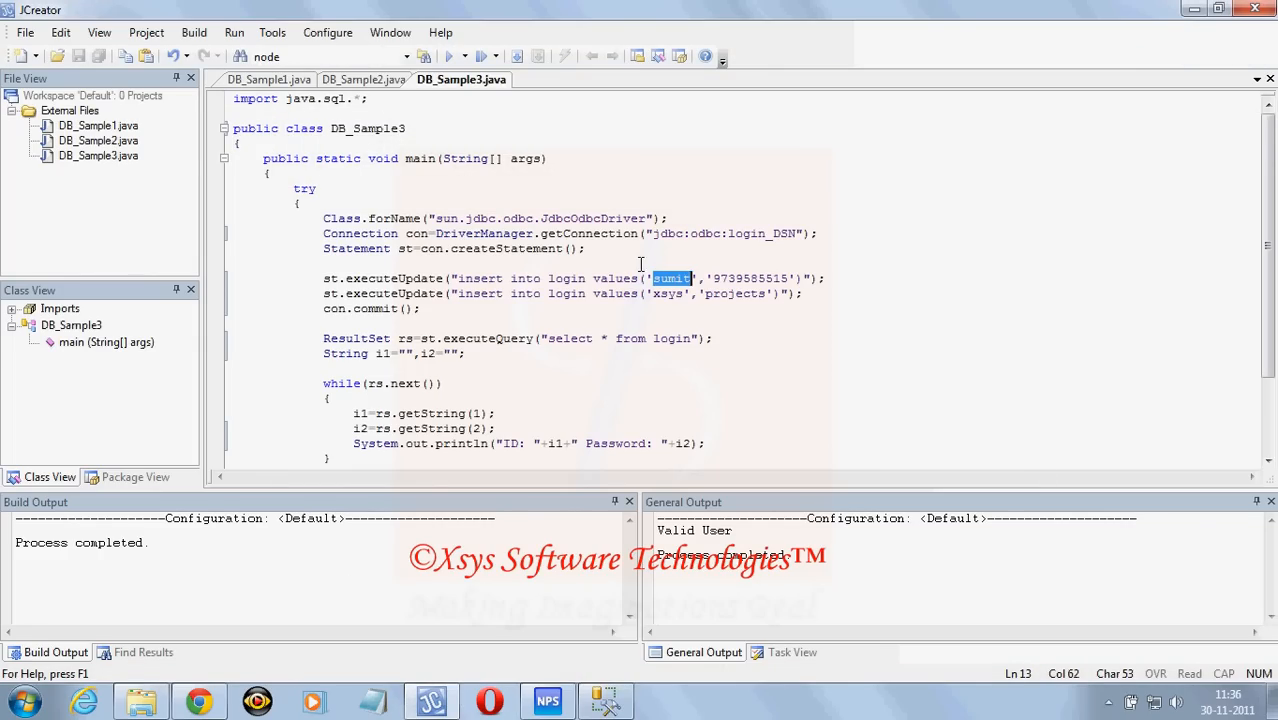
pyautogui.click(368, 98)
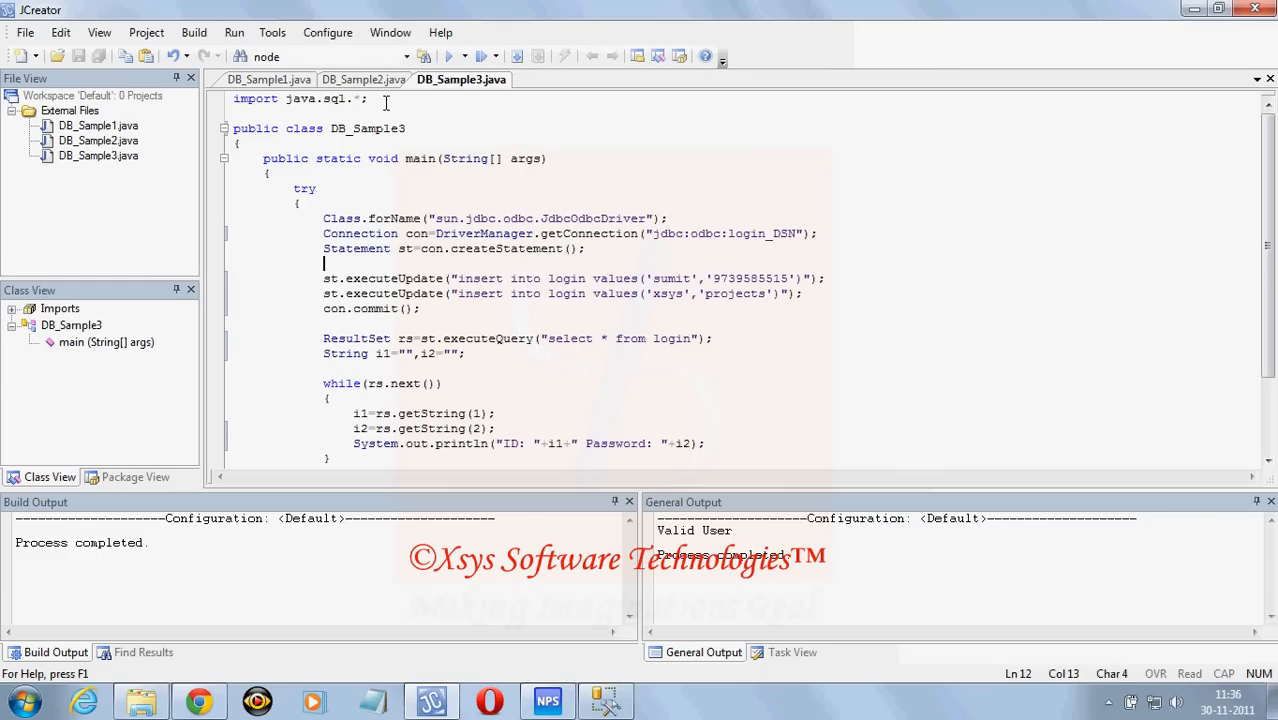
pyautogui.moveTo(424, 212)
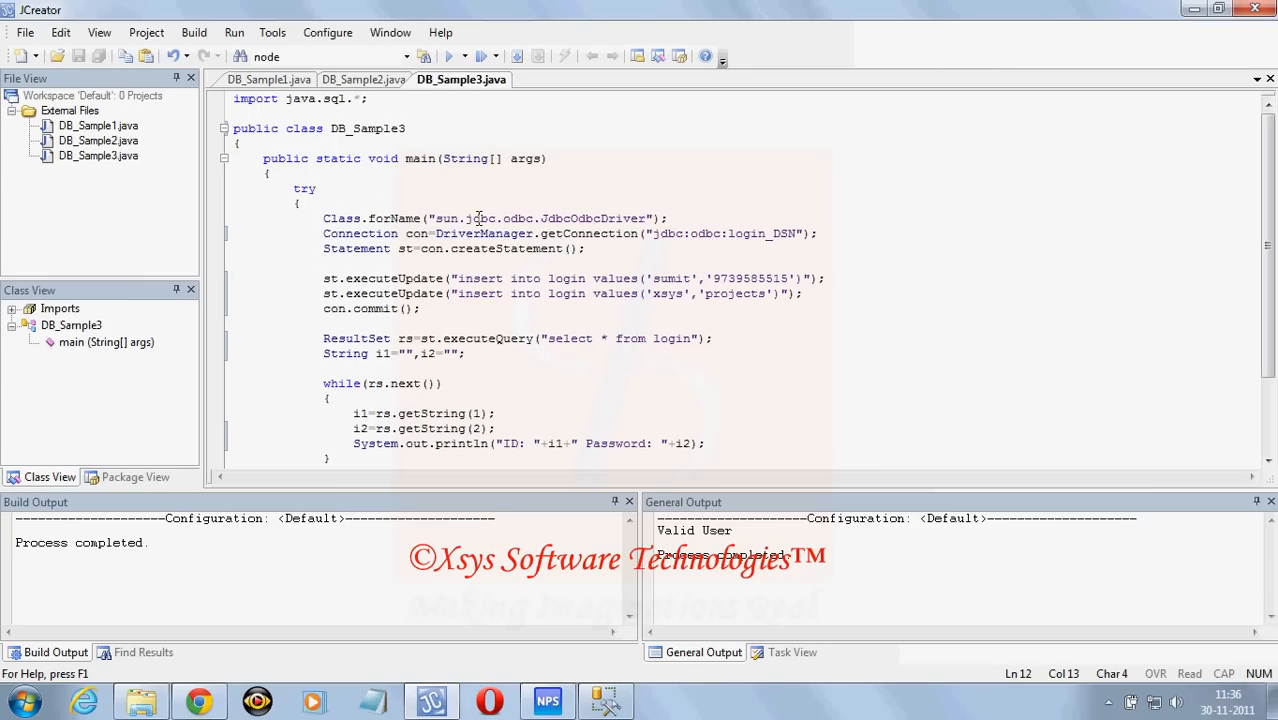
pyautogui.moveTo(648, 212)
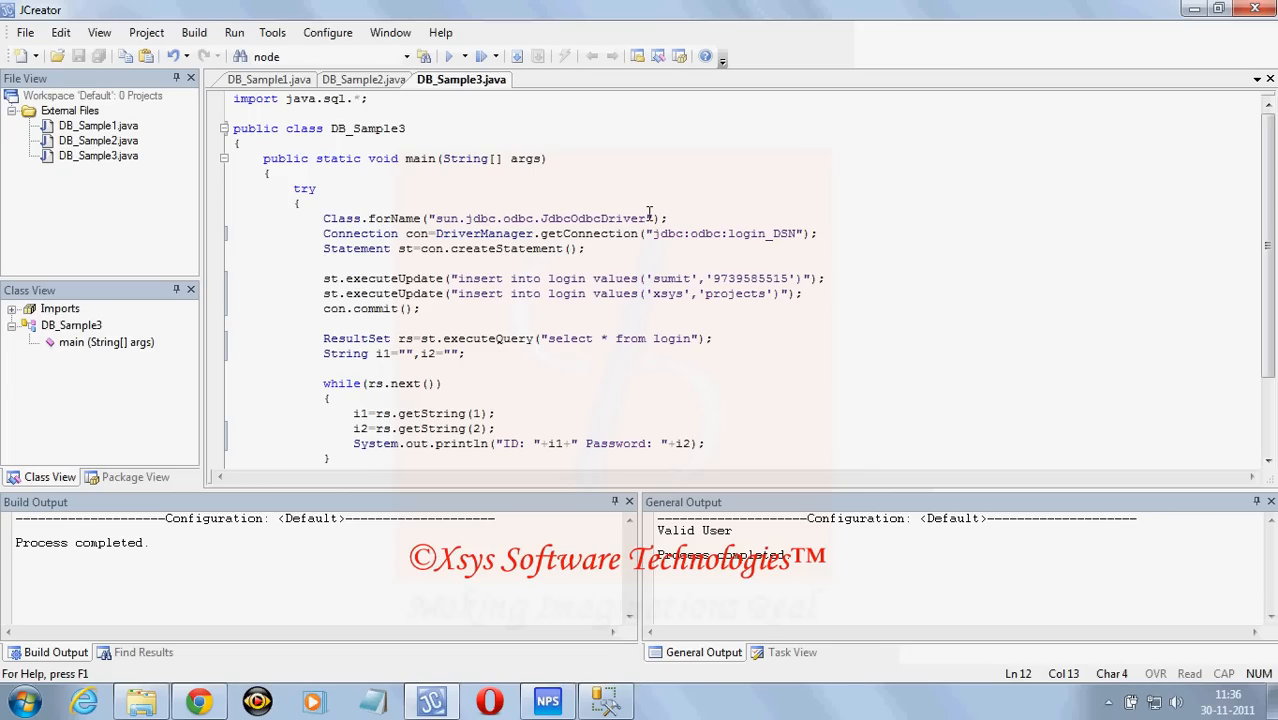
pyautogui.moveTo(444, 234)
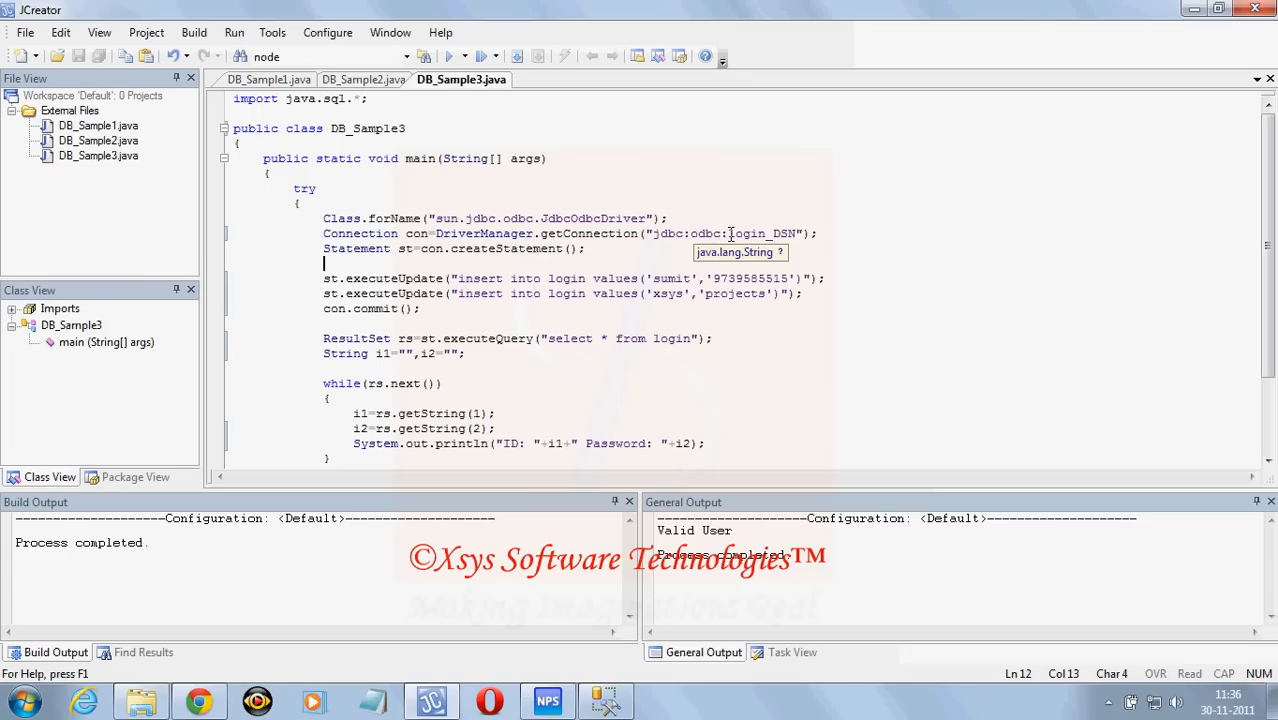
pyautogui.doubleClick(762, 232)
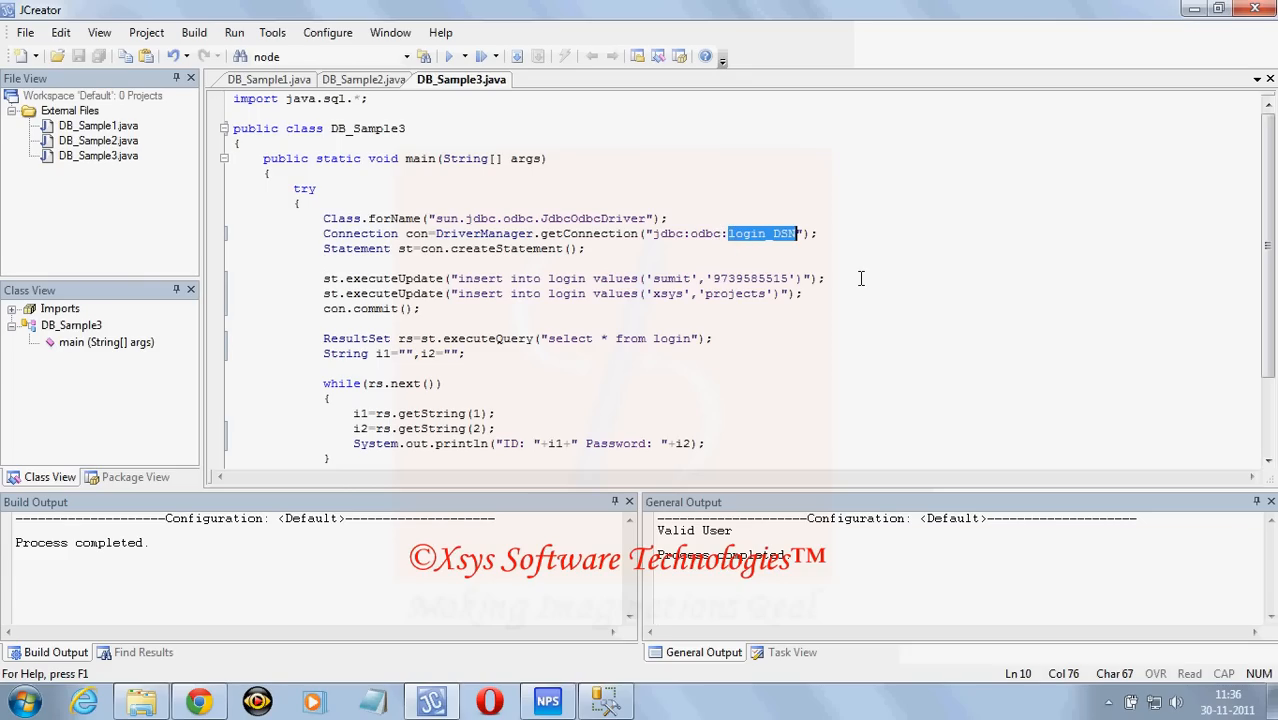
pyautogui.moveTo(384, 246)
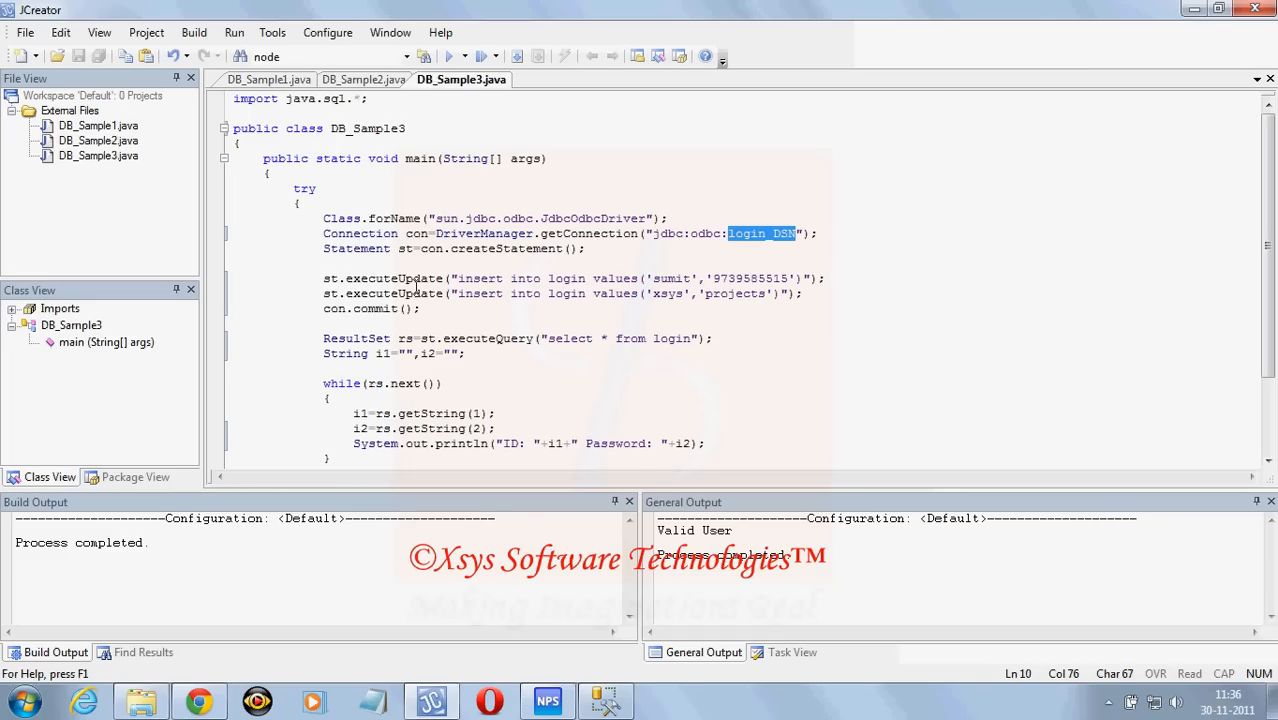
pyautogui.moveTo(632, 278)
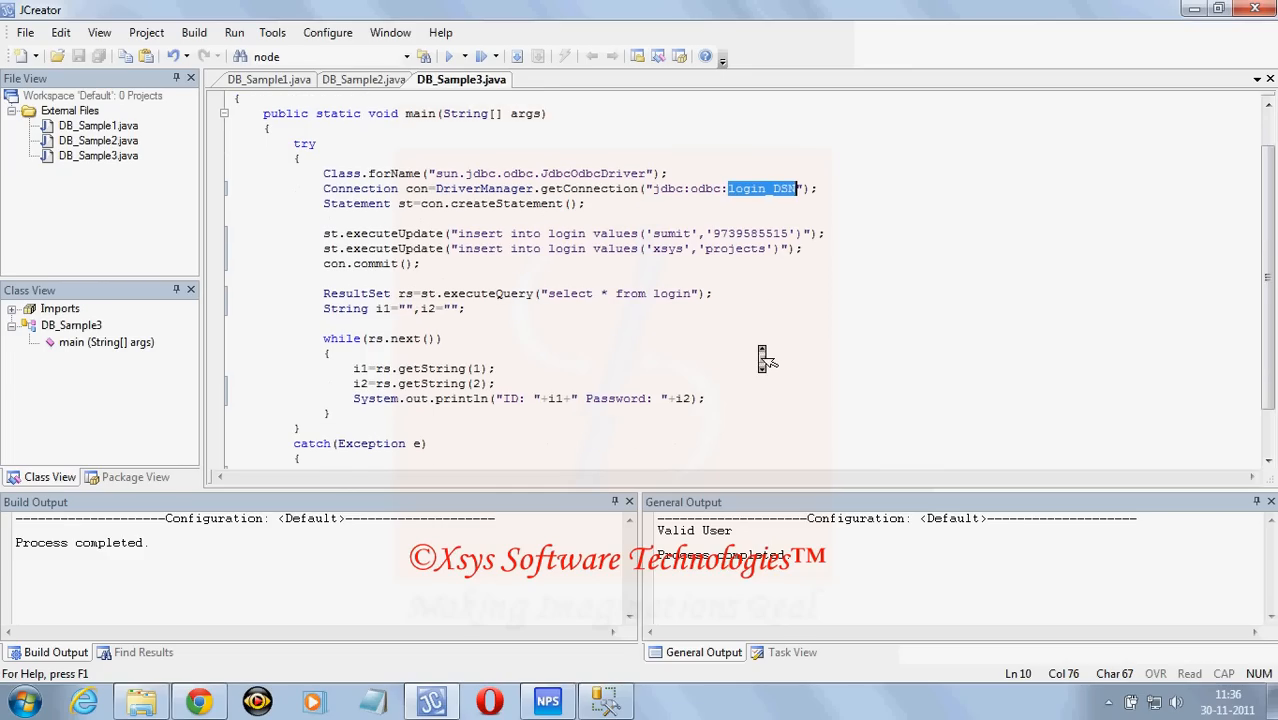
# Step: Review DB_Sample3's select-all query on login and its loop printing each ID and password
pyautogui.scroll(3)
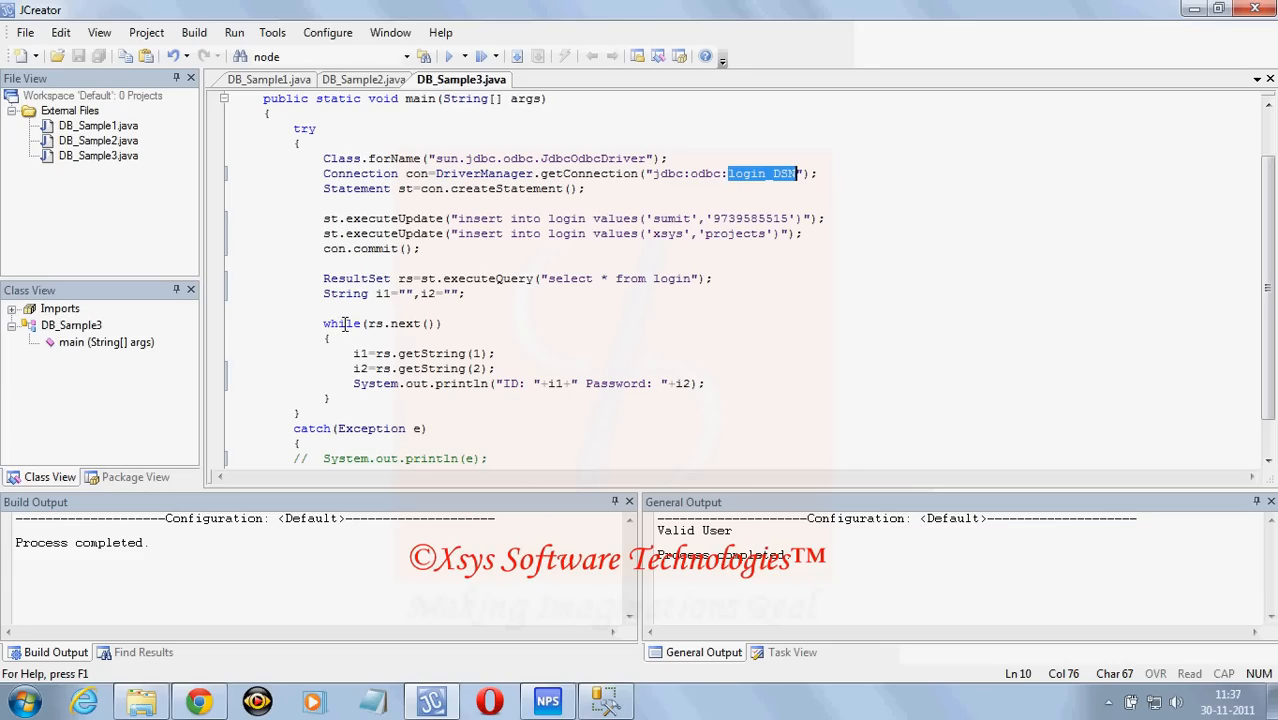
pyautogui.moveTo(434, 368)
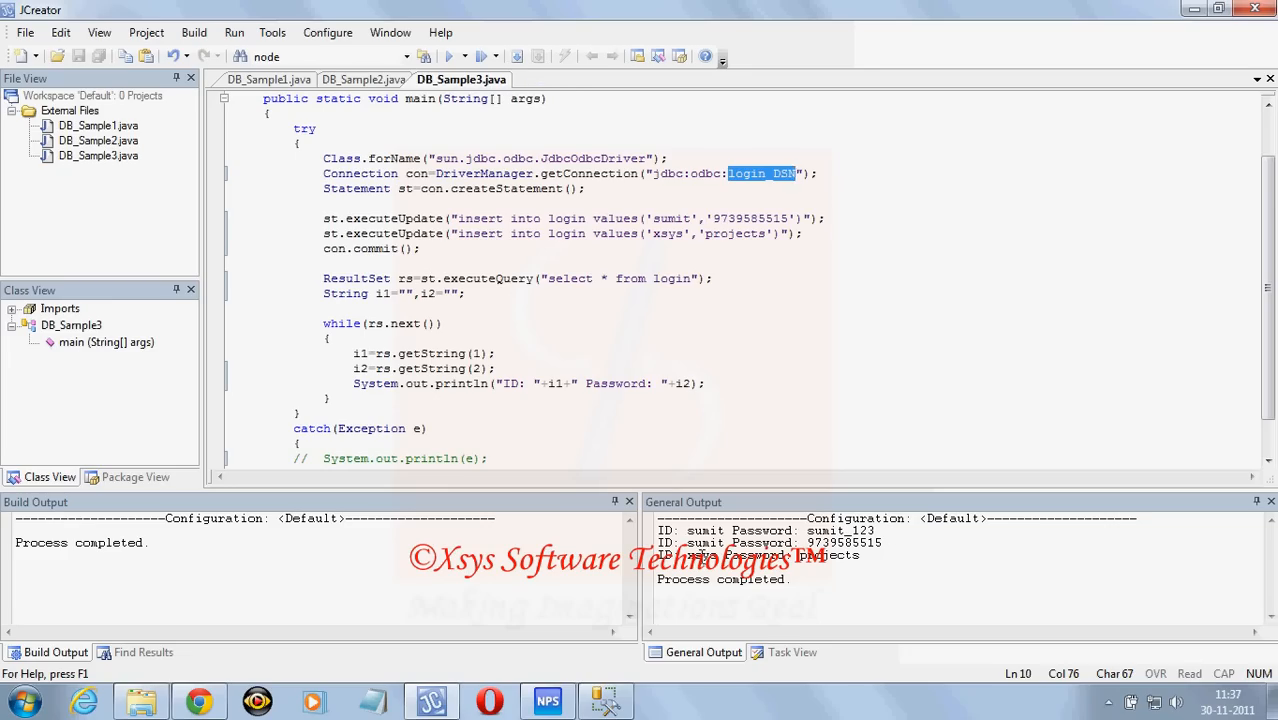
pyautogui.moveTo(698, 340)
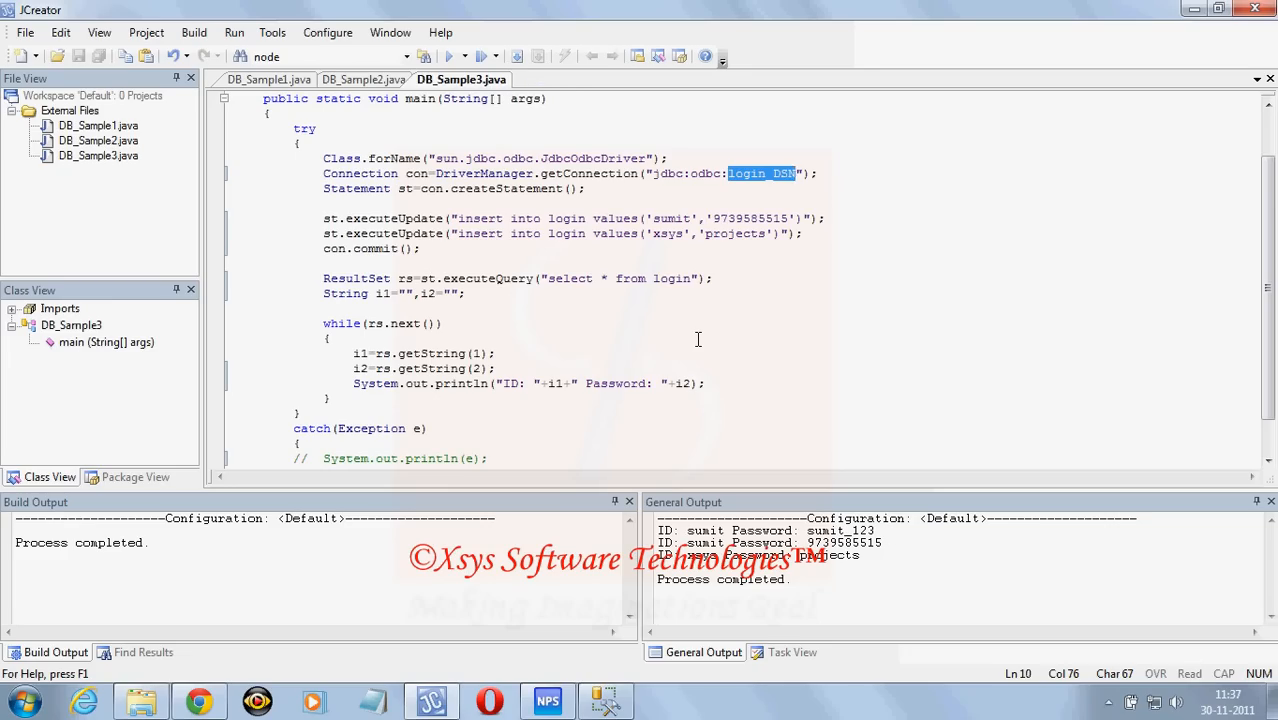
pyautogui.moveTo(568, 316)
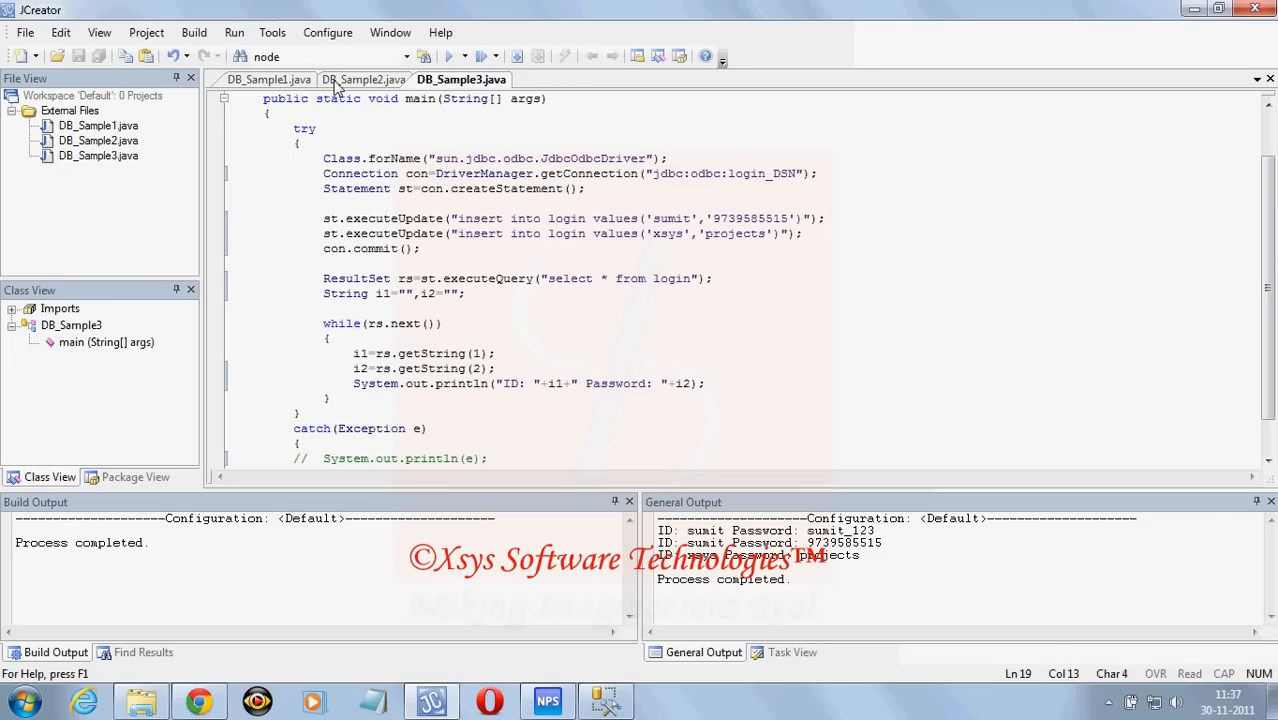
# Step: Switch to DB_Sample2 and run it to print each login record's user and password
pyautogui.click(364, 80)
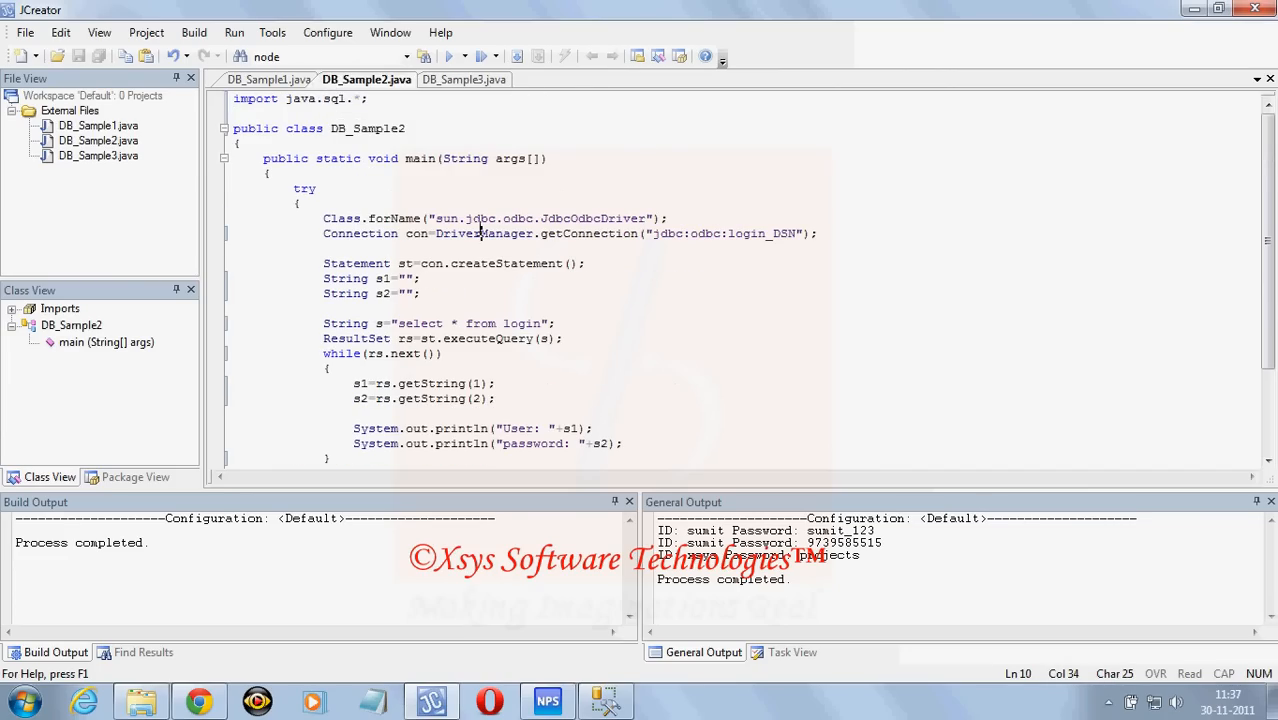
pyautogui.scroll(-3)
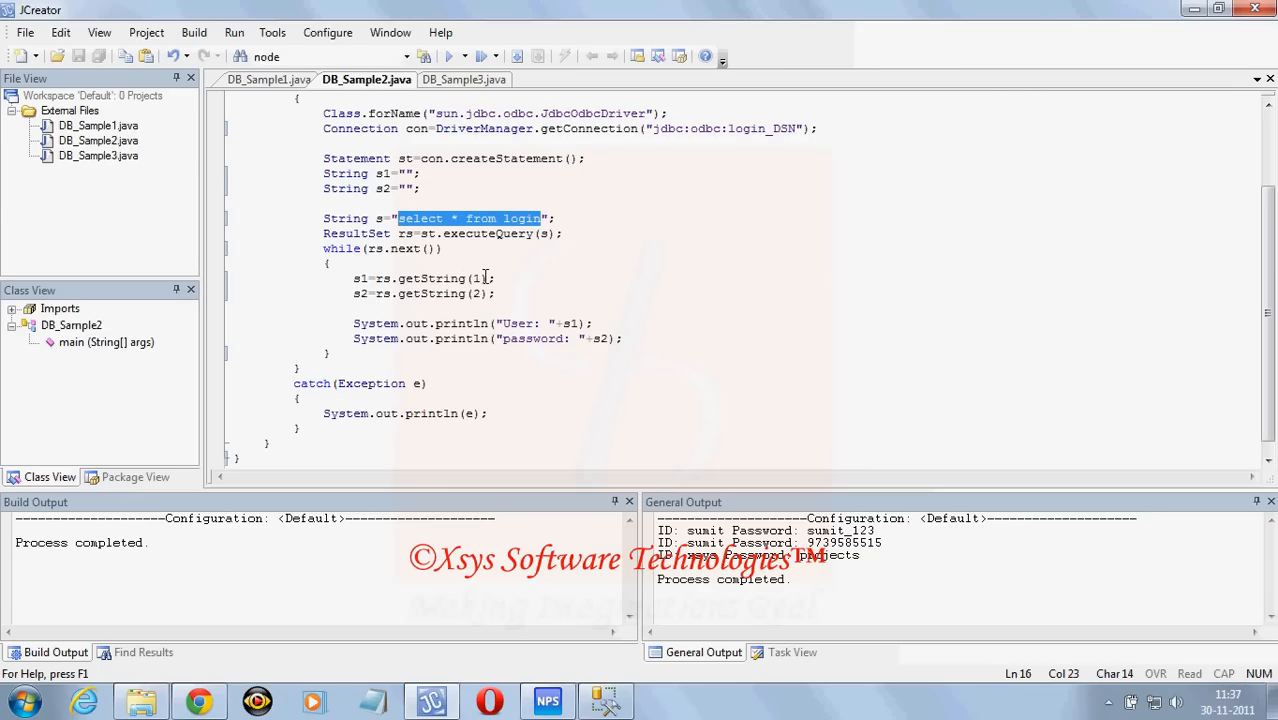
pyautogui.moveTo(380, 292)
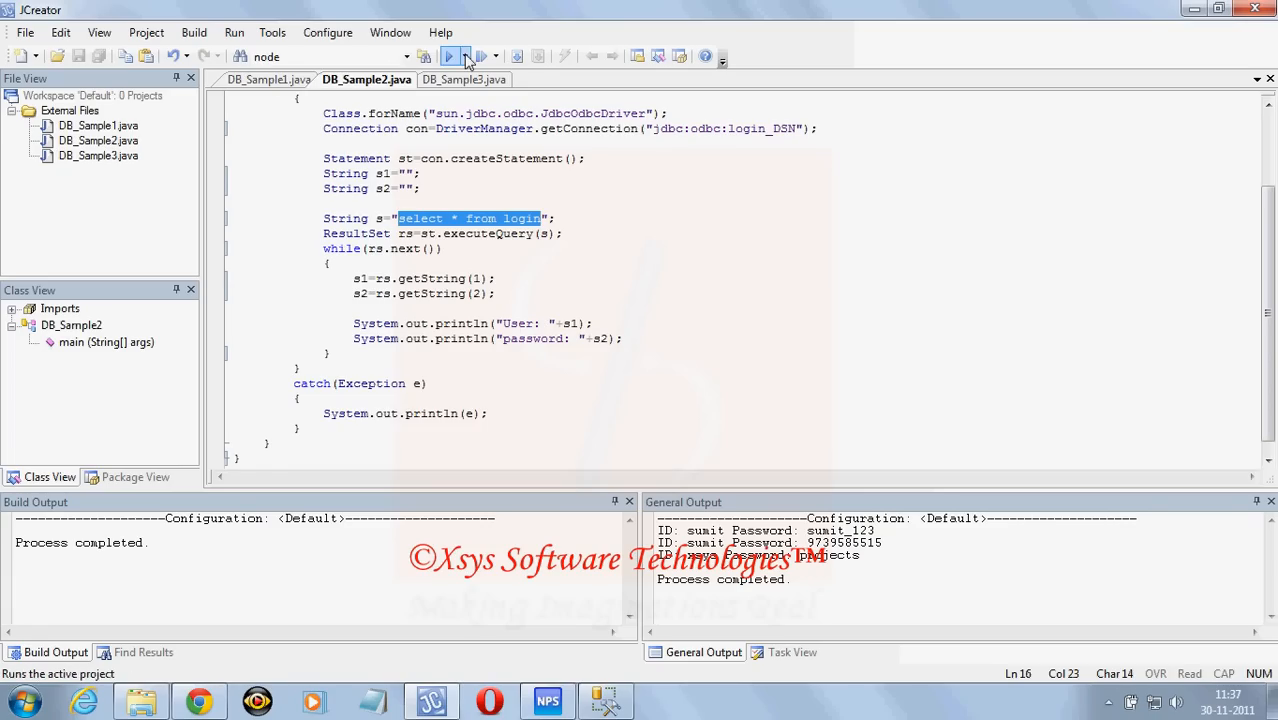
pyautogui.click(464, 56)
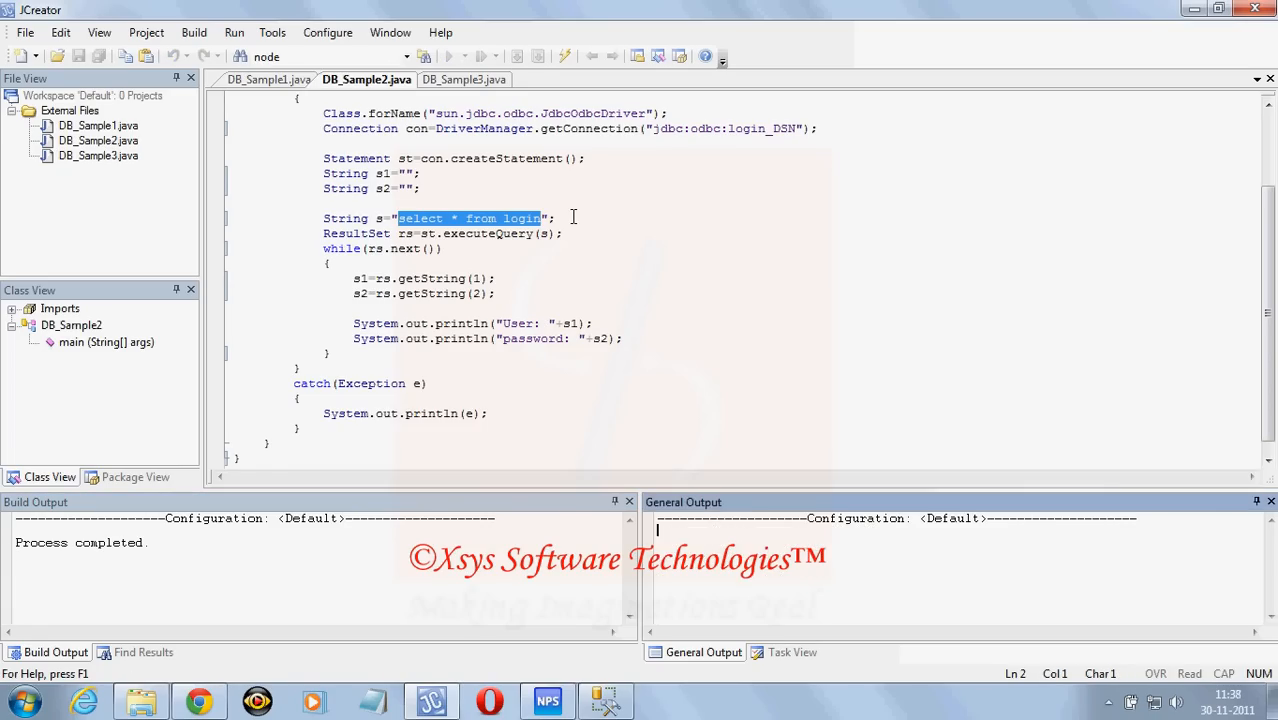
pyautogui.click(448, 56)
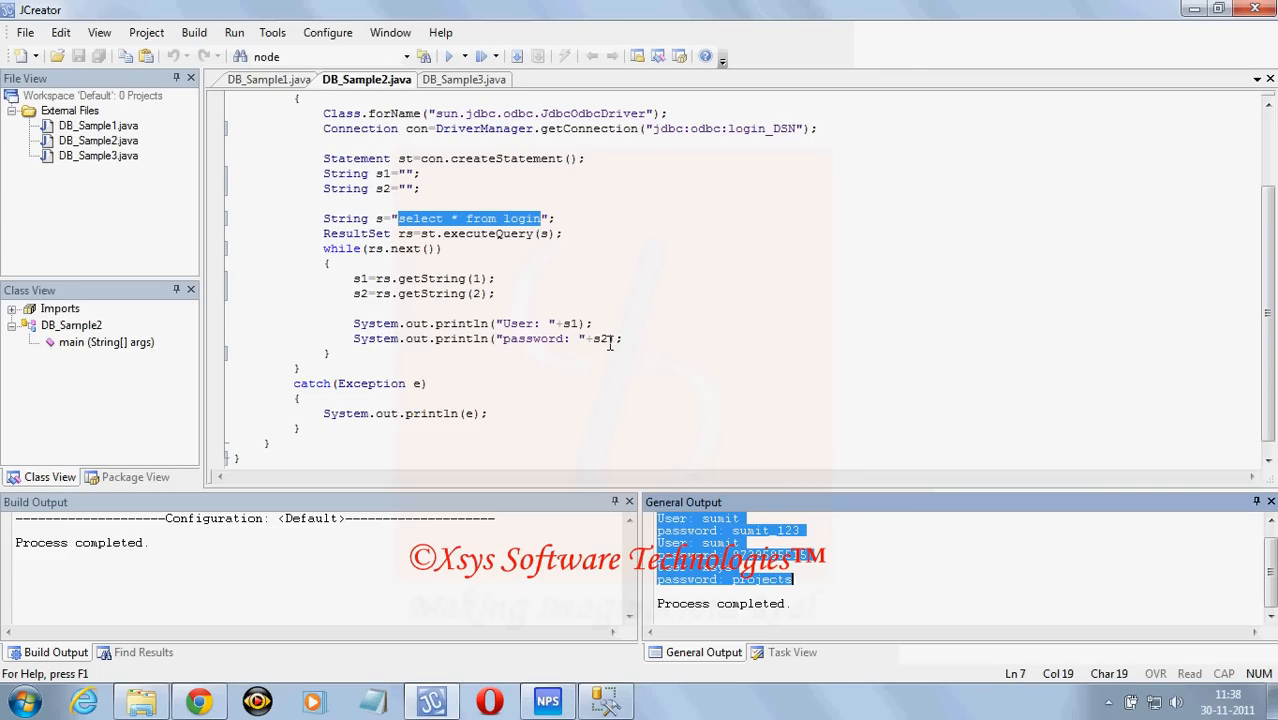
# Step: Switch to DB_Sample1 and review its uid/pwd query with the Valid/Invalid User if-else
pyautogui.click(272, 80)
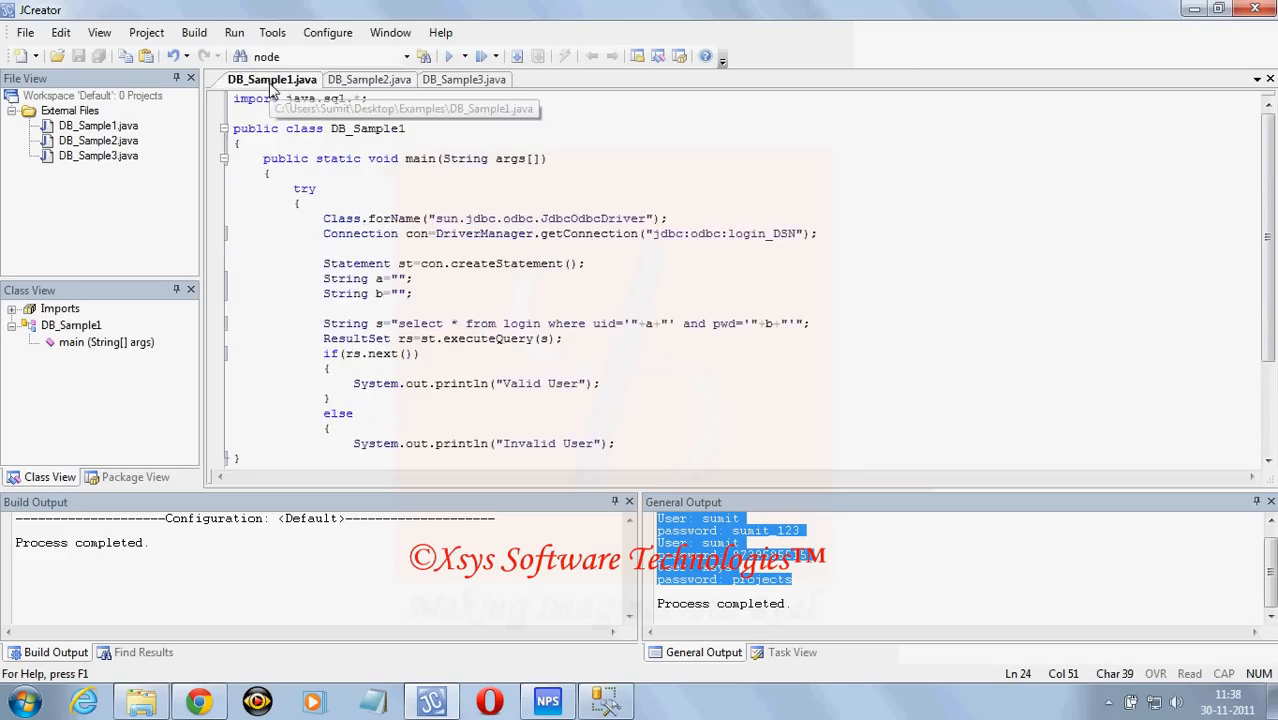
pyautogui.click(436, 158)
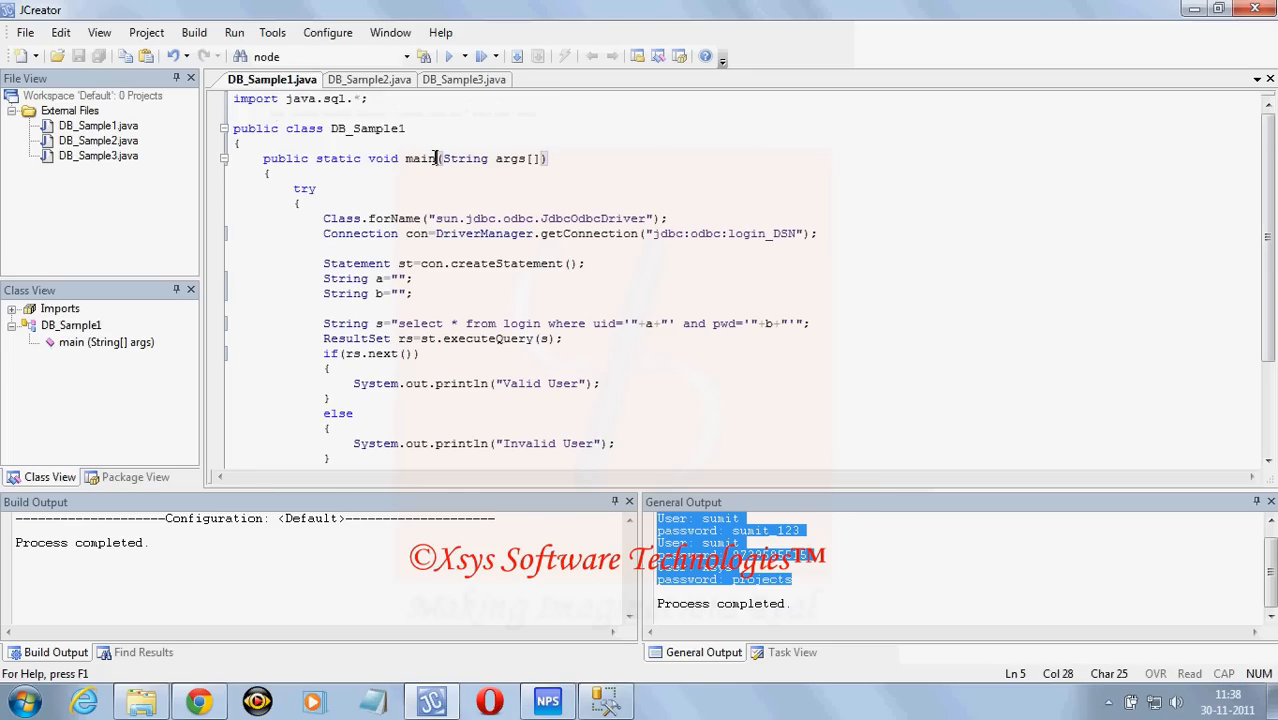
pyautogui.moveTo(548, 238)
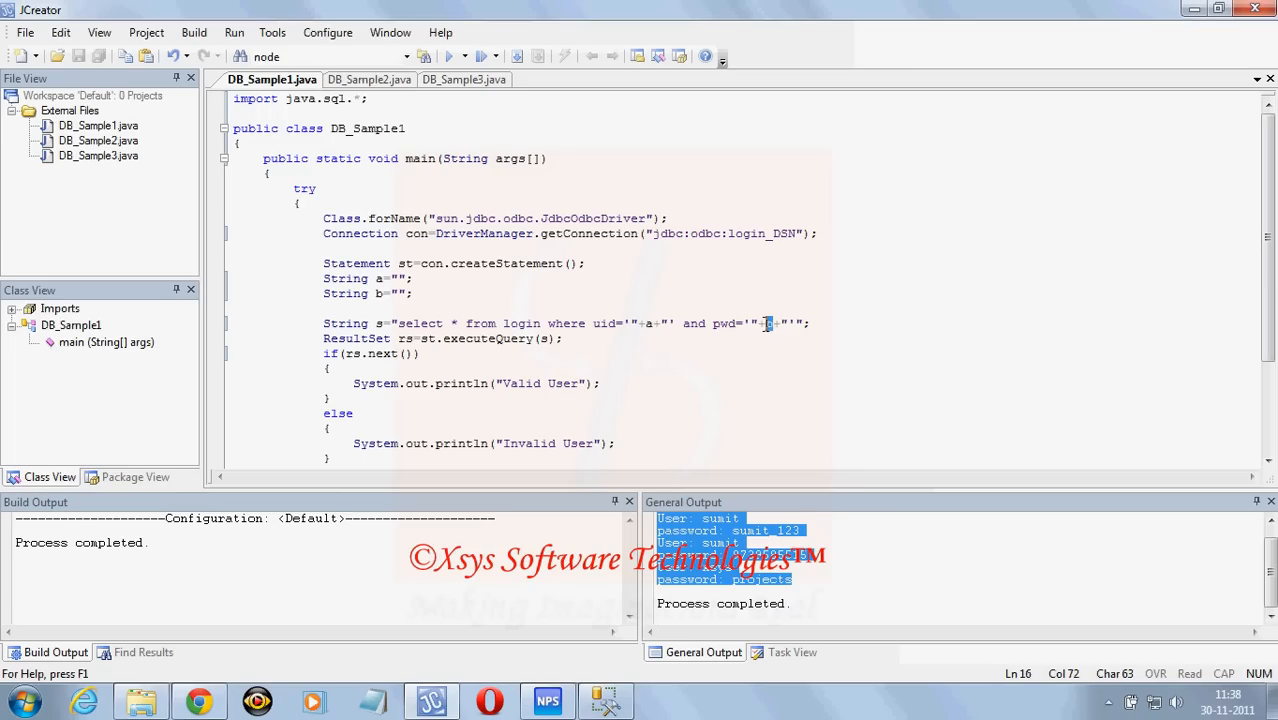
pyautogui.scroll(-3)
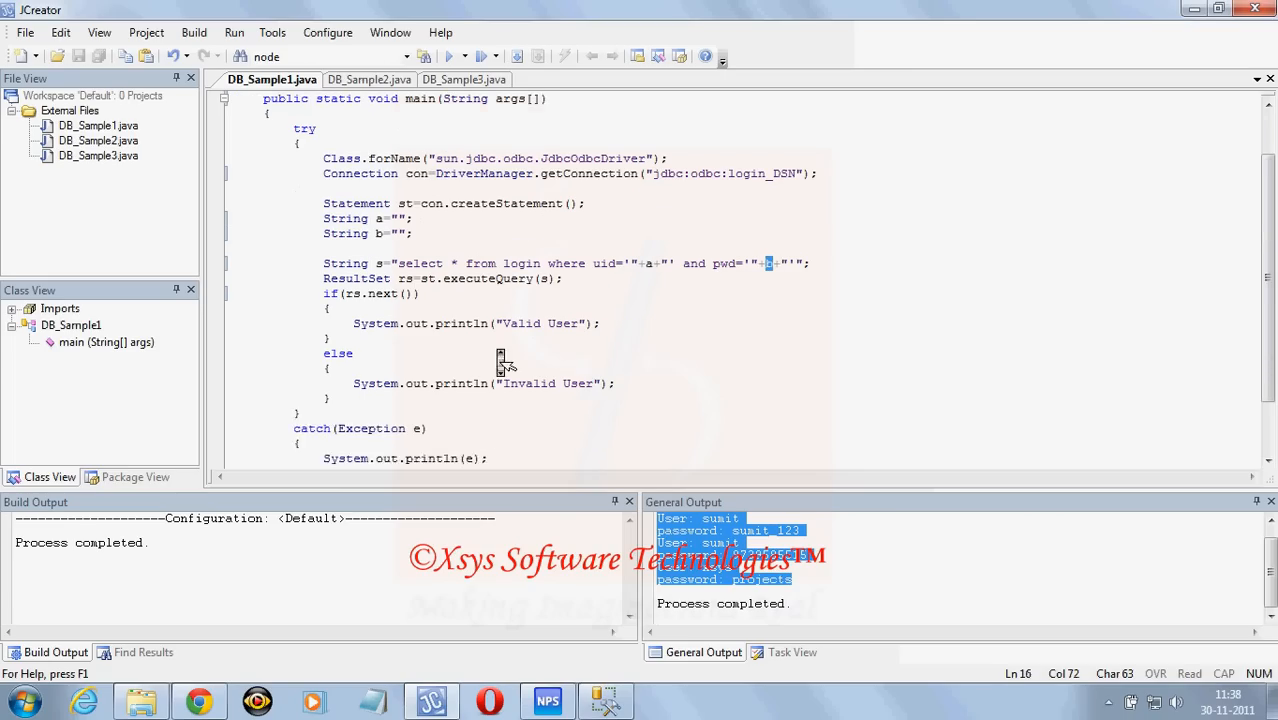
pyautogui.scroll(3)
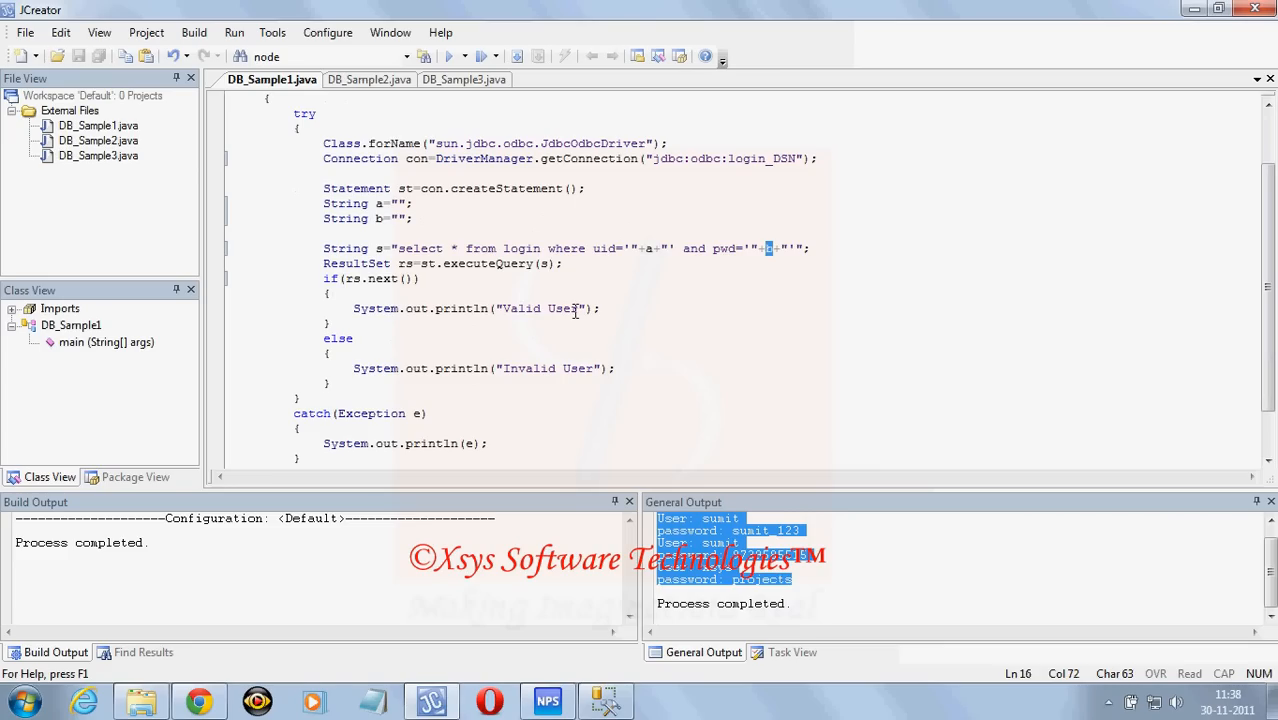
pyautogui.scroll(3)
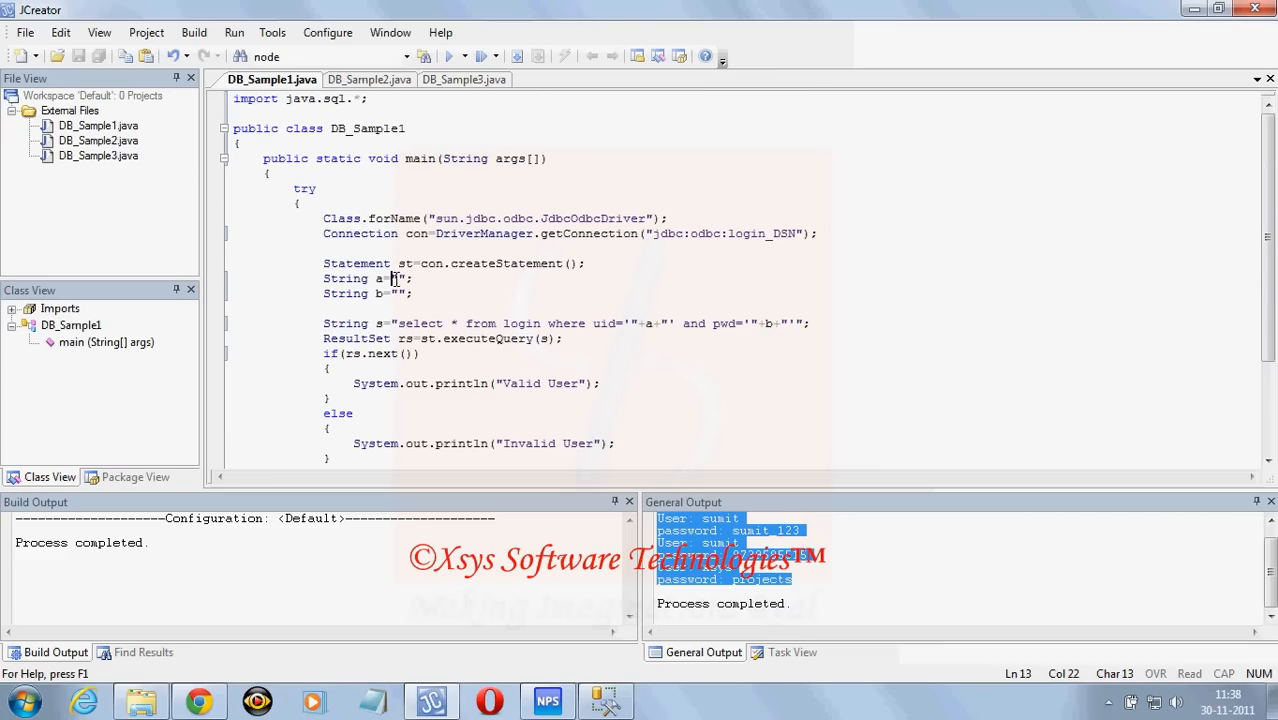
pyautogui.write('sahil')
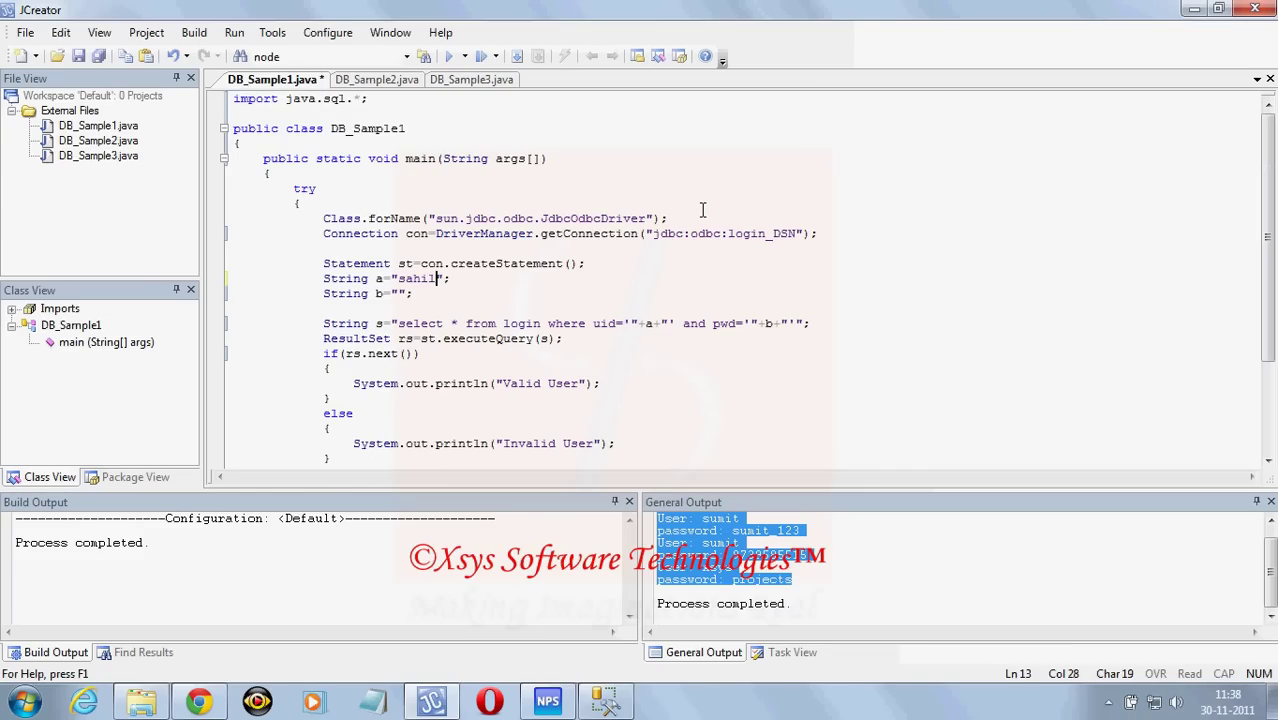
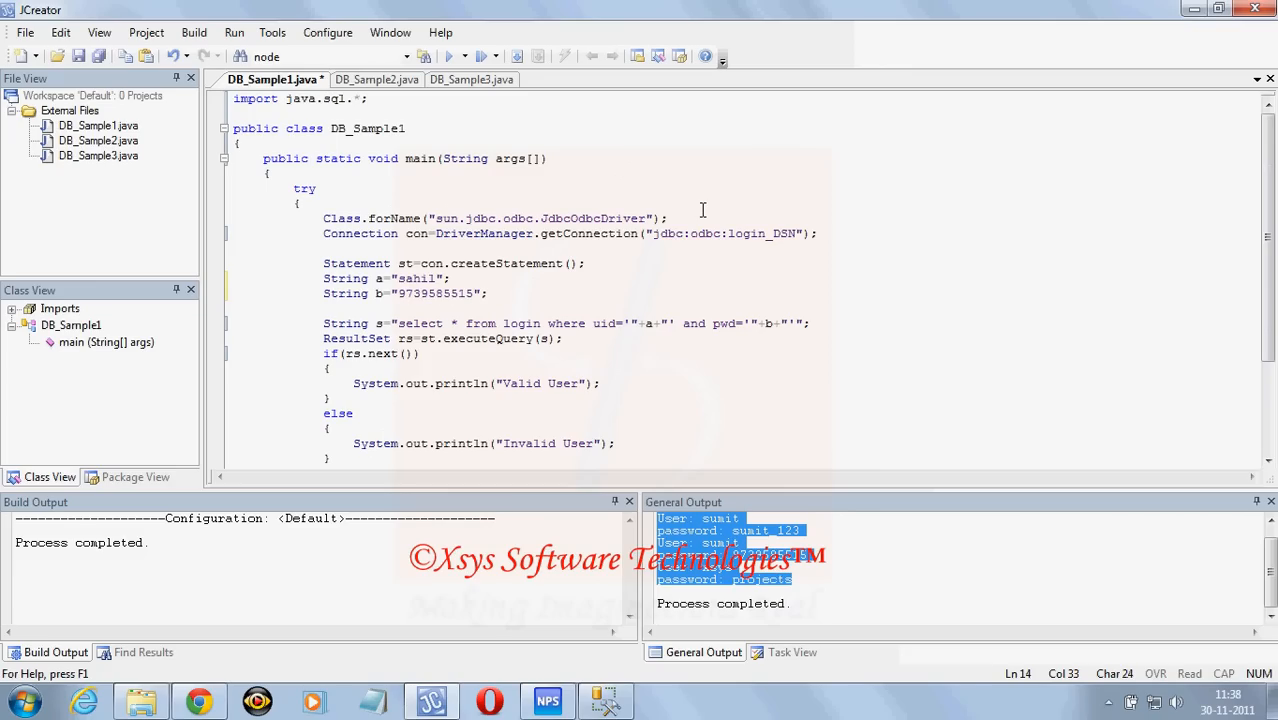
pyautogui.moveTo(396, 272)
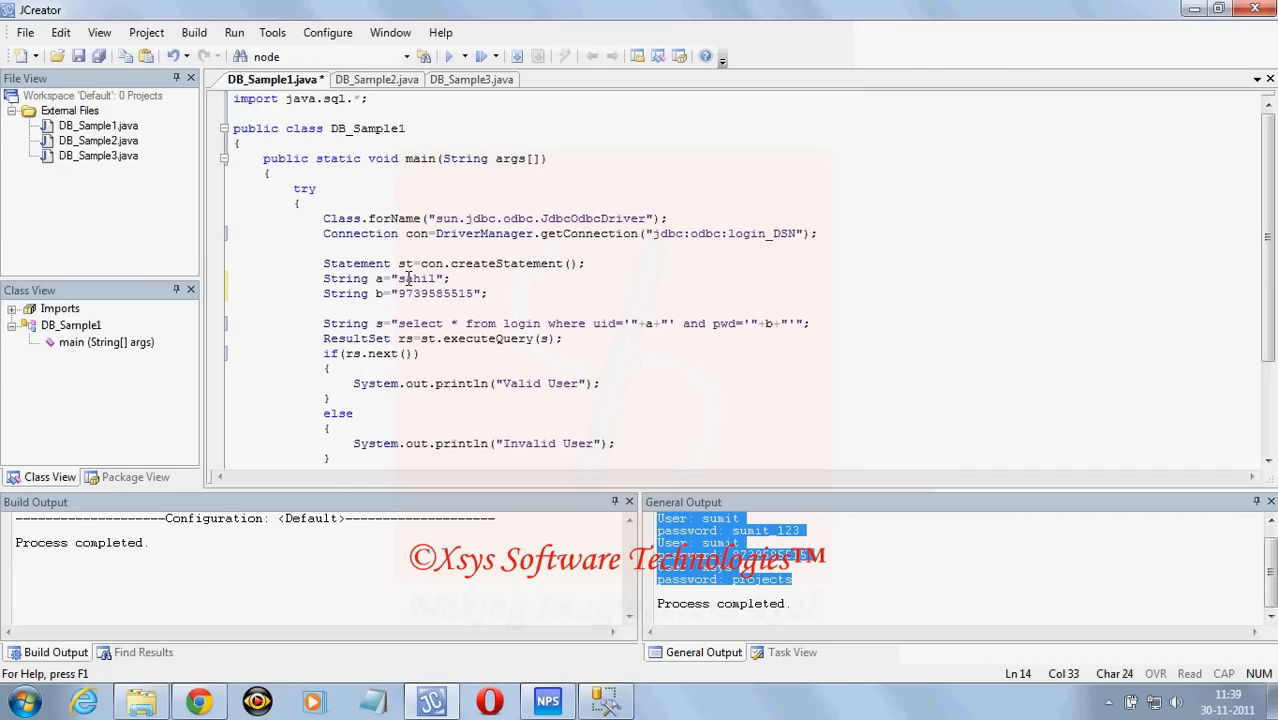
pyautogui.moveTo(452, 56)
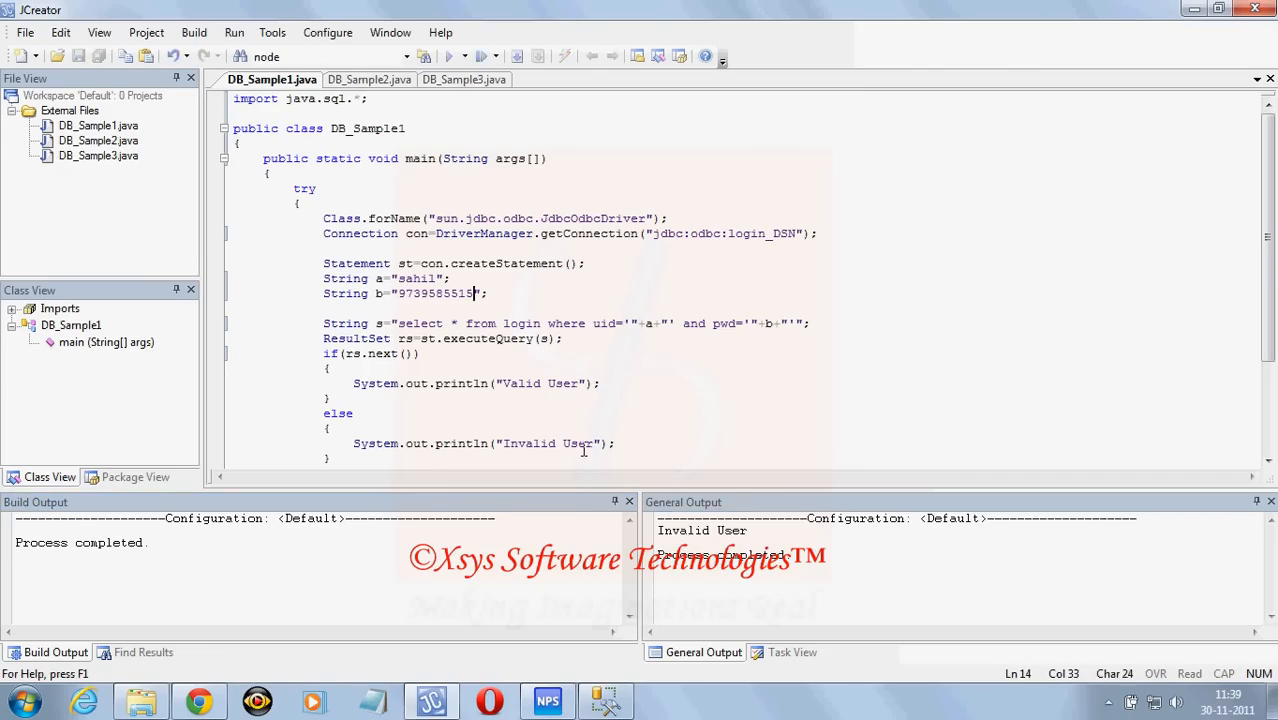
pyautogui.doubleClick(676, 530)
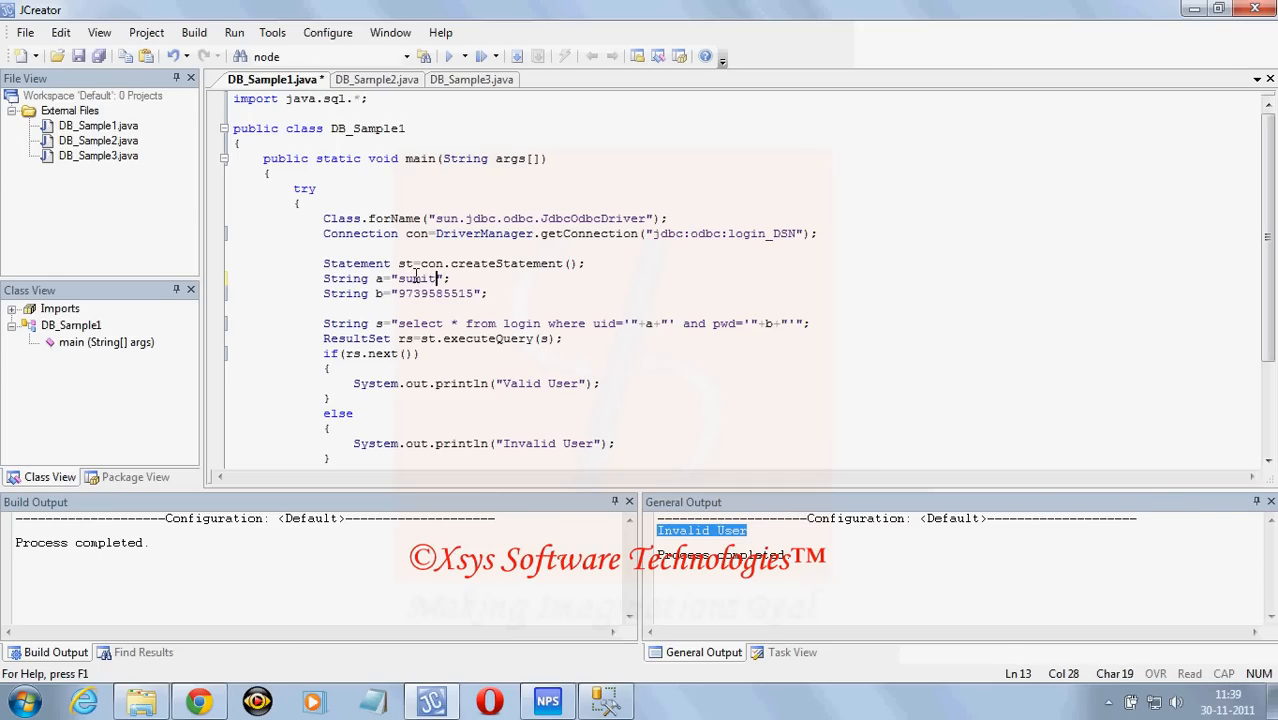
pyautogui.moveTo(476, 96)
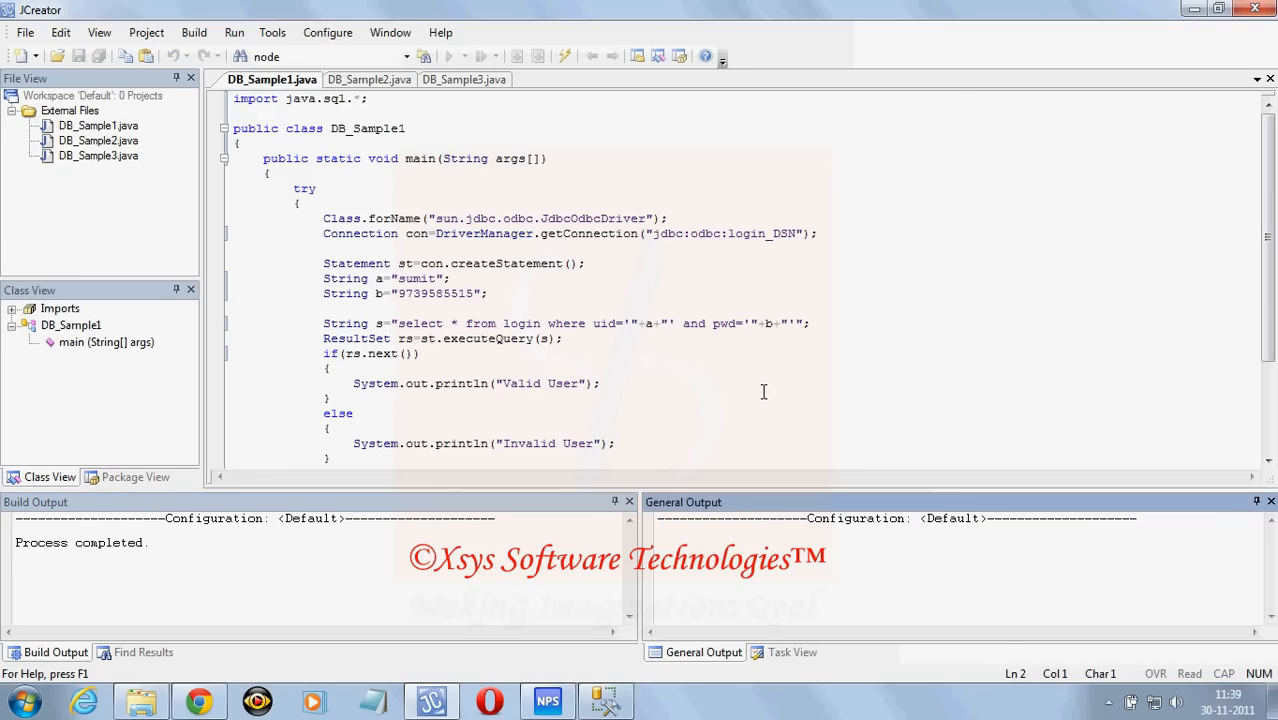
pyautogui.click(448, 56)
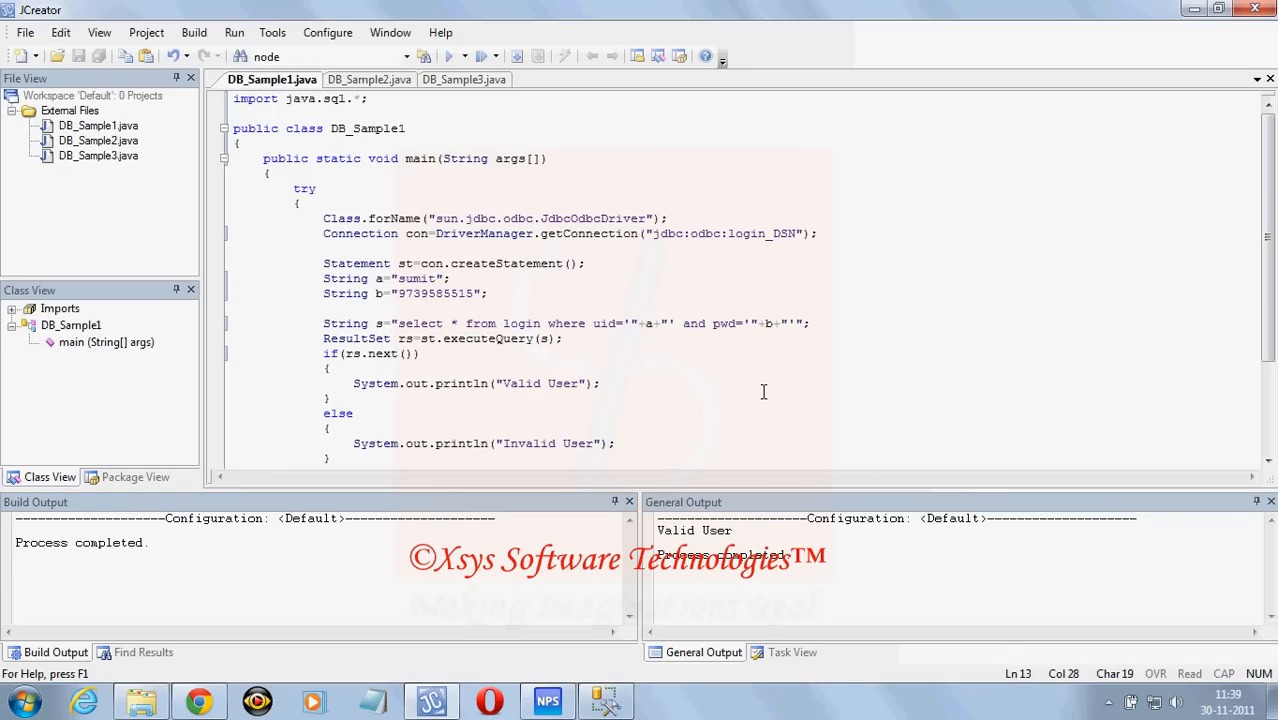